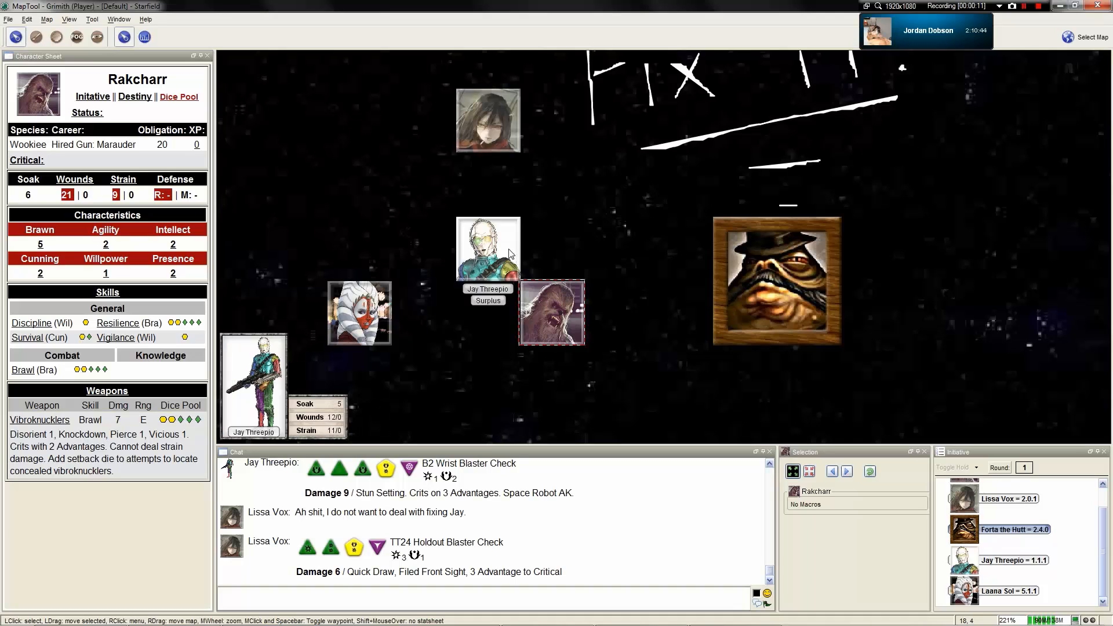
mouse_move(513, 261)
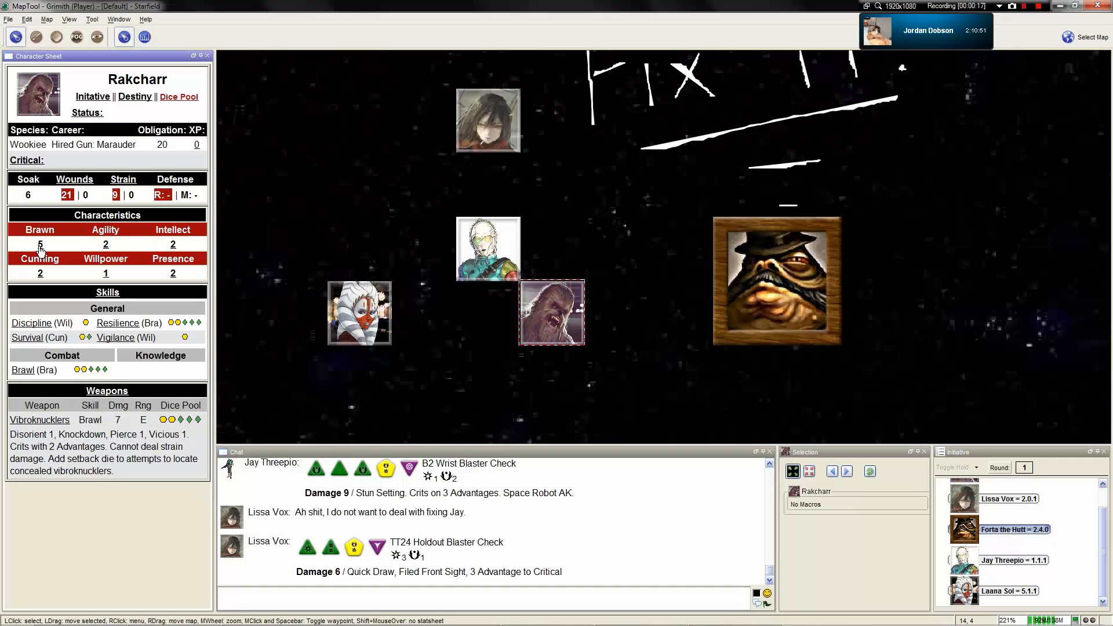
Roll Rakcharr's Brawn pool with a difficulty die, then roll his Vibroknuckles attack.
left_click(179, 97)
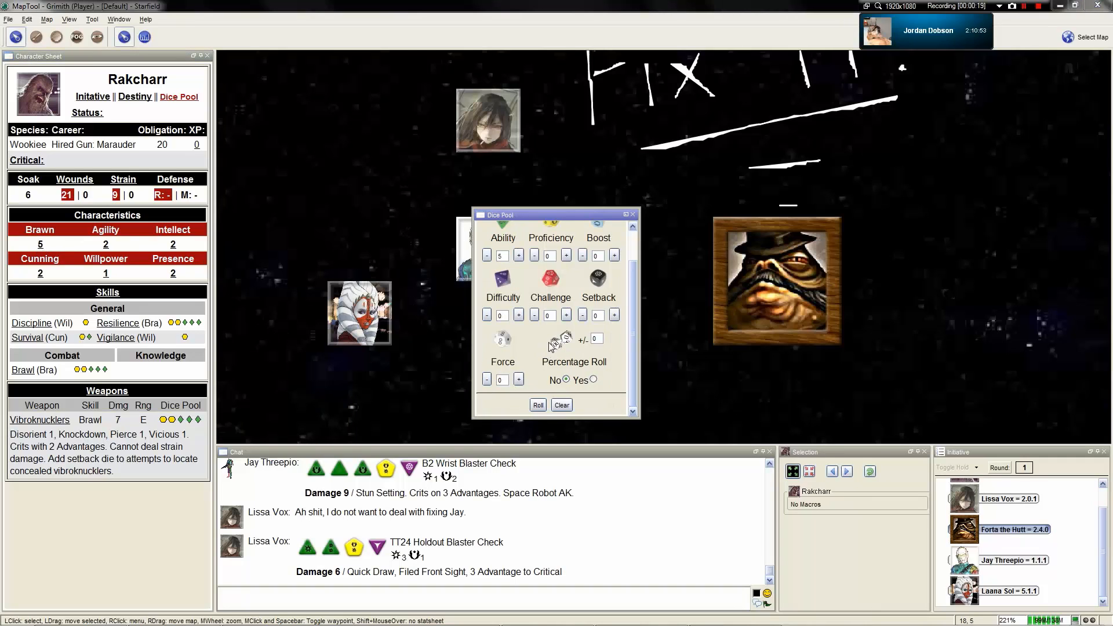
left_click(518, 313)
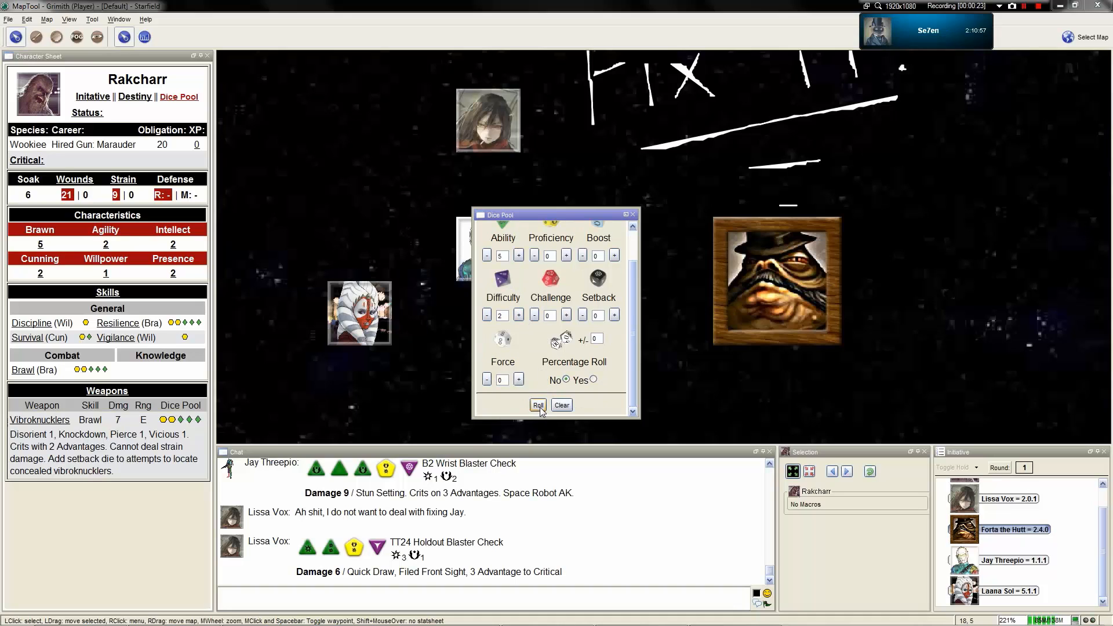
left_click(537, 405)
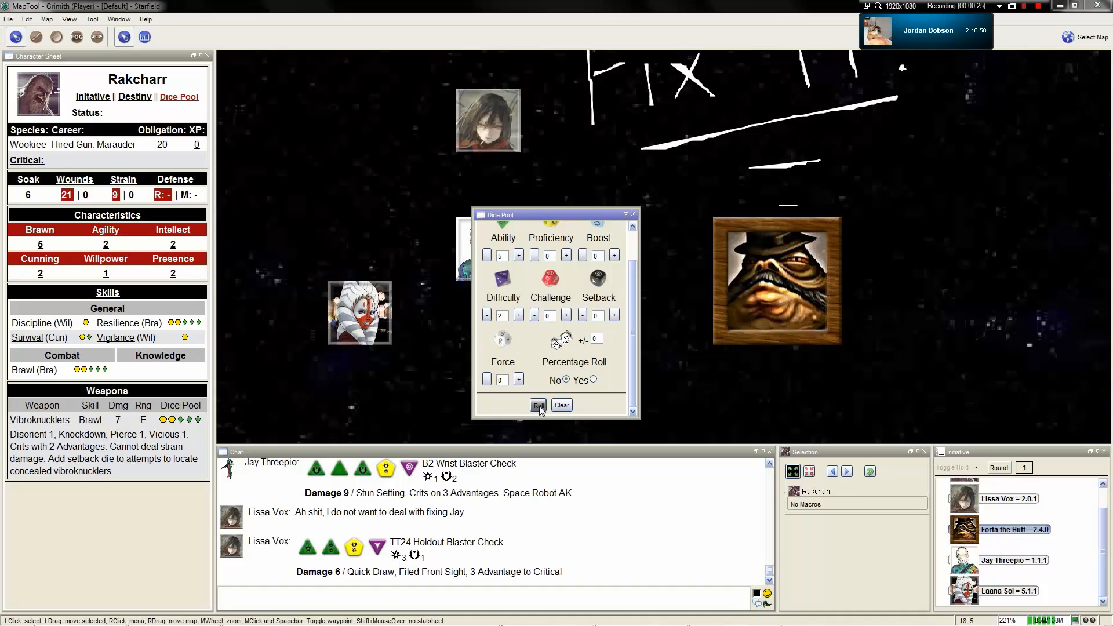
left_click(537, 405)
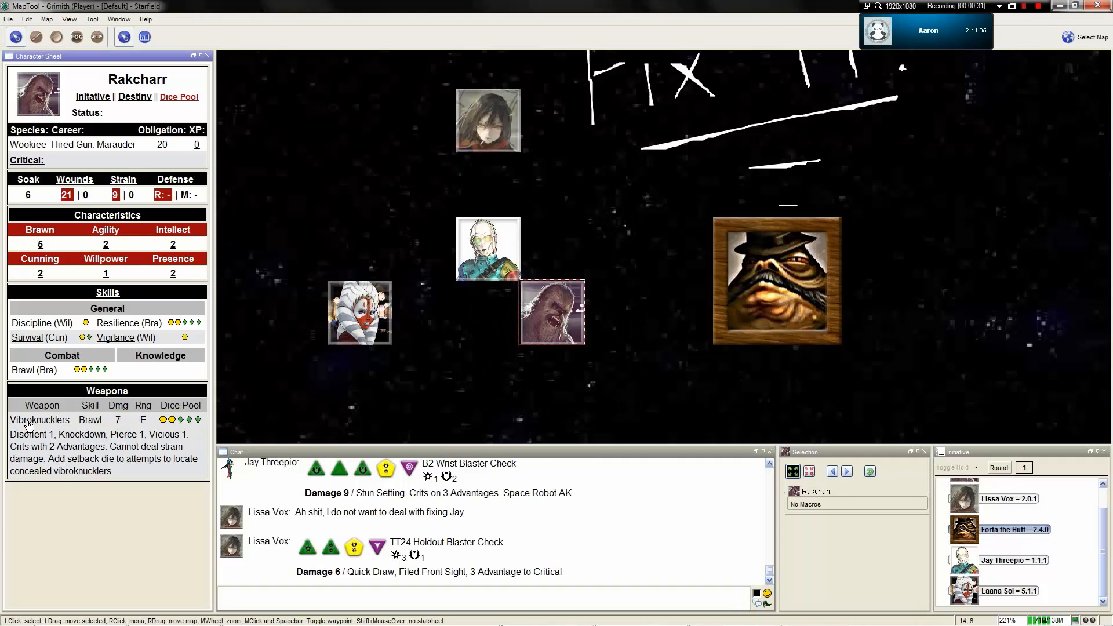
left_click(40, 420)
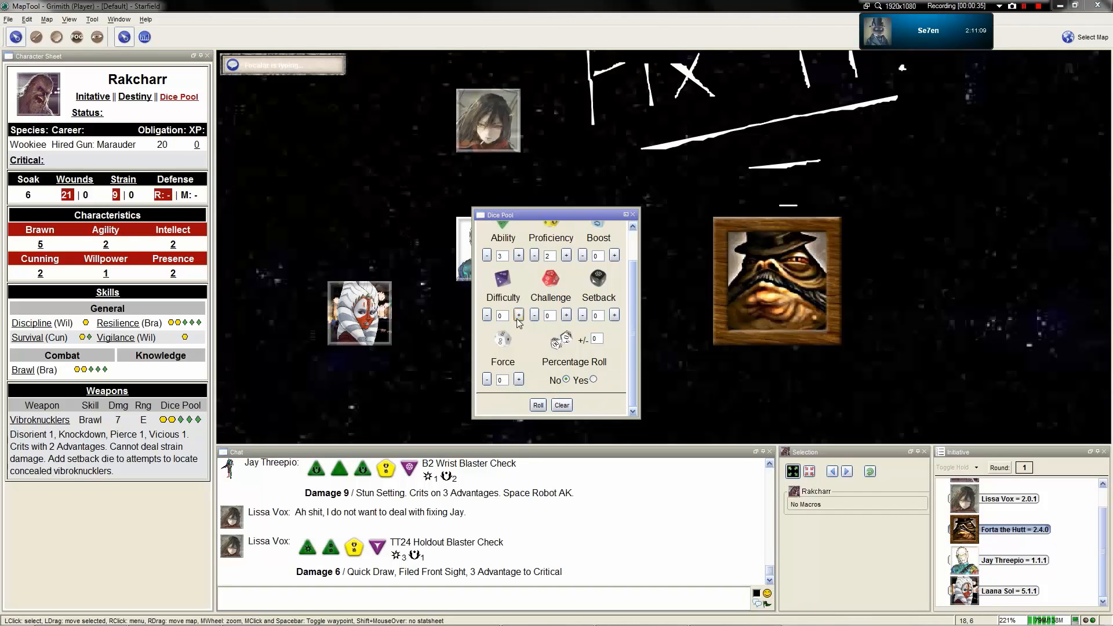
left_click(538, 404)
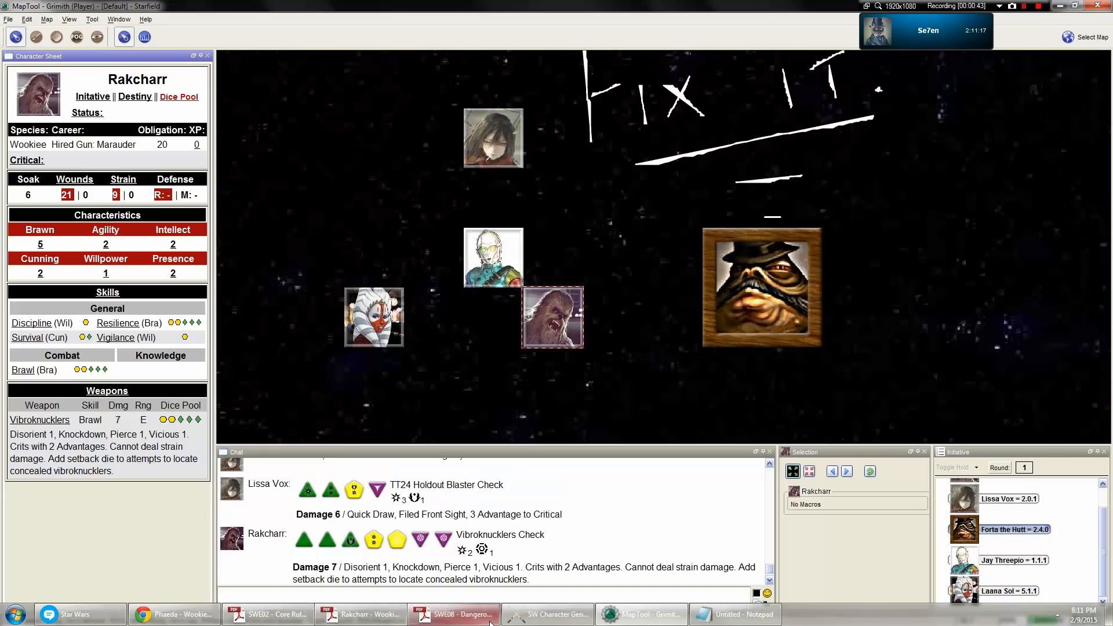
Flip between Rakcharr's PDF sheet, MapTool, the Dangerous Covenants sourcebook, and the Phaeda article.
left_click(364, 614)
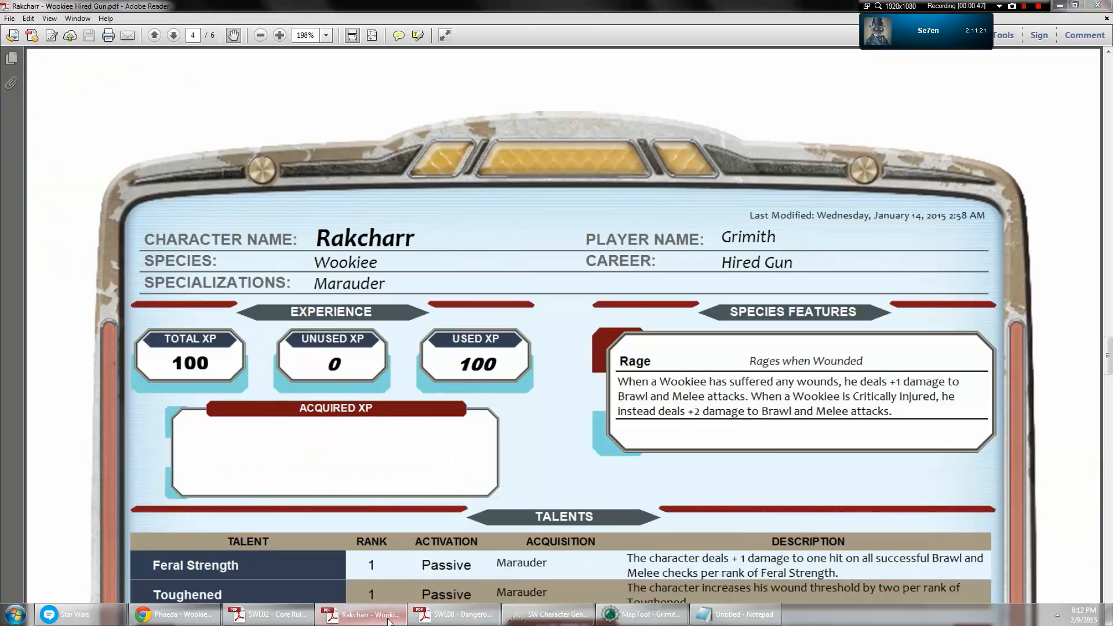
left_click(641, 614)
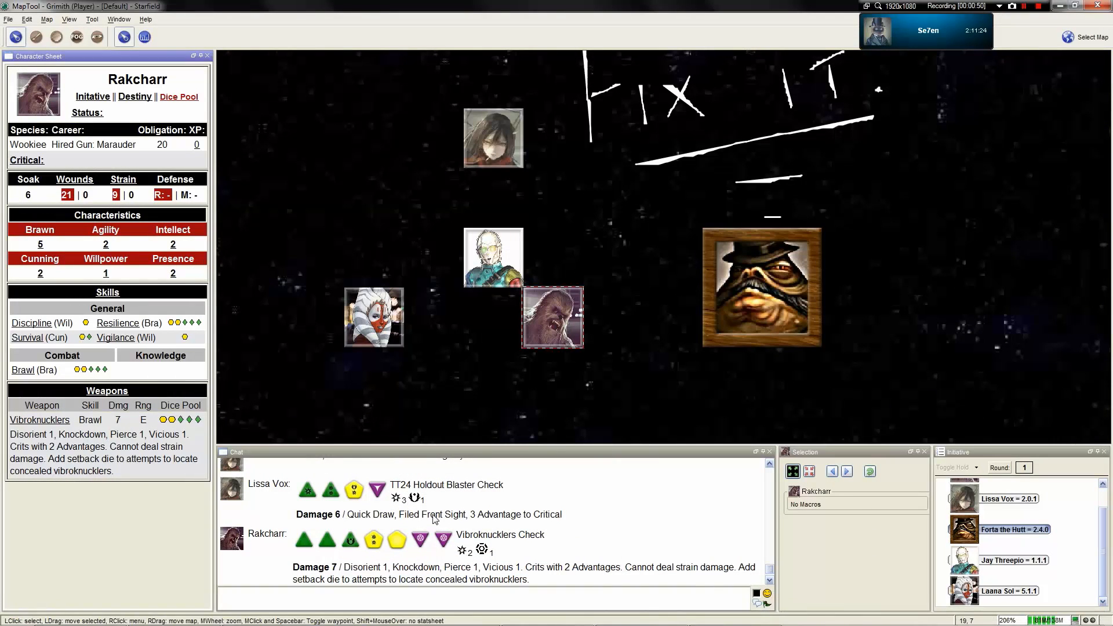
mouse_move(492, 257)
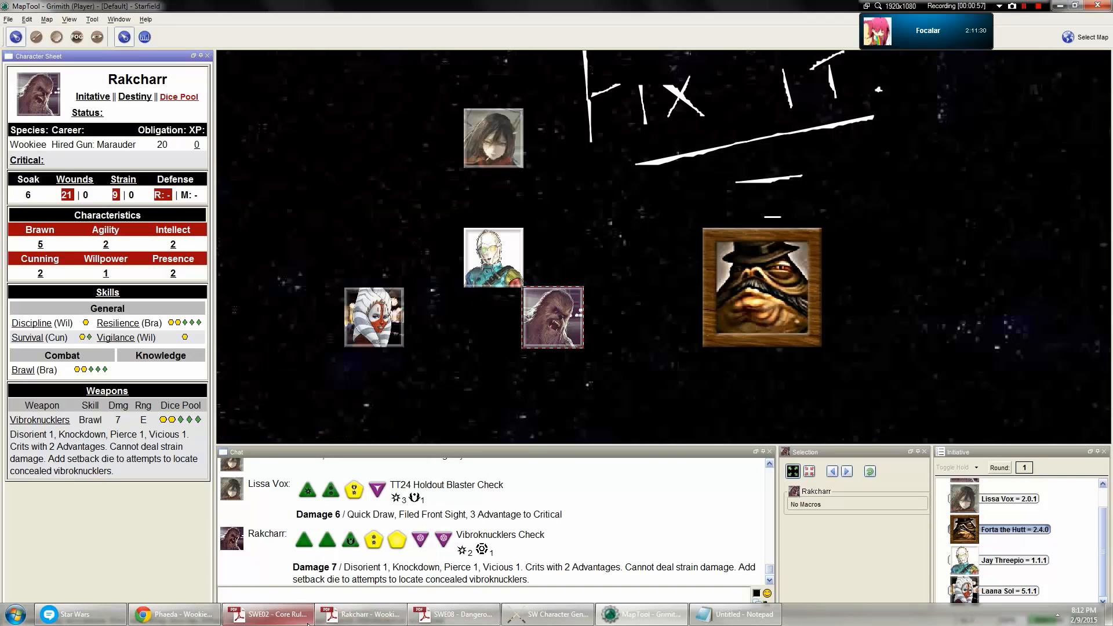
mouse_move(454, 614)
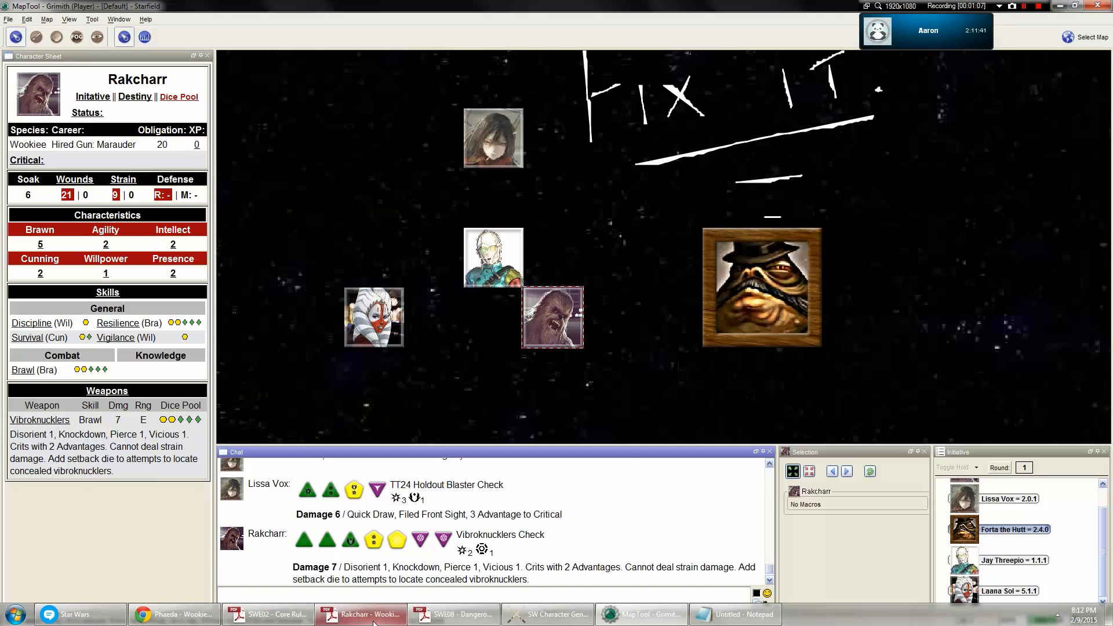
left_click(359, 613)
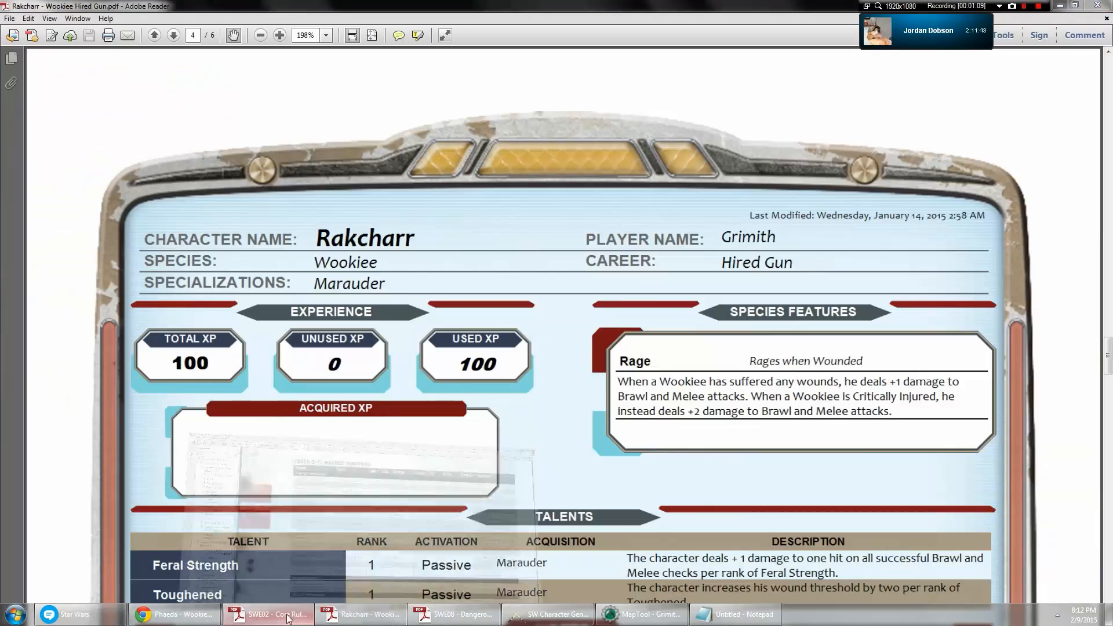
left_click(454, 614)
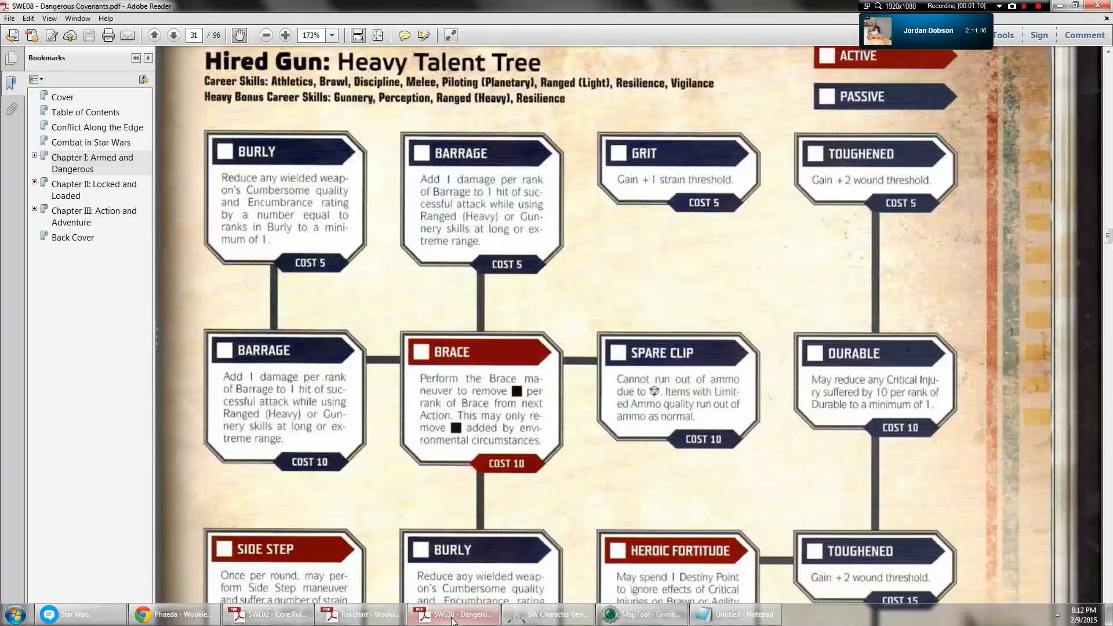
left_click(360, 613)
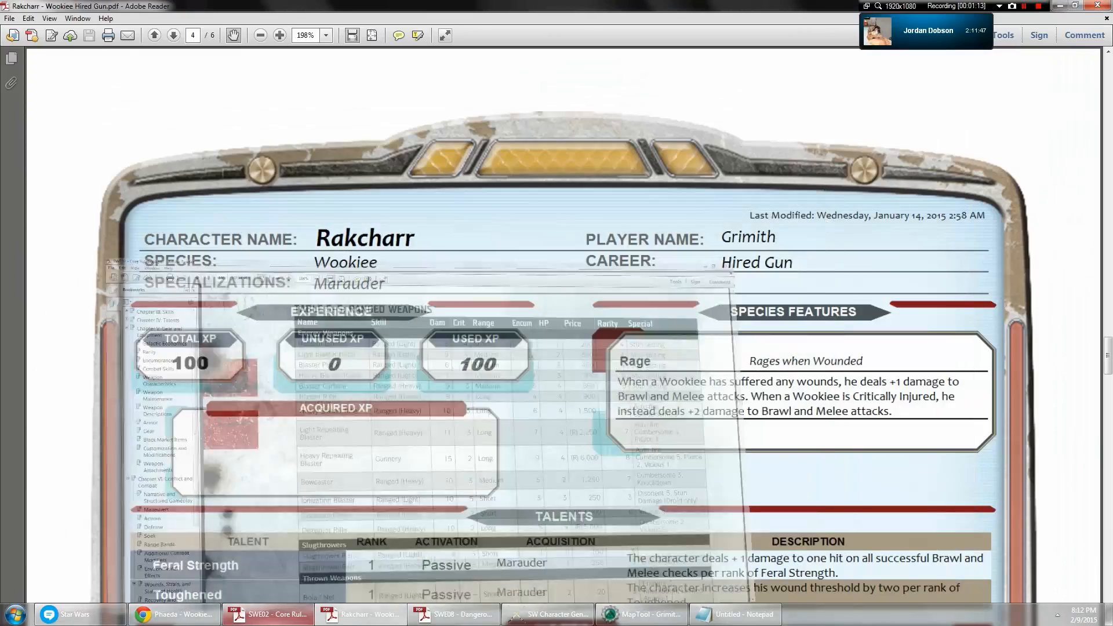
left_click(273, 619)
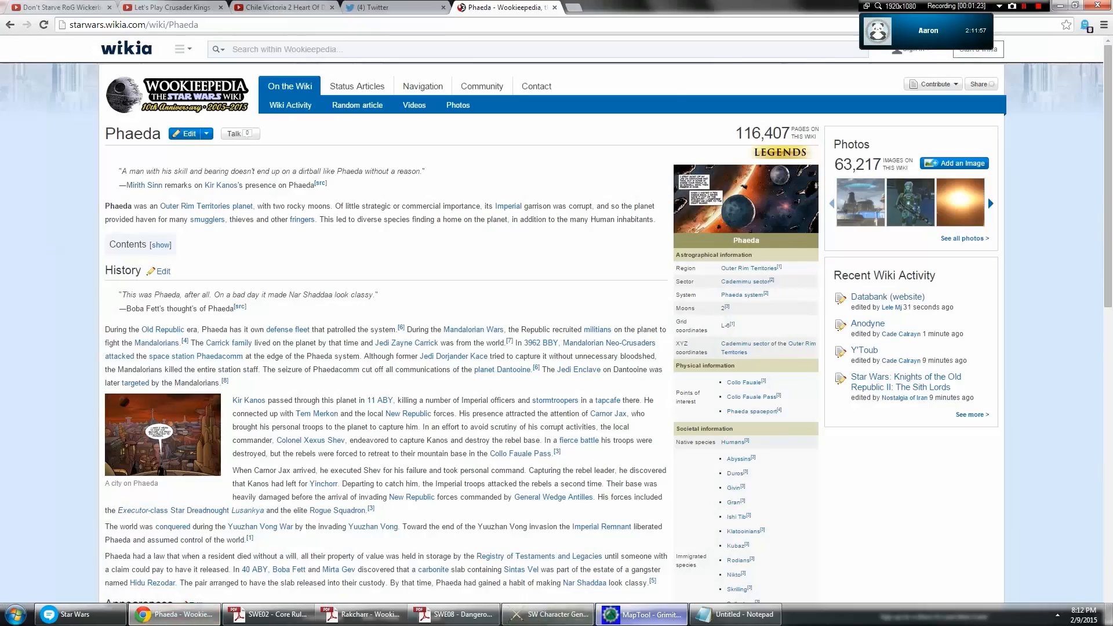
Apply 4 strain taken to Rakcharr, bringing his sheet to 9 | 4.
left_click(634, 614)
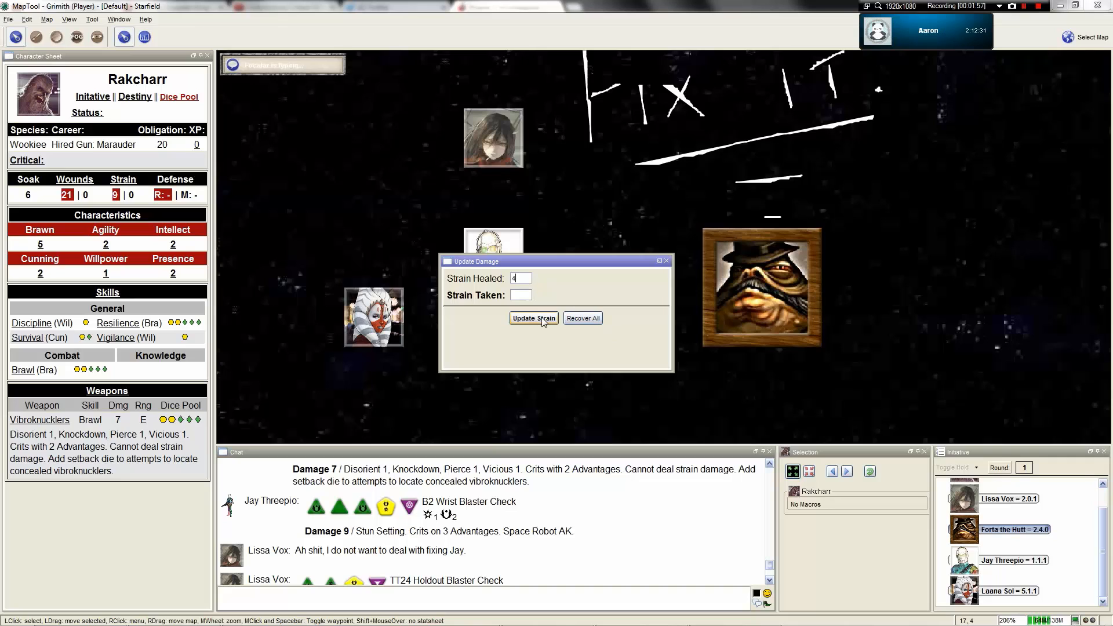
left_click(533, 318)
type("4")
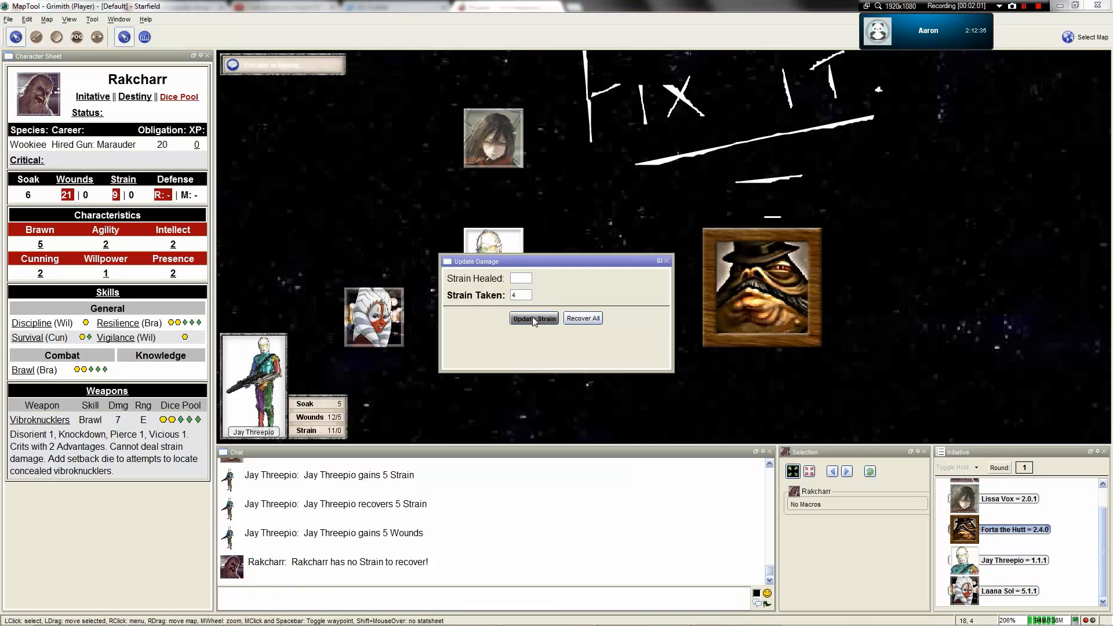
left_click(533, 318)
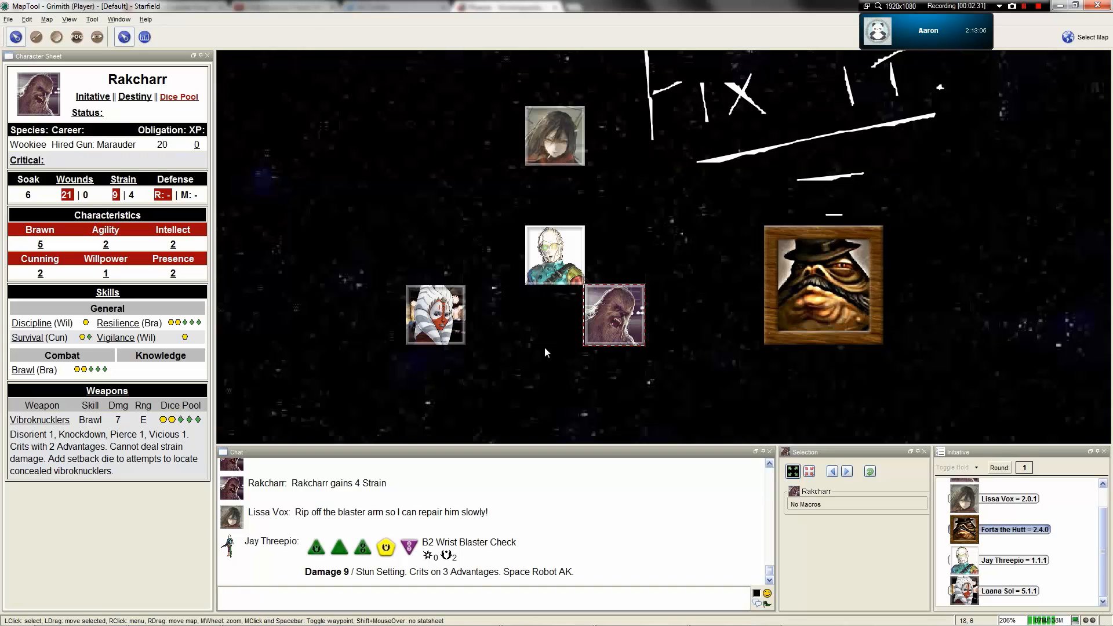
mouse_move(449, 556)
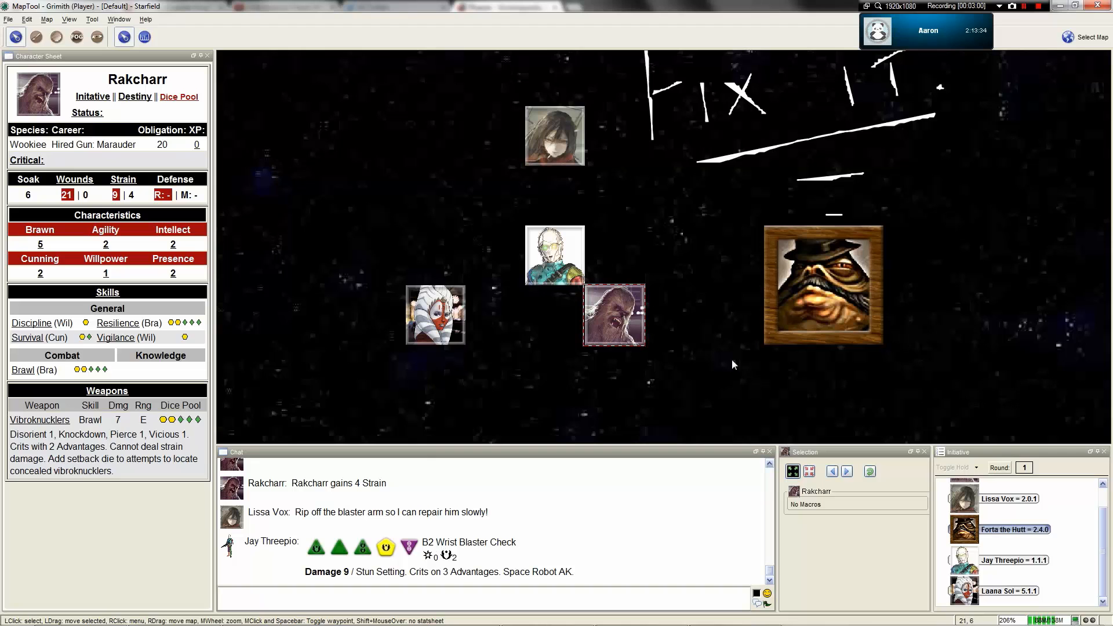
Check the Ownership tab of Rakcharr's token properties, then cancel without changes.
double_click(613, 315)
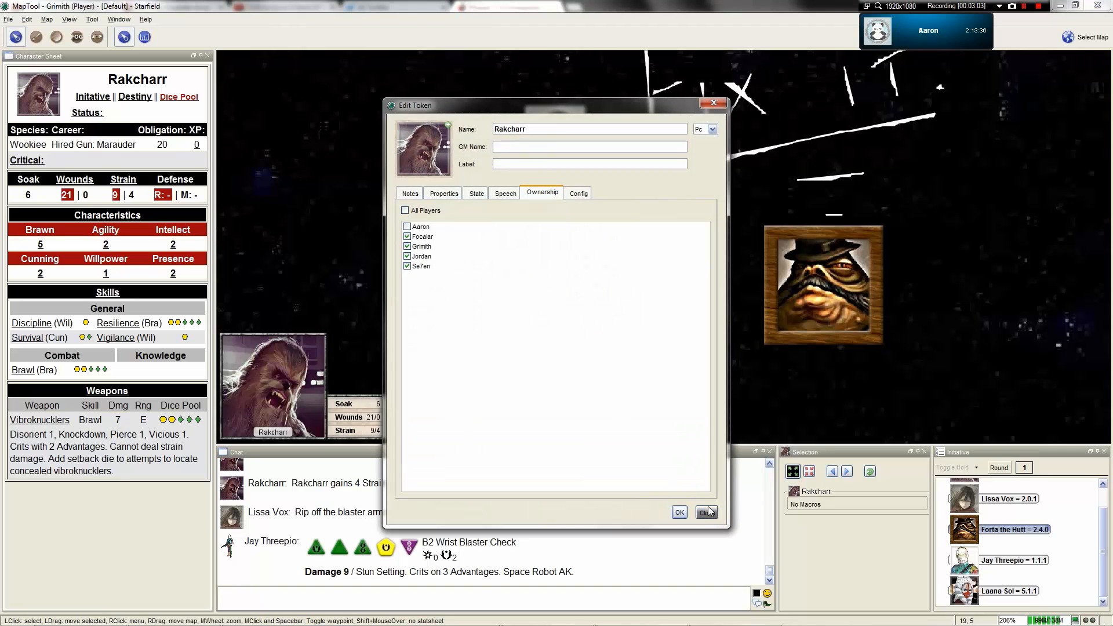
left_click(705, 512)
type("2")
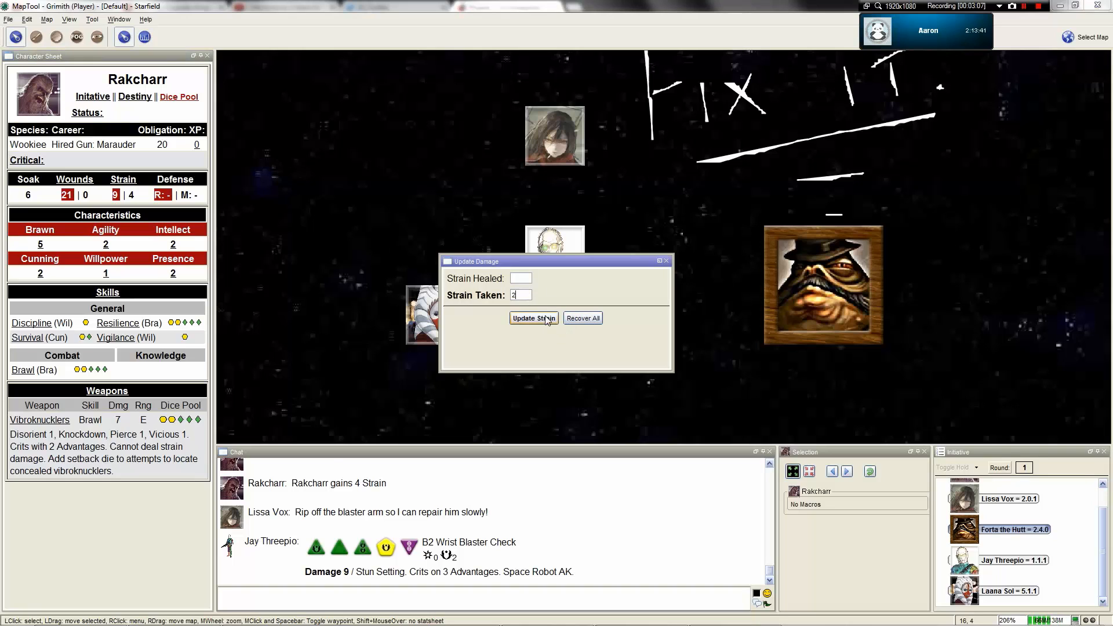
Roll Rakcharr's Brawl check from his token and record him recovering 3 strain.
left_click(534, 319)
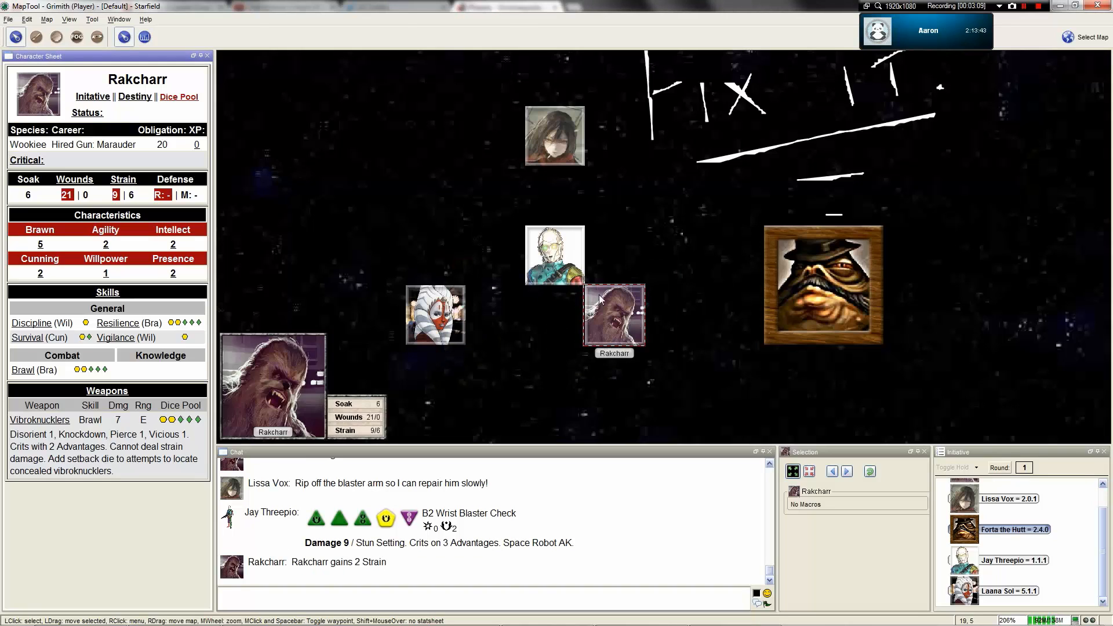
left_click(614, 316)
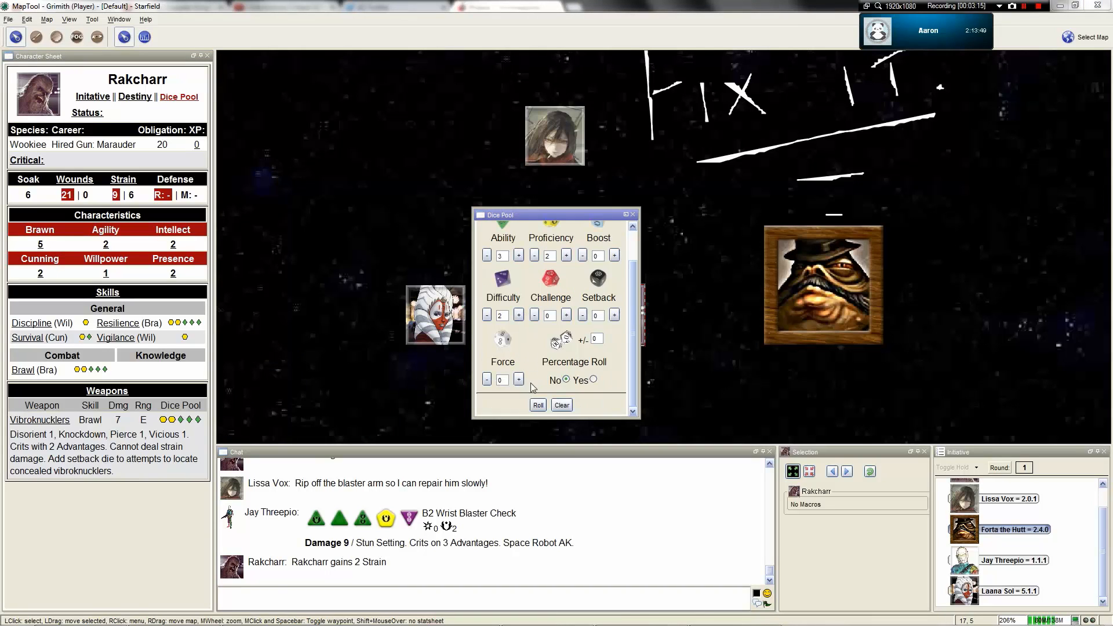
left_click(538, 405)
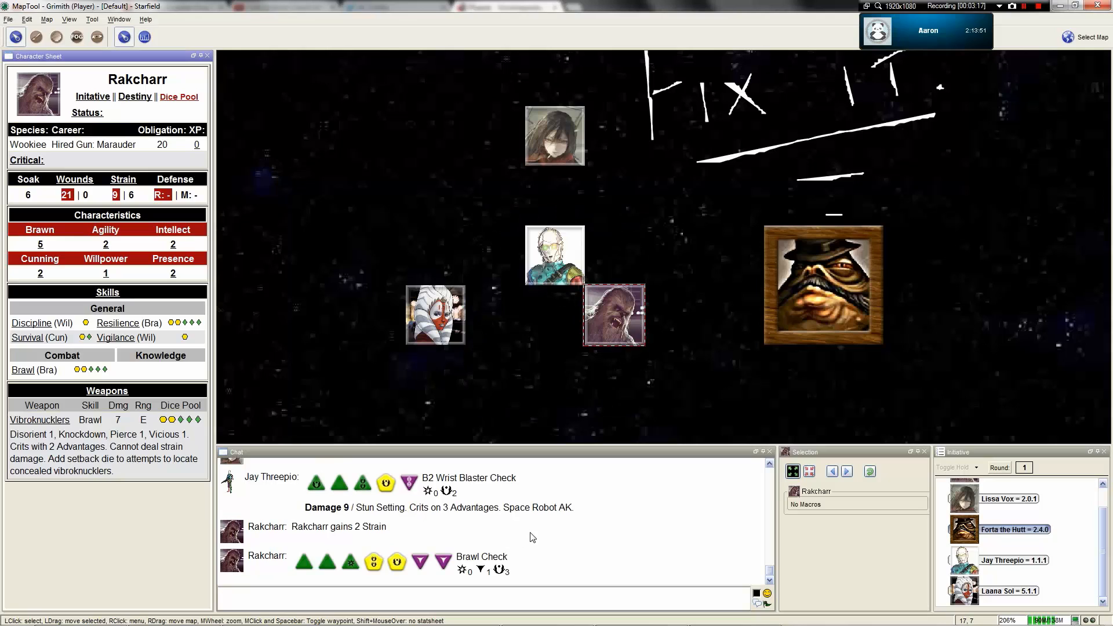
mouse_move(134, 164)
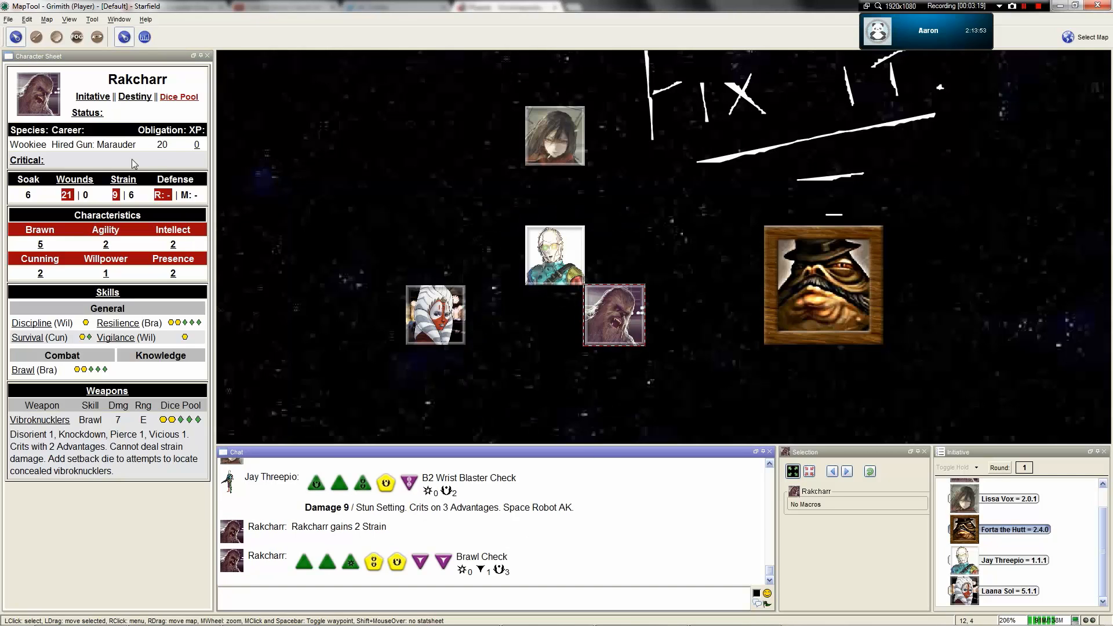
left_click(114, 195)
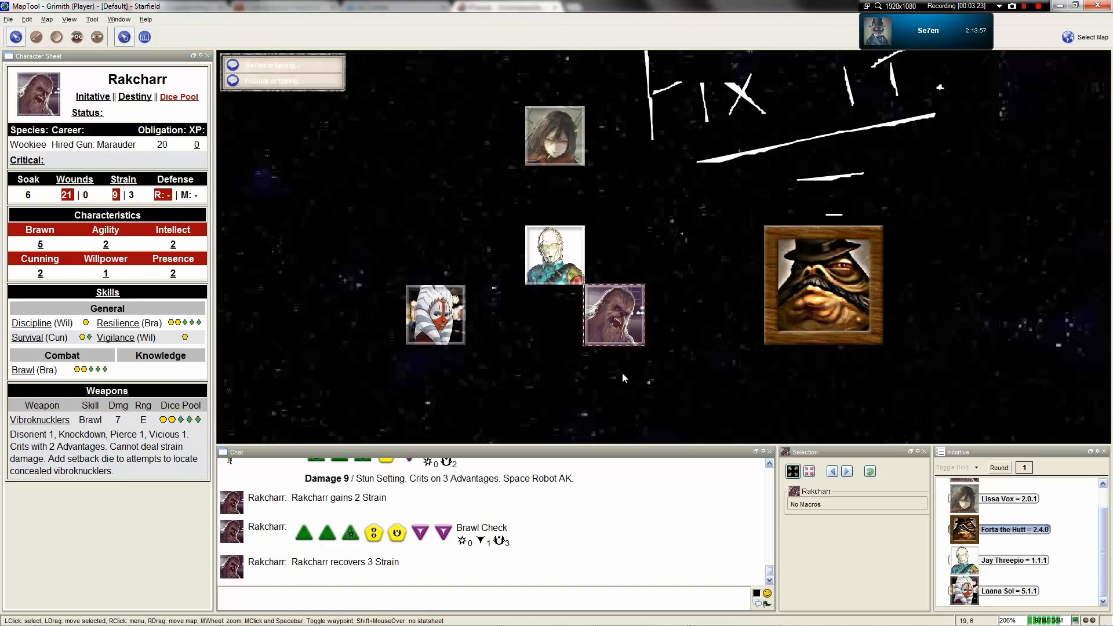
Select Rakcharr's token and open his Update Damage dialog for 7 strain taken.
left_click(674, 353)
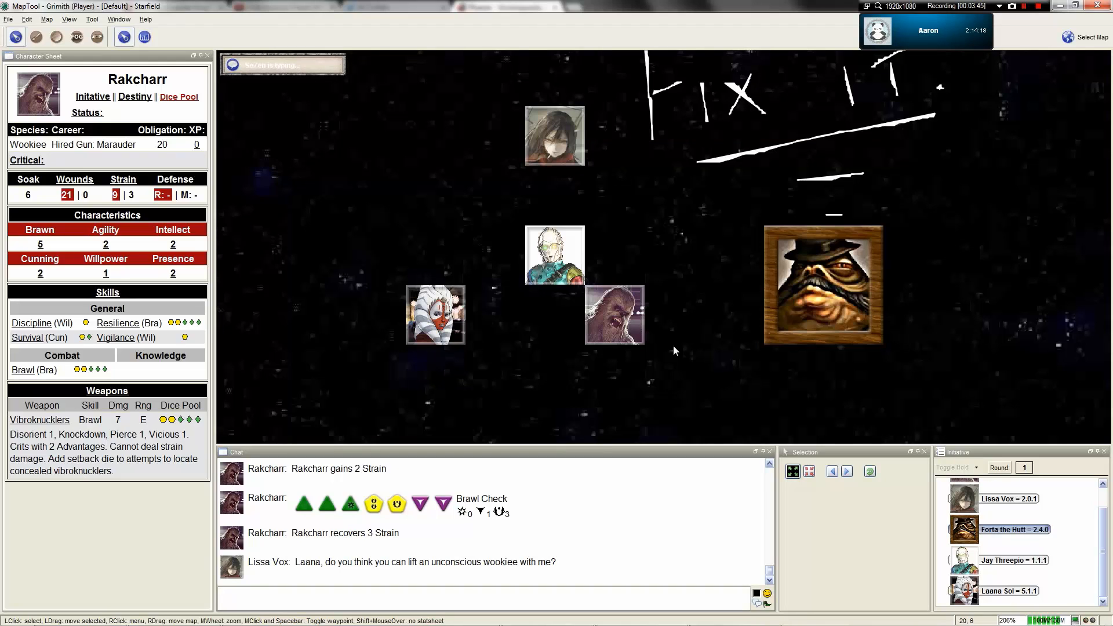
left_click(613, 316)
type("7")
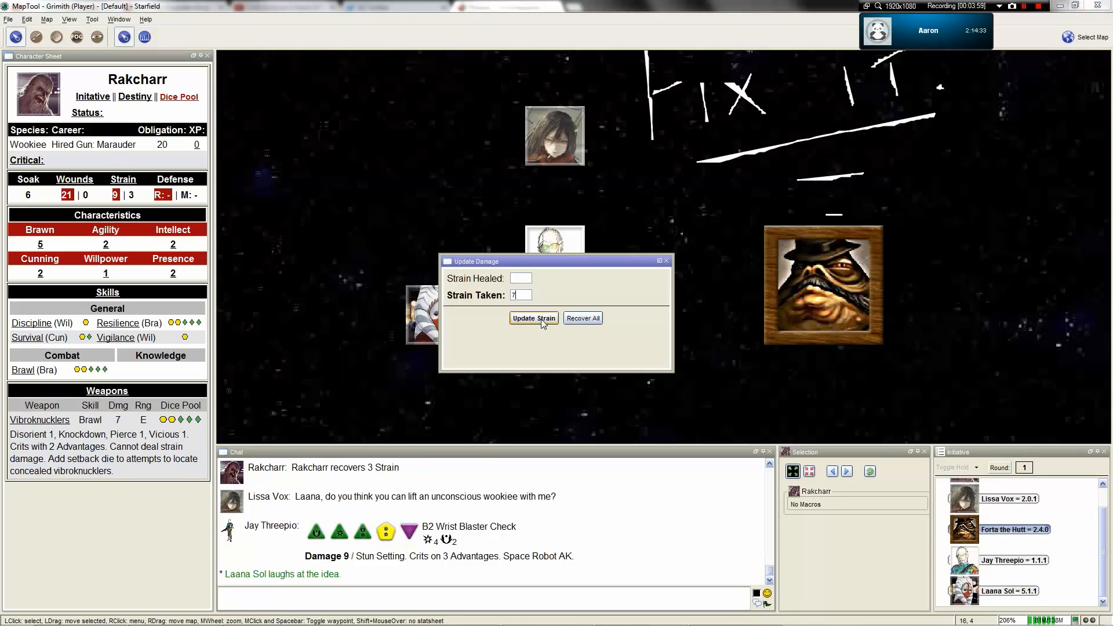
Apply 7 strain to Rakcharr, leaving him Incapacitated with sheet at 9 | 10.
left_click(533, 318)
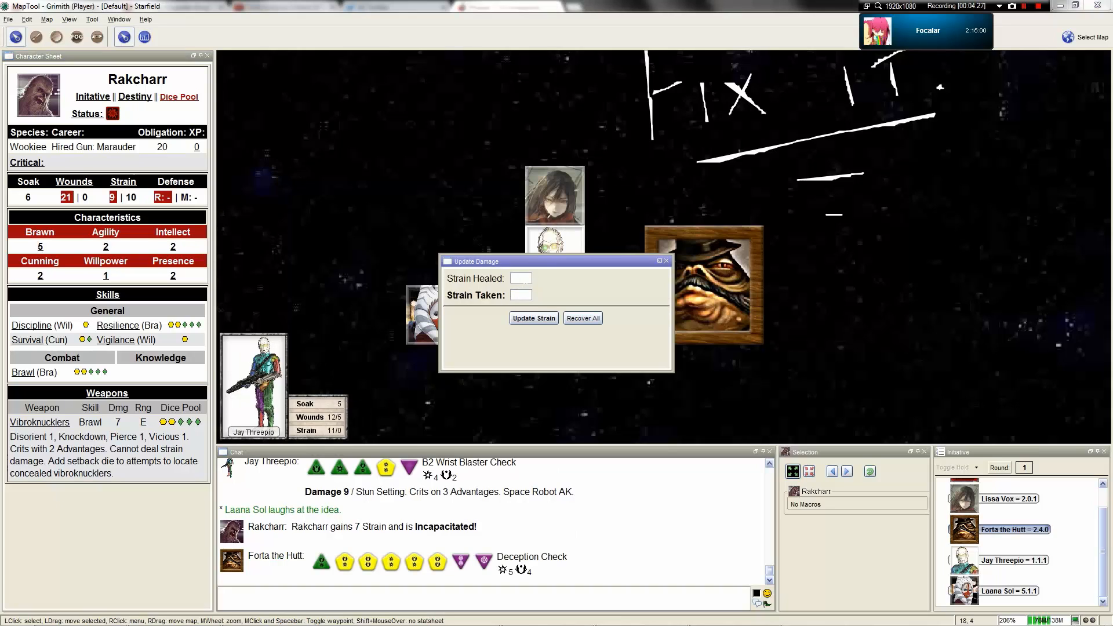
mouse_move(538, 279)
type("10")
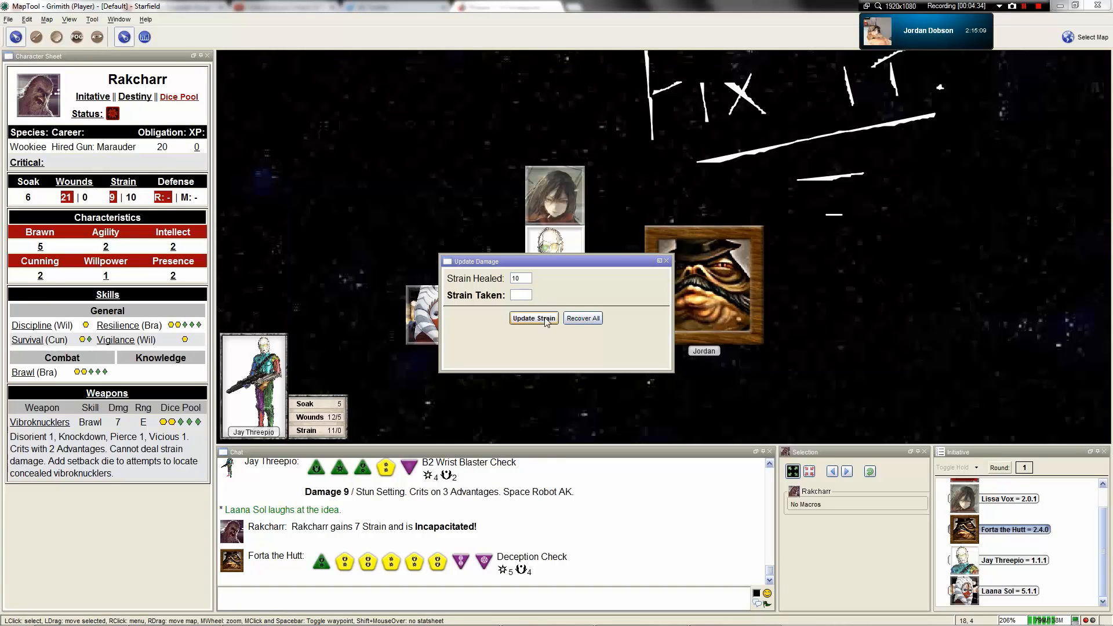
Heal Rakcharr 10 strain back to 9 | 0, then compare Laana Sol's sheet with his.
left_click(534, 318)
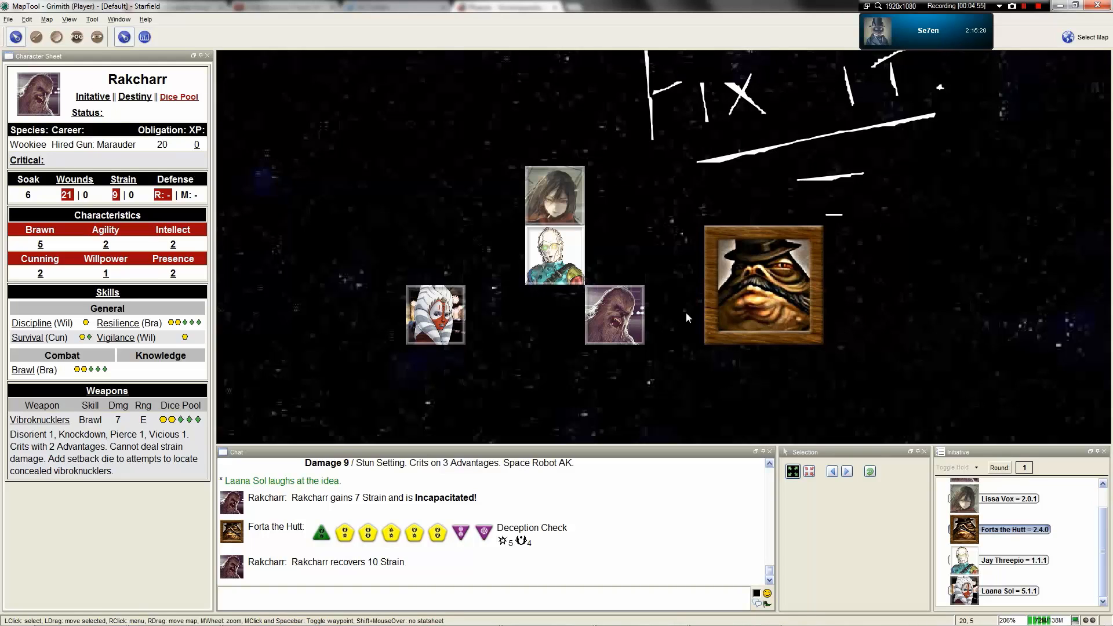
mouse_move(669, 319)
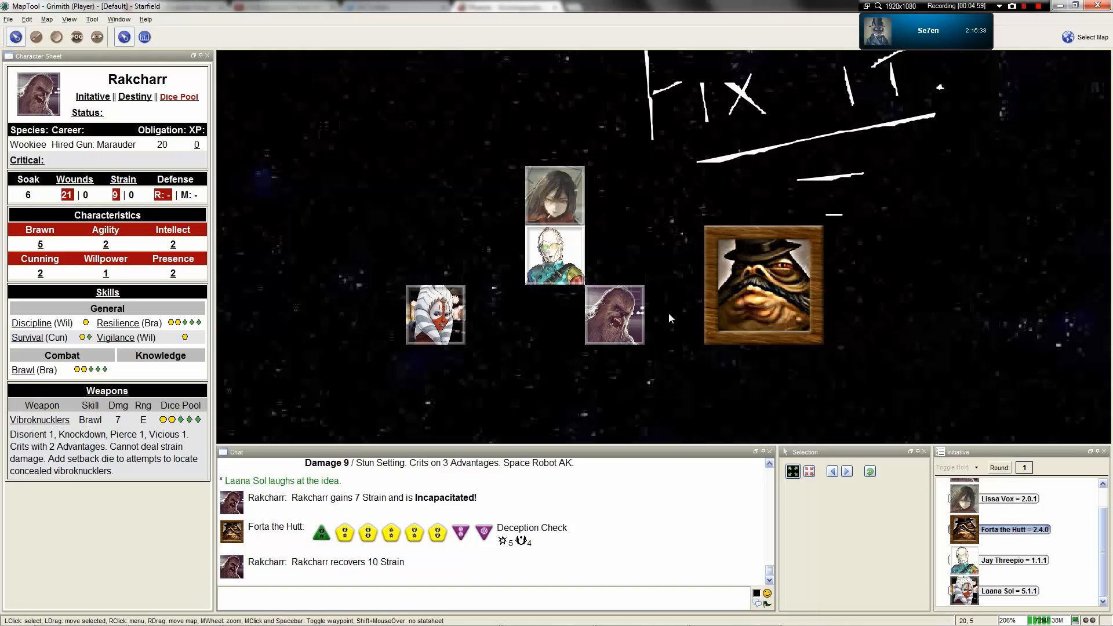
left_click(614, 316)
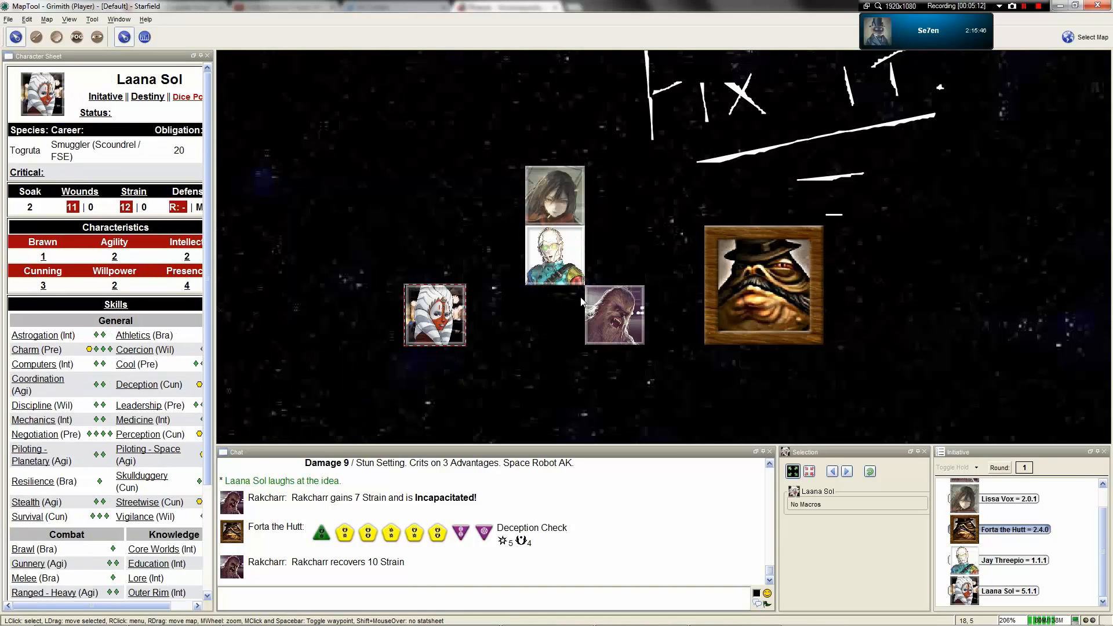
left_click(614, 315)
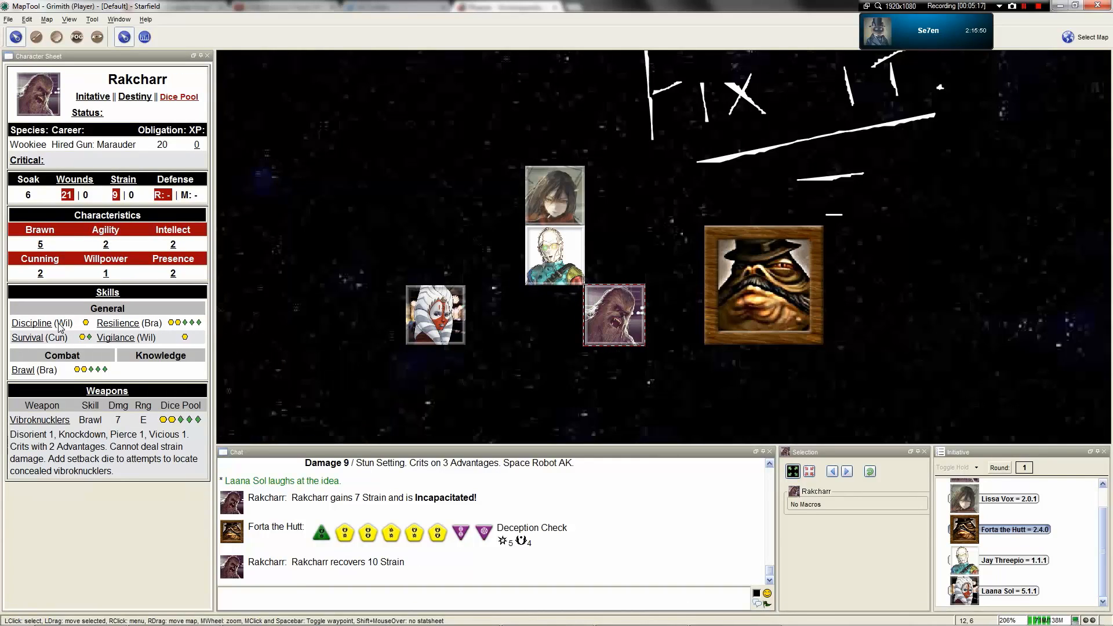
mouse_move(764, 284)
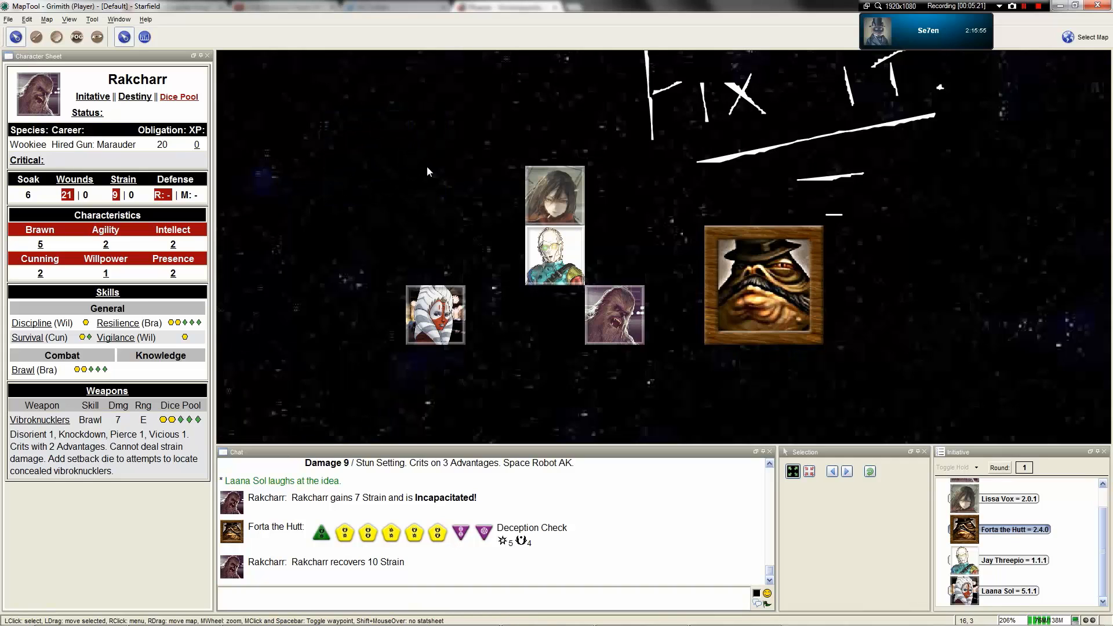
mouse_move(509, 257)
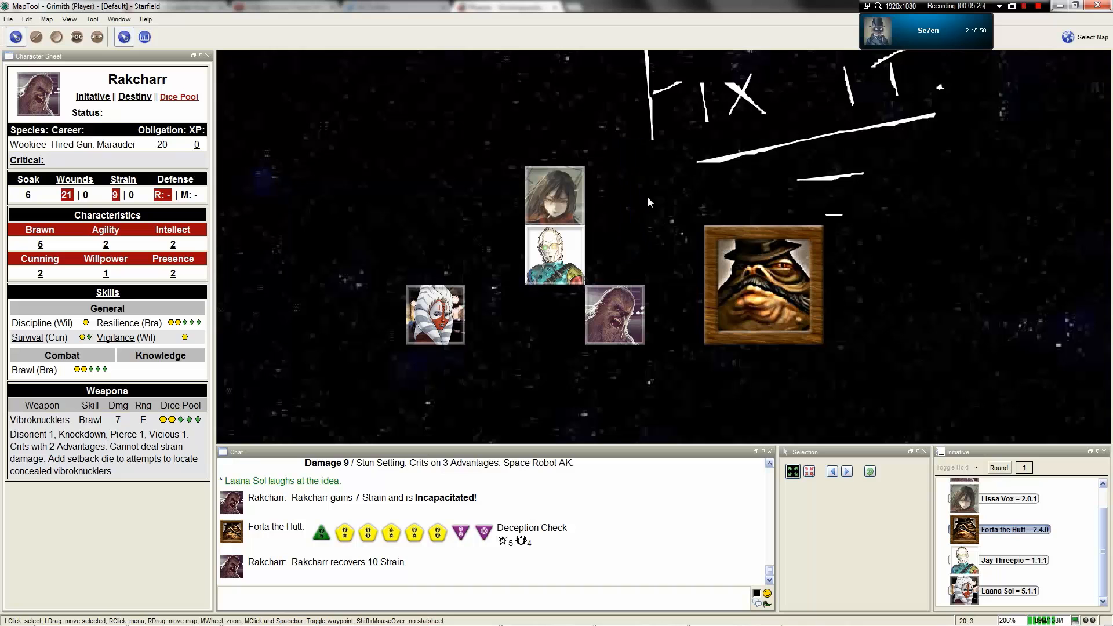
Select Rakcharr's token alongside other tokens while zooming the starfield map out and in.
scroll("down", 3)
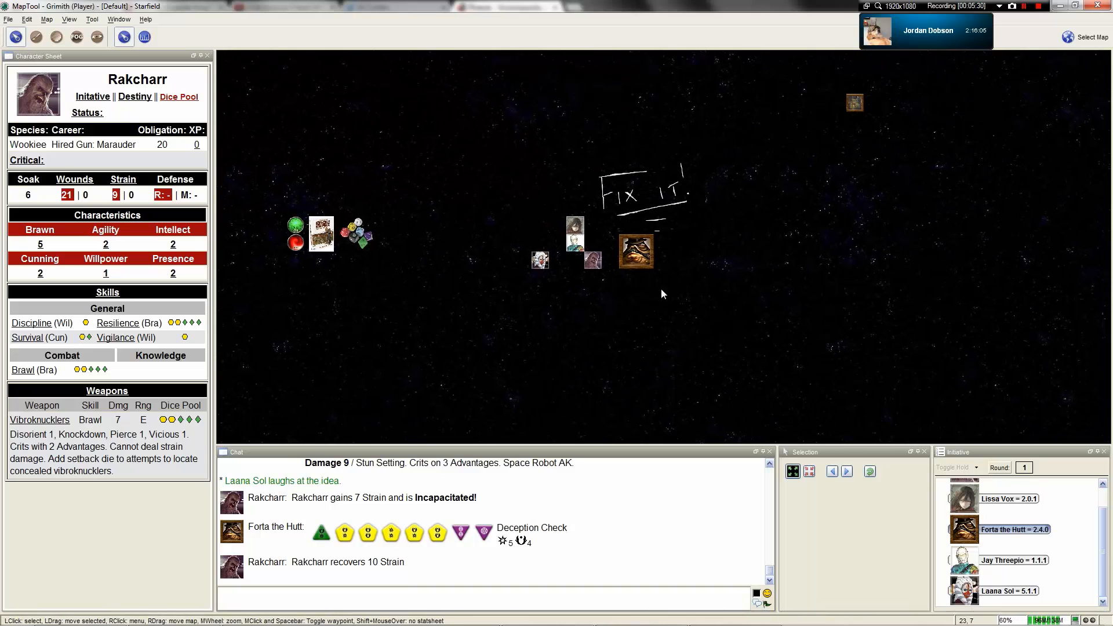
scroll("up", 3)
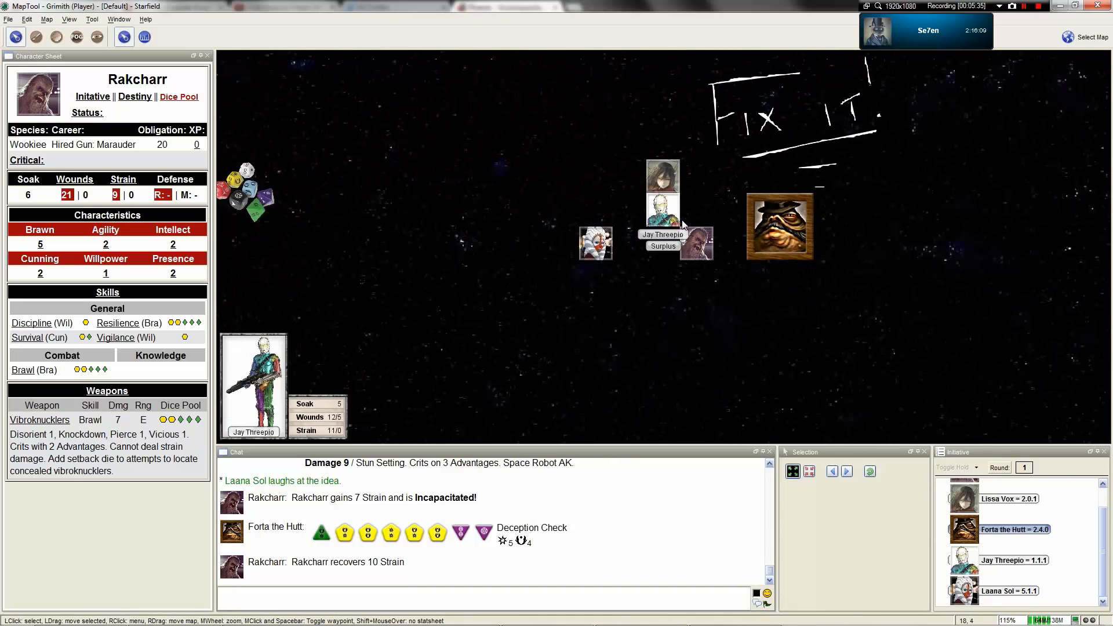
left_click(696, 245)
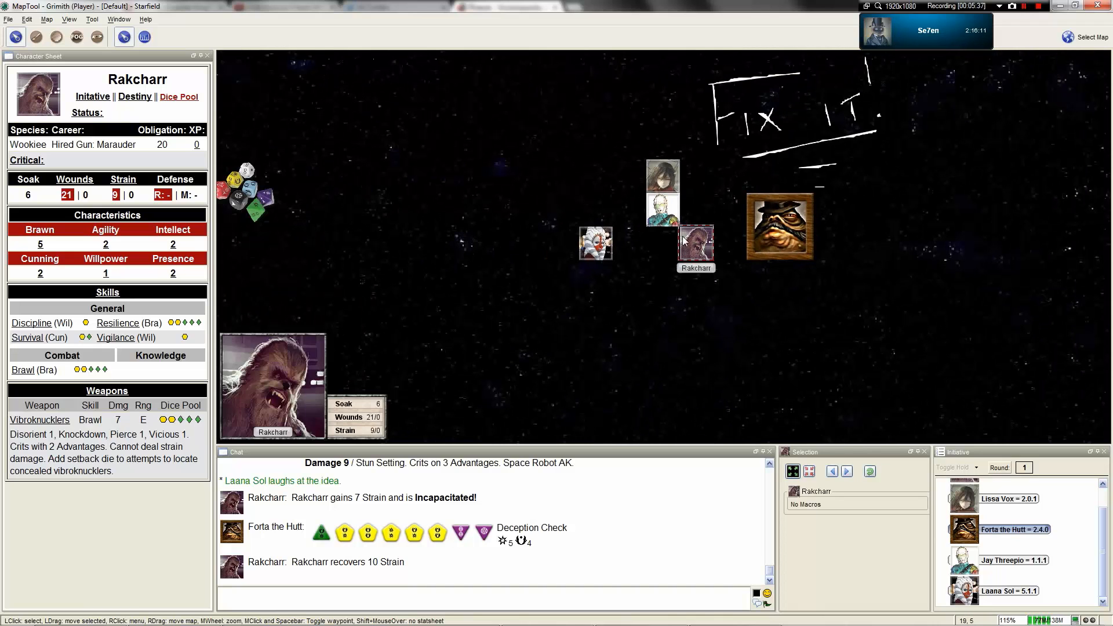
scroll("down", 3)
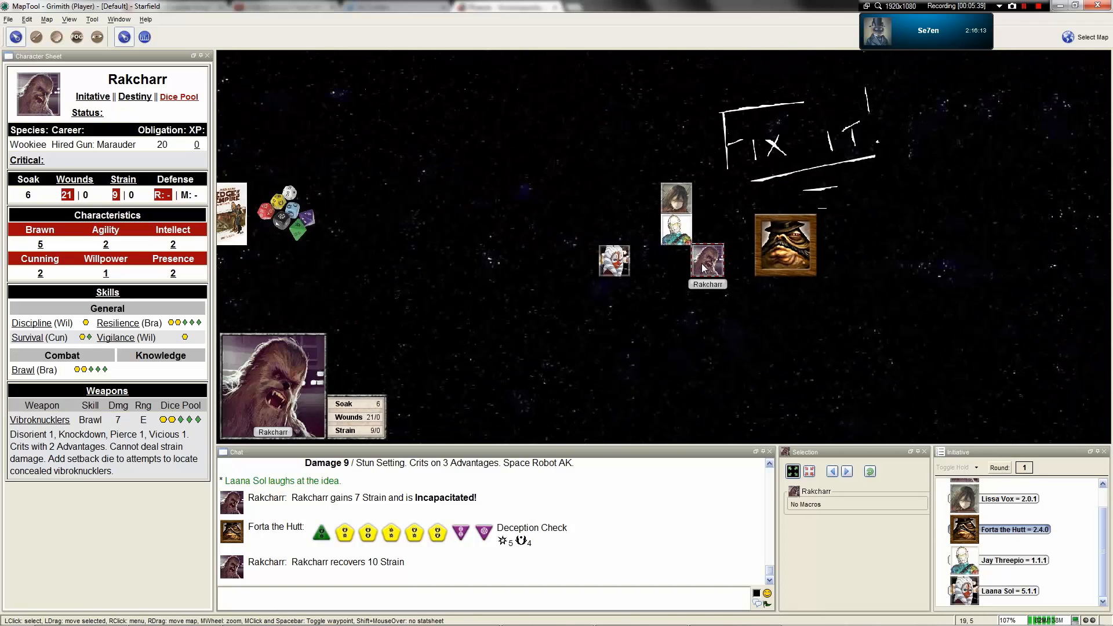
scroll("up", 3)
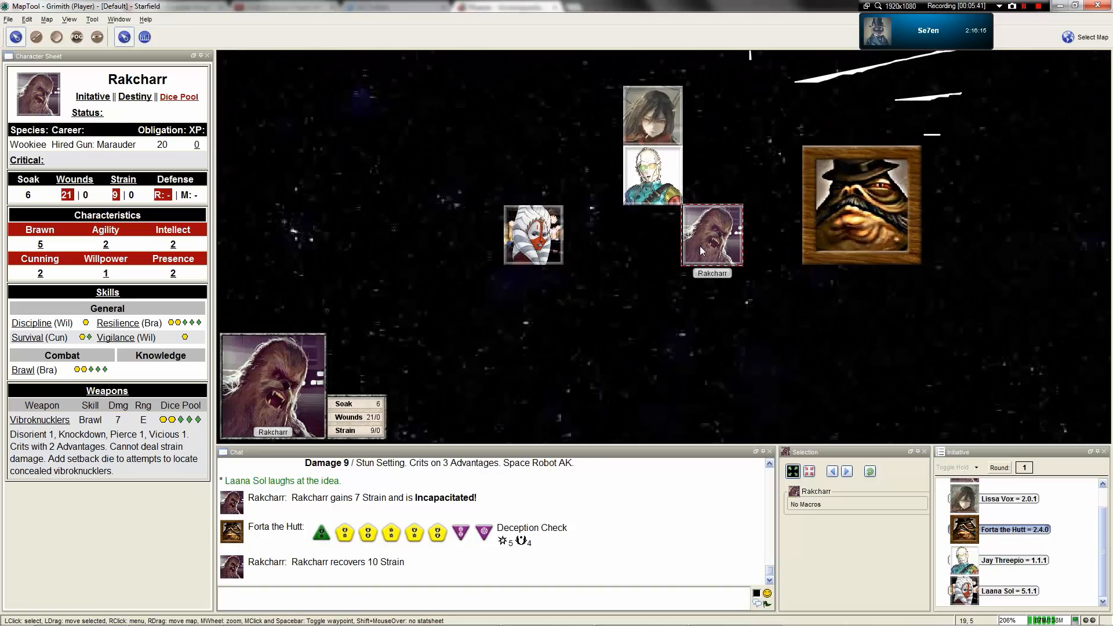
scroll("down", 3)
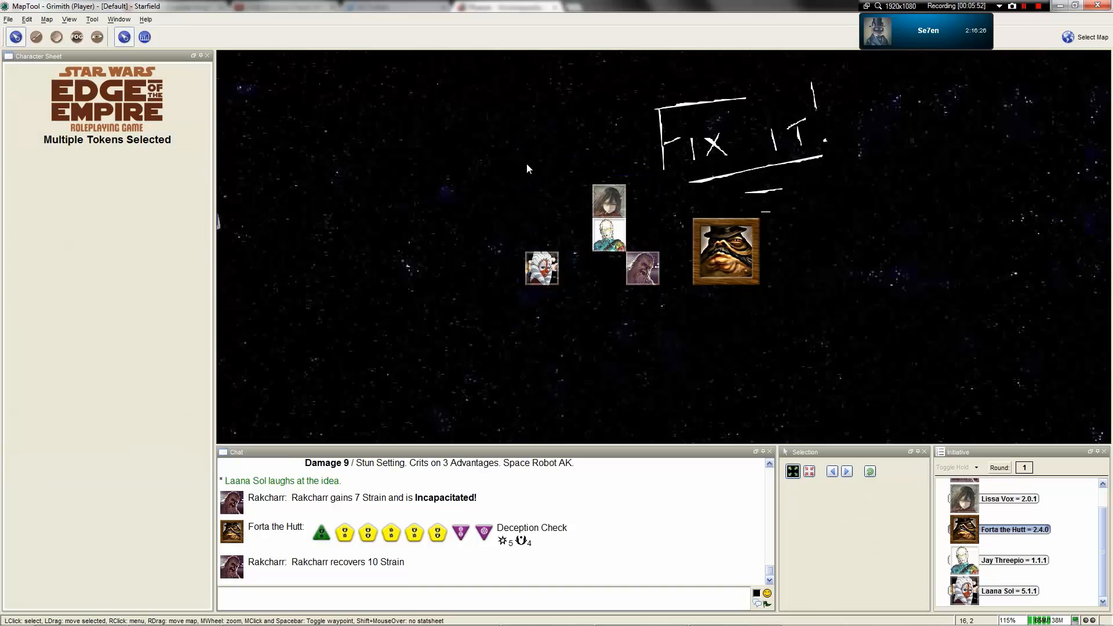
Select only Rakcharr's token so the Character Sheet panel shows his sheet.
left_click(643, 268)
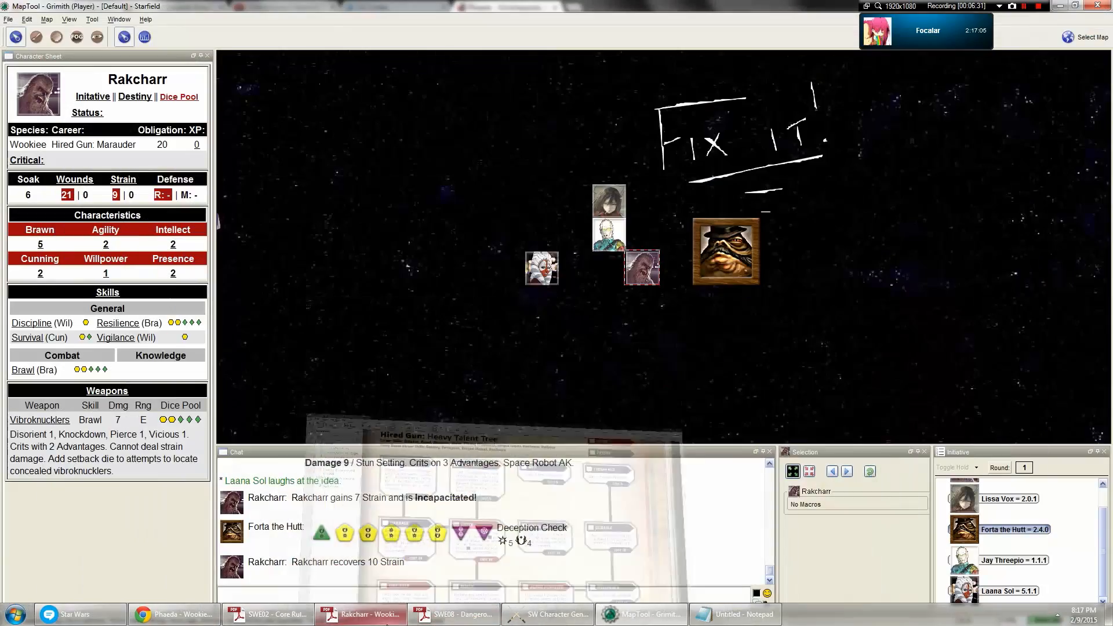
In the Core Rulebook, jump to the Recovery and Healing pages under Chapter VI: Conflict and Combat.
left_click(268, 614)
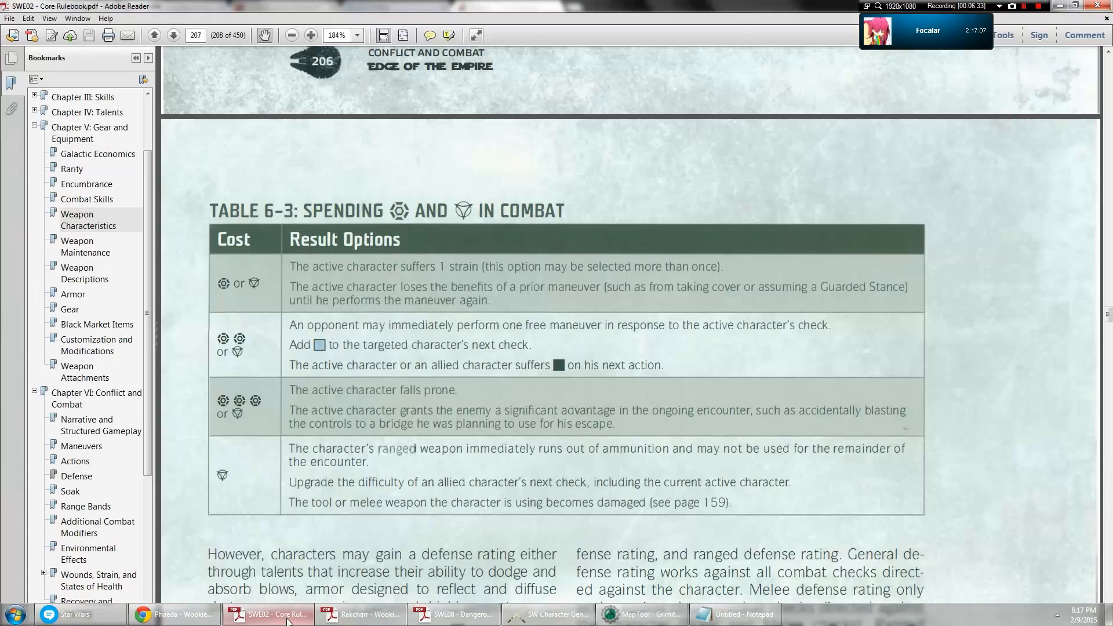
scroll("down", 3)
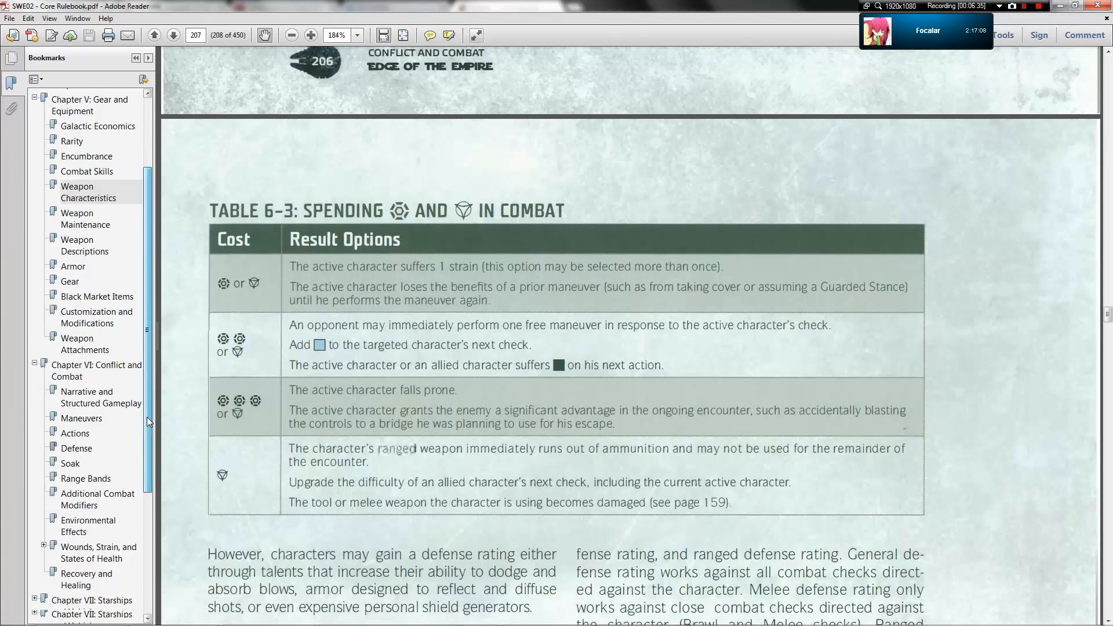
scroll("down", 3)
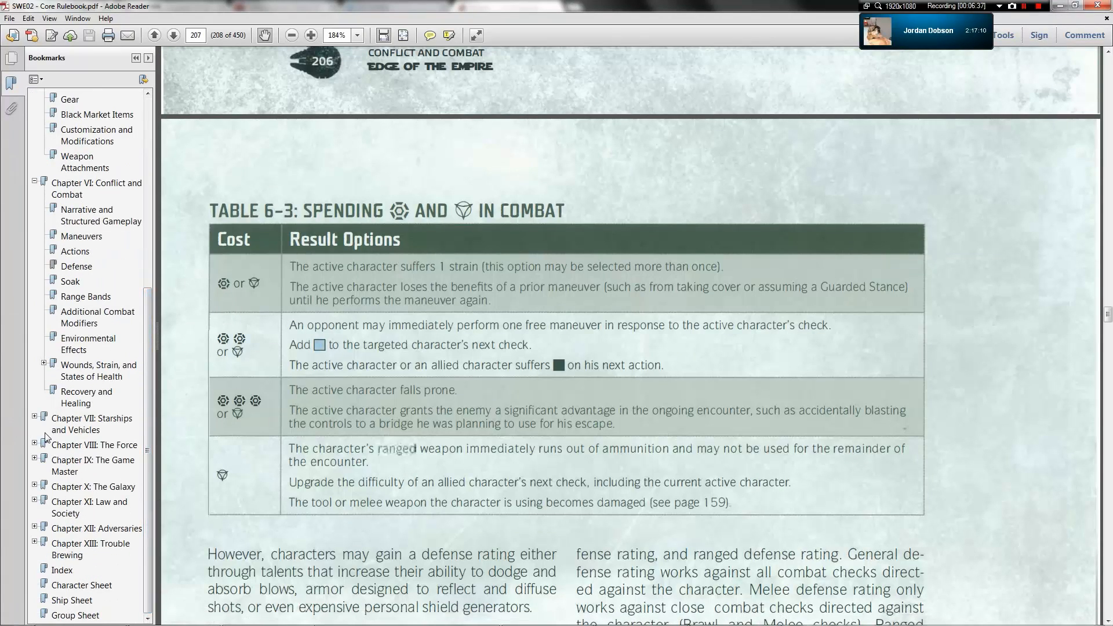
left_click(86, 397)
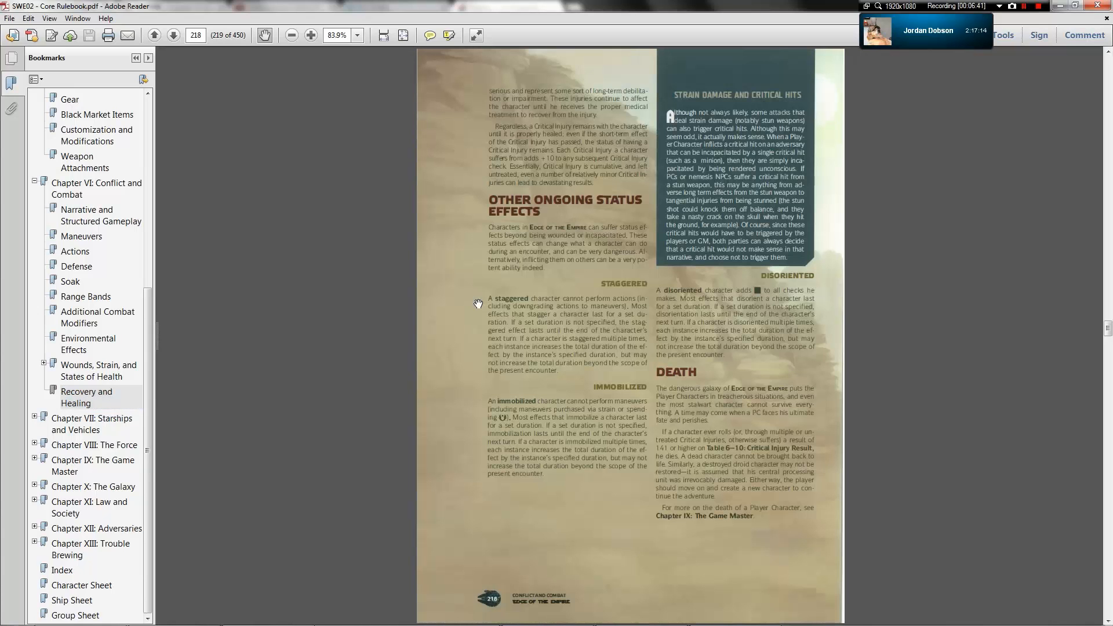
left_click(173, 36)
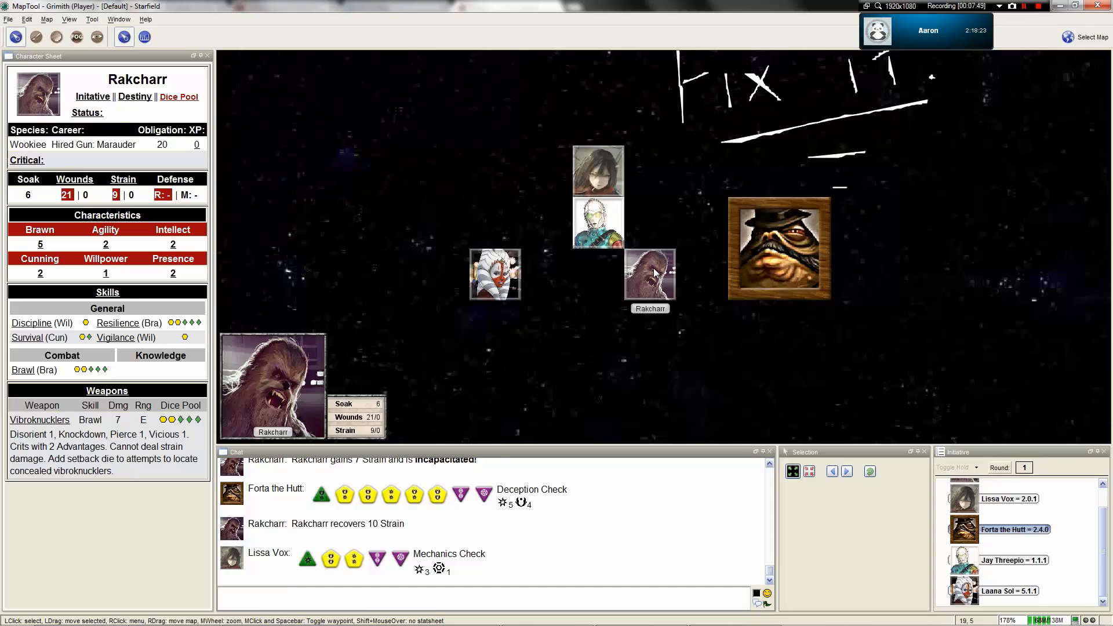
Show the Hired Gun: Heavy Talent Tree page in the SWE08 Dangerous Covenants PDF.
left_click(457, 614)
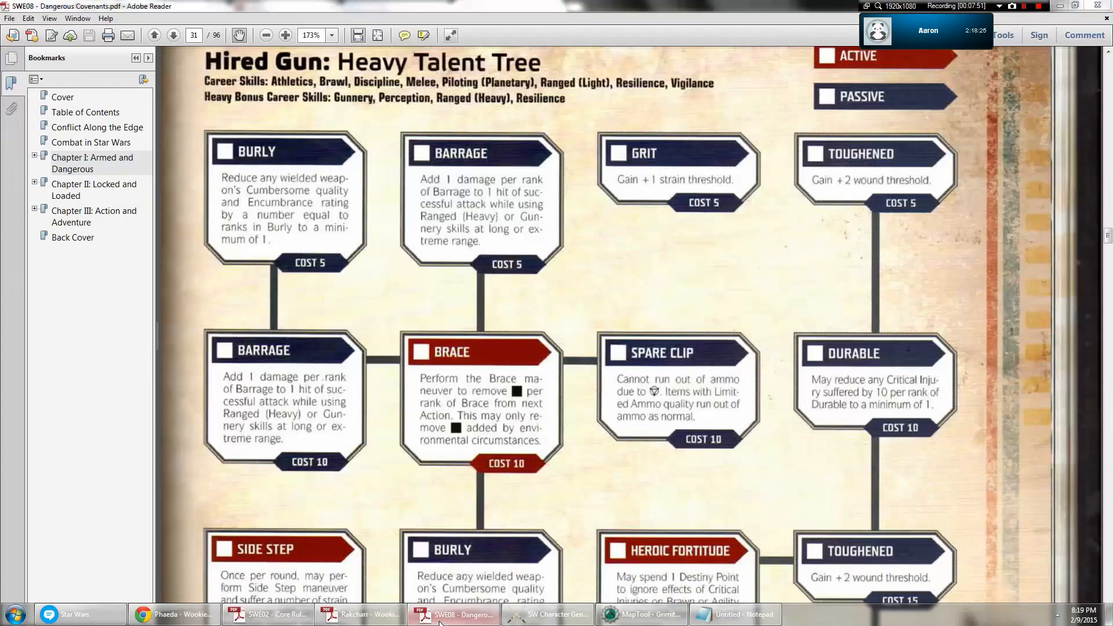
left_click(639, 613)
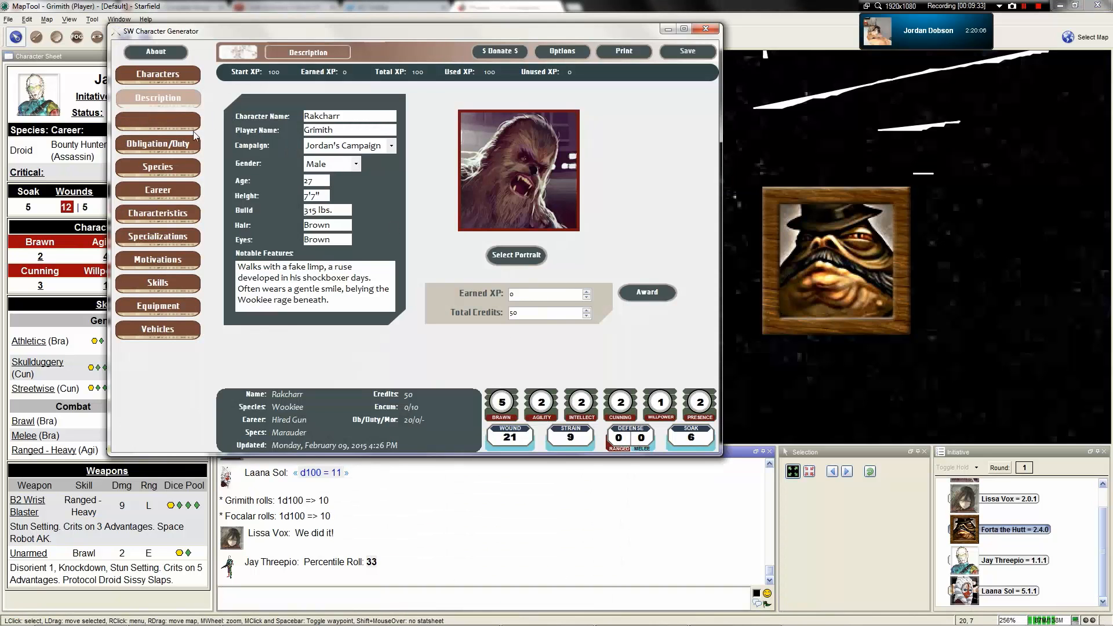
Review the character's species, Marauder specialization, motivations and equipment pages.
left_click(157, 167)
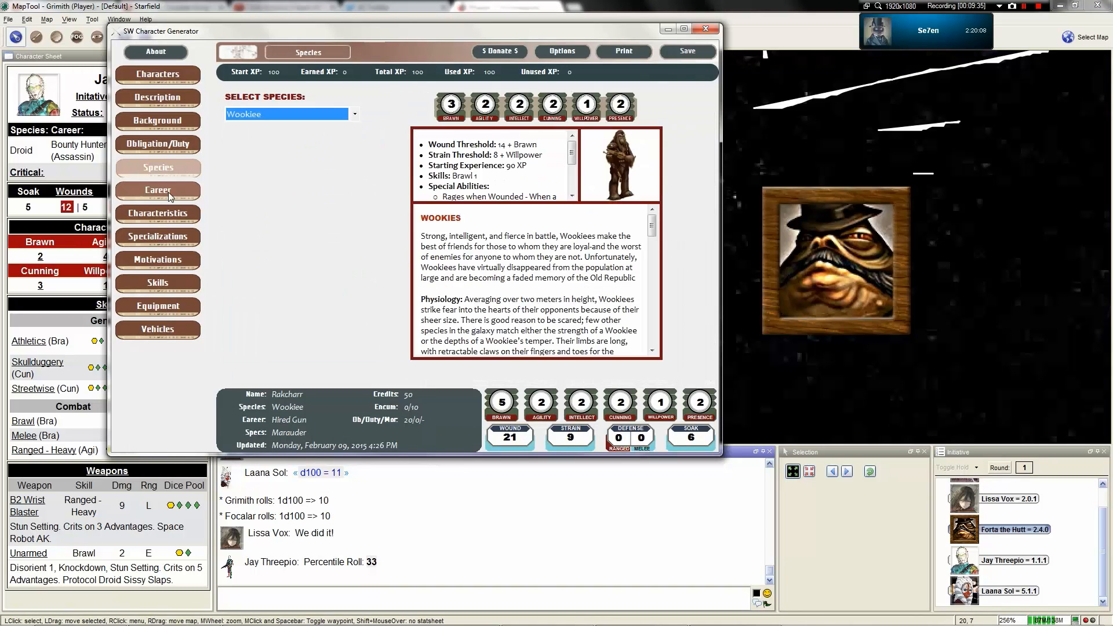
left_click(157, 236)
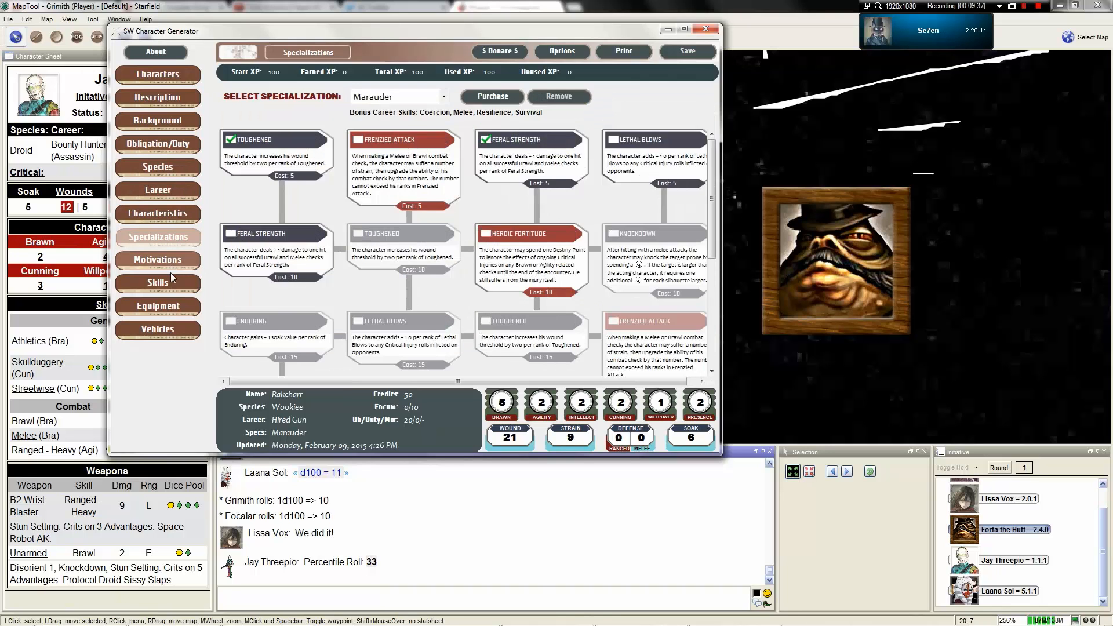
left_click(158, 260)
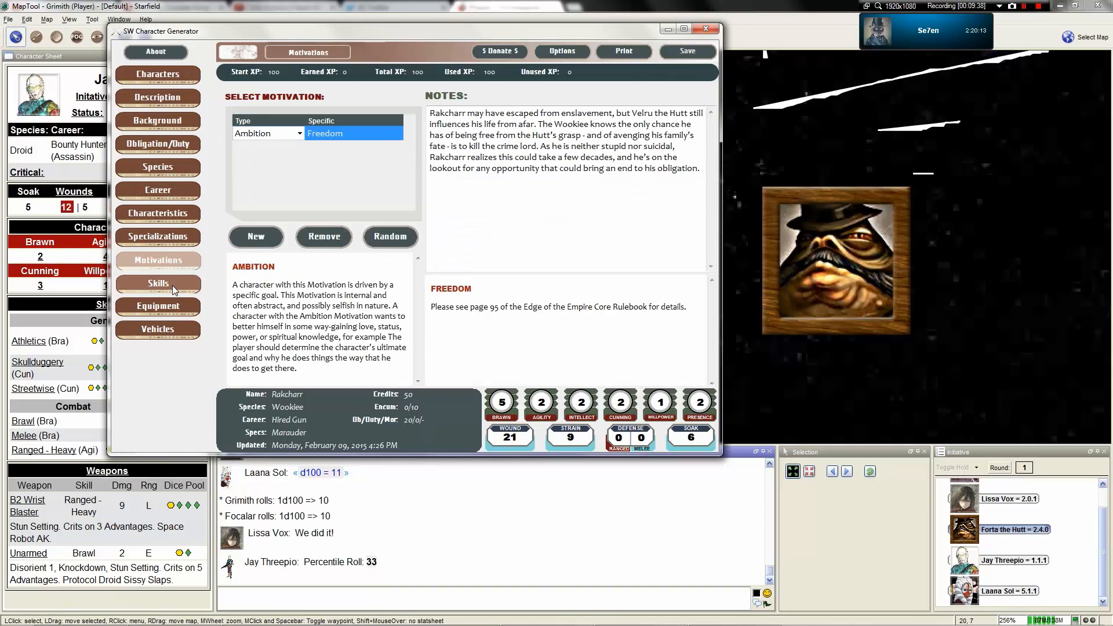
left_click(157, 306)
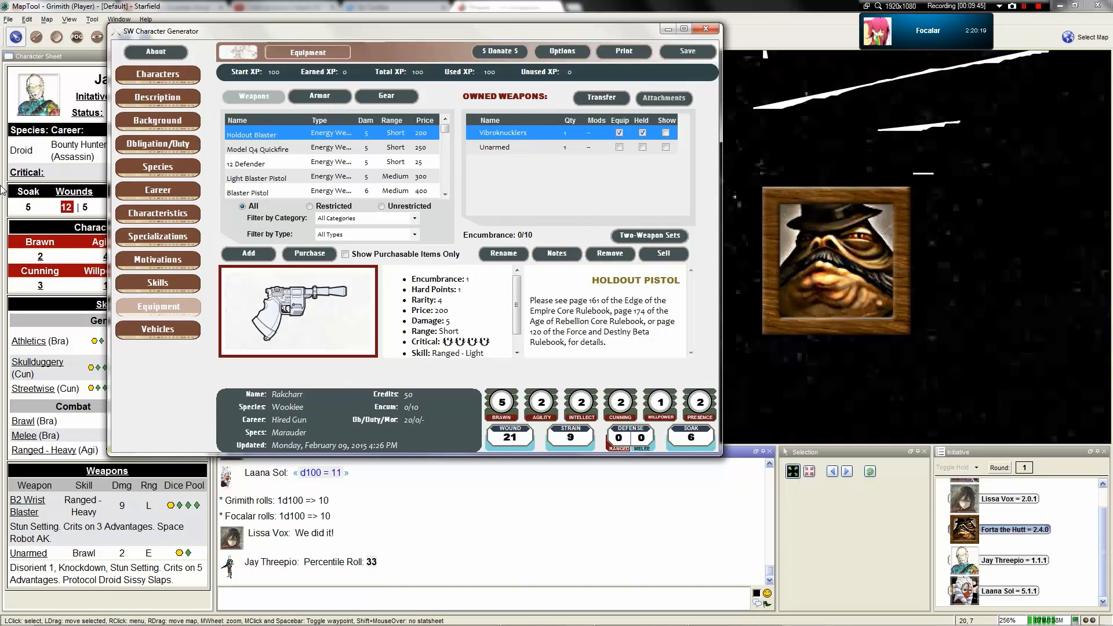
Open Rakcharr from the saved characters and raise his total credits to 58.
left_click(157, 75)
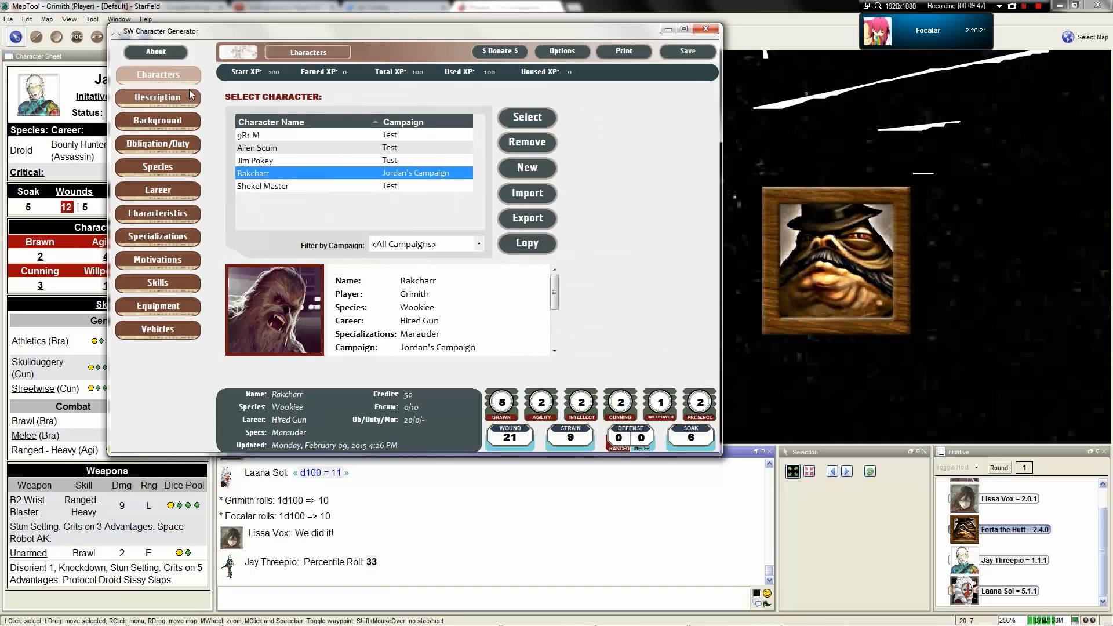
mouse_move(158, 97)
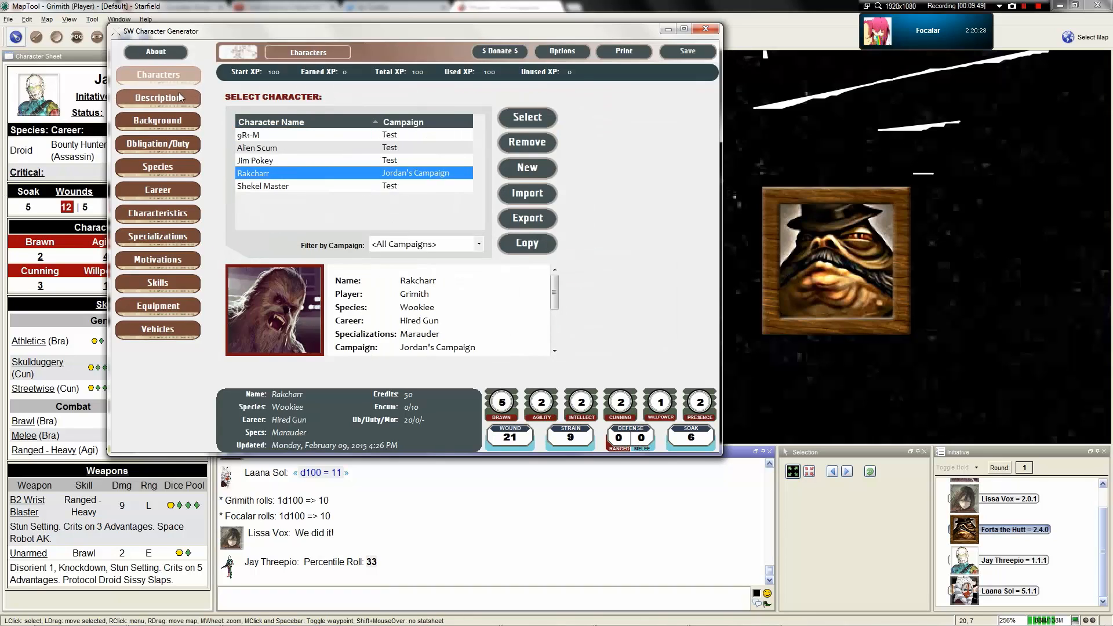
left_click(157, 98)
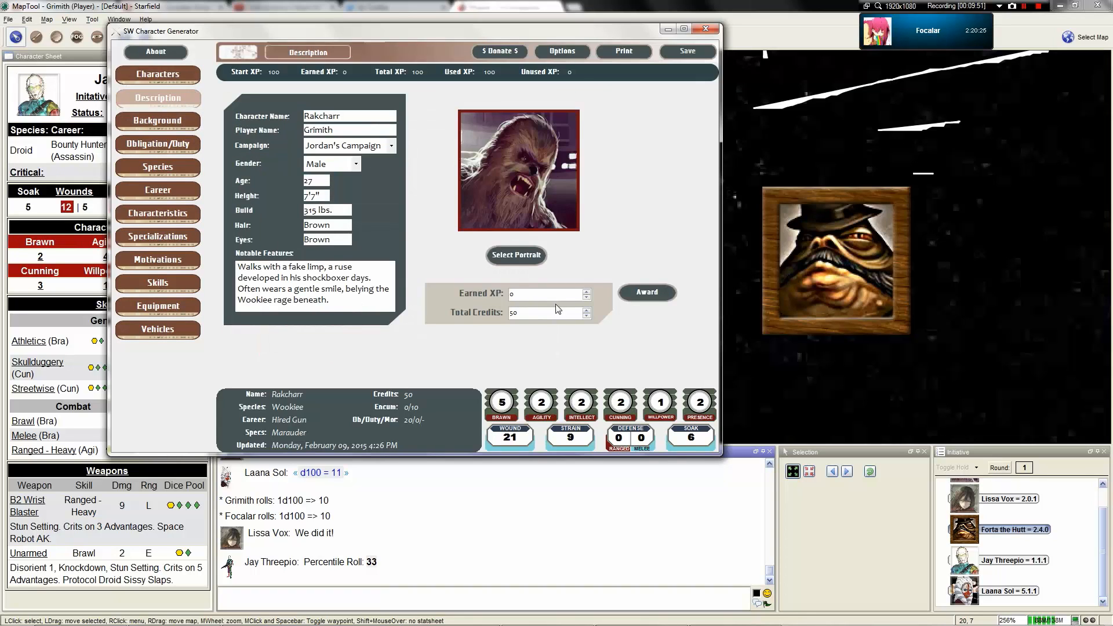
left_click(588, 310)
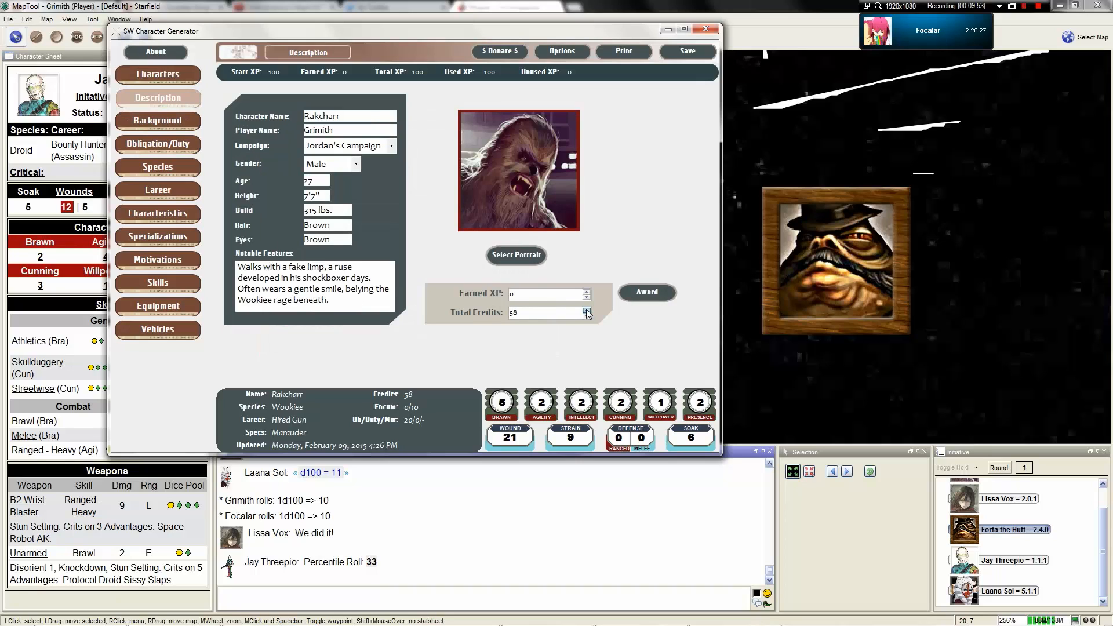
left_click(588, 310)
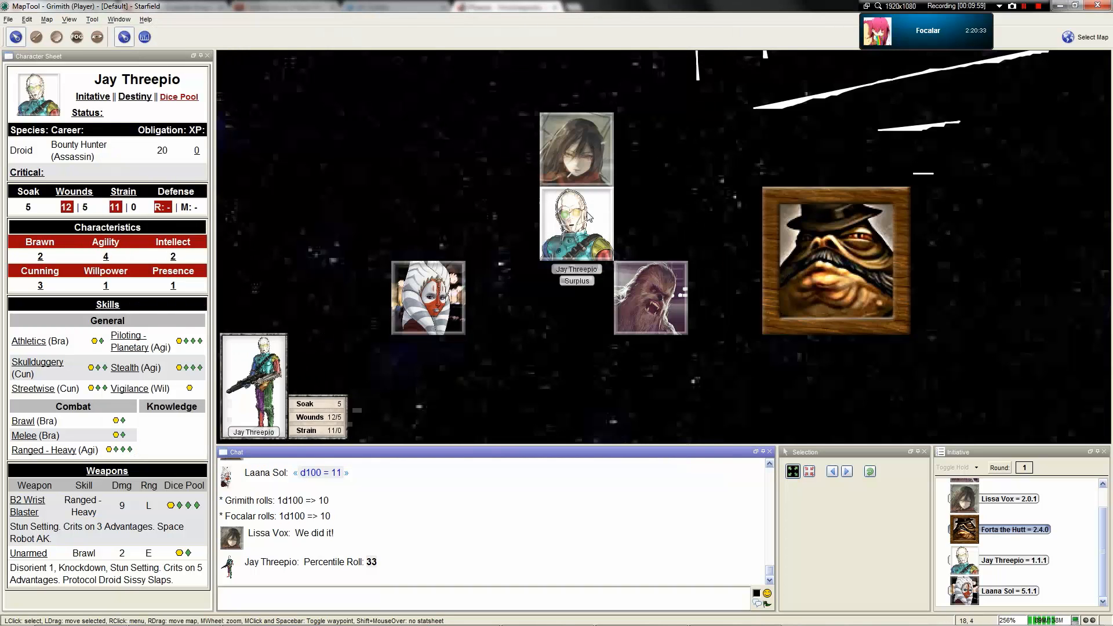
Select Rakcharr's token on the starfield map to display his stats.
scroll("down", 3)
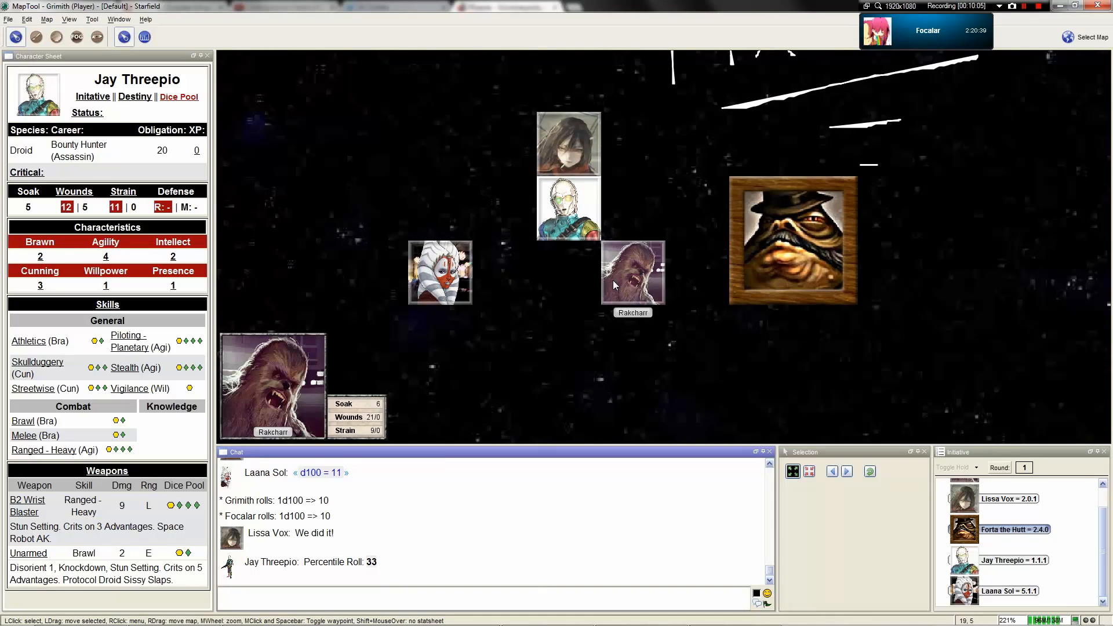
left_click(632, 271)
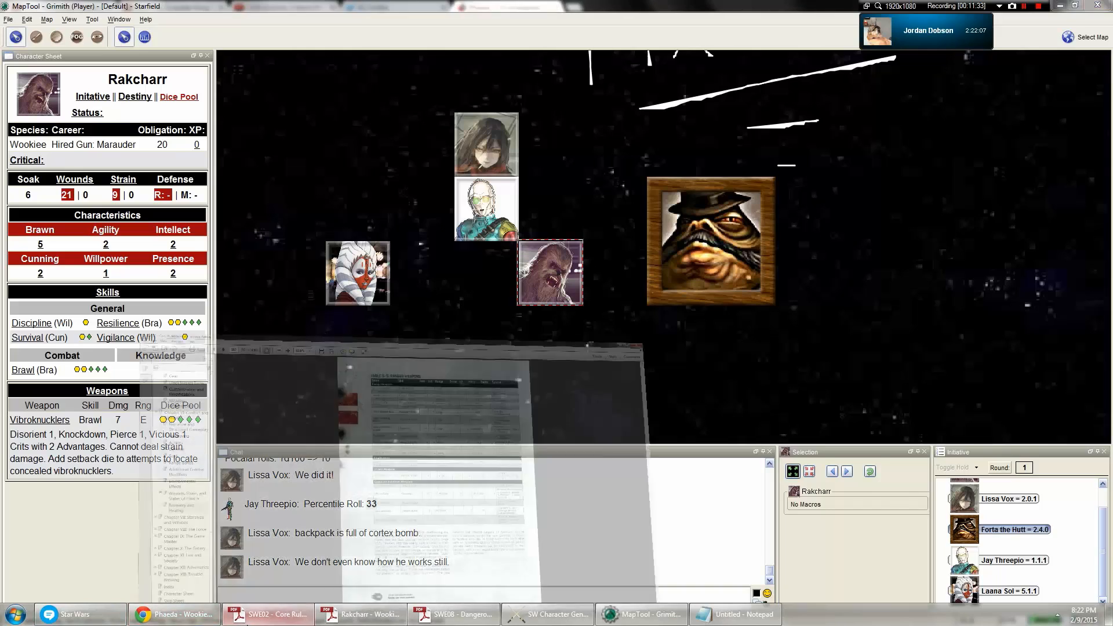
In the Core Rulebook, collapse Chapter V and jump to Character Creation's Which Role? page 54.
left_click(266, 614)
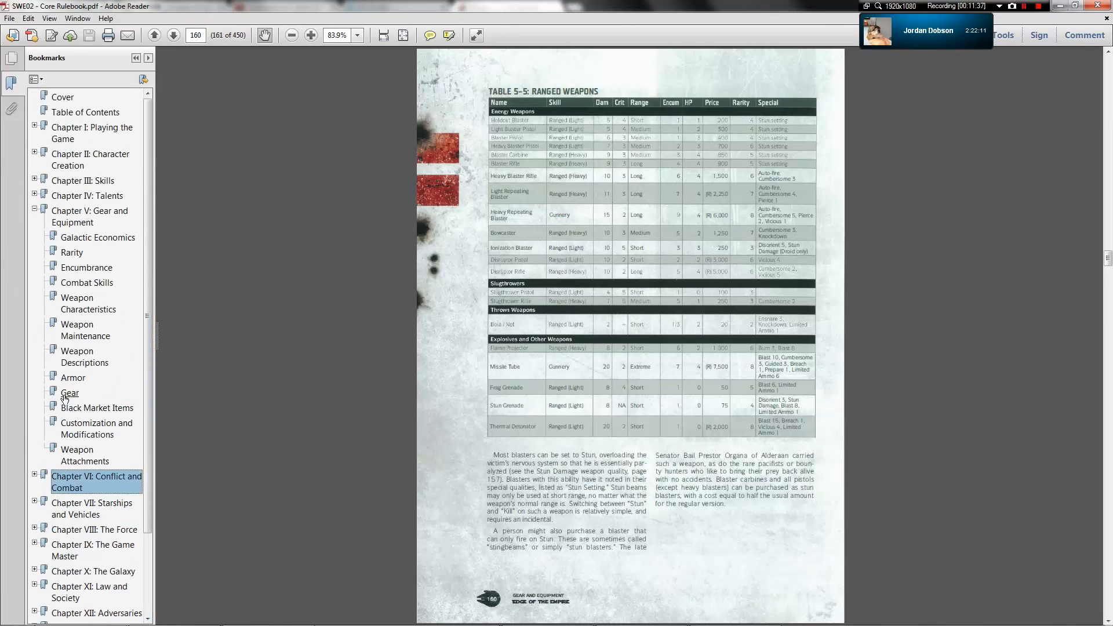
left_click(34, 211)
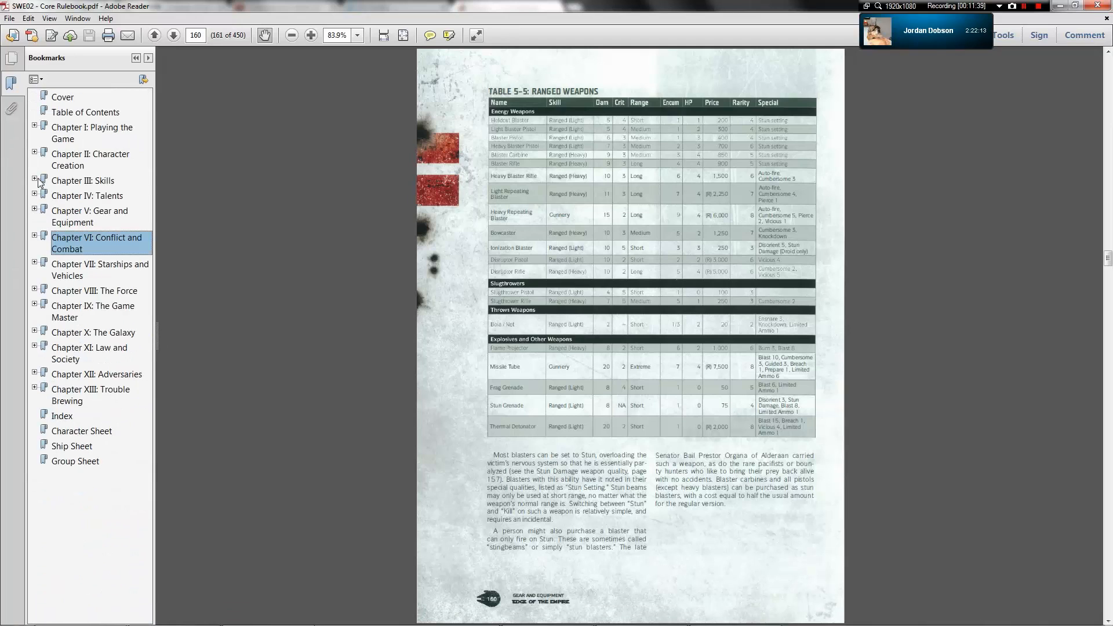
left_click(33, 154)
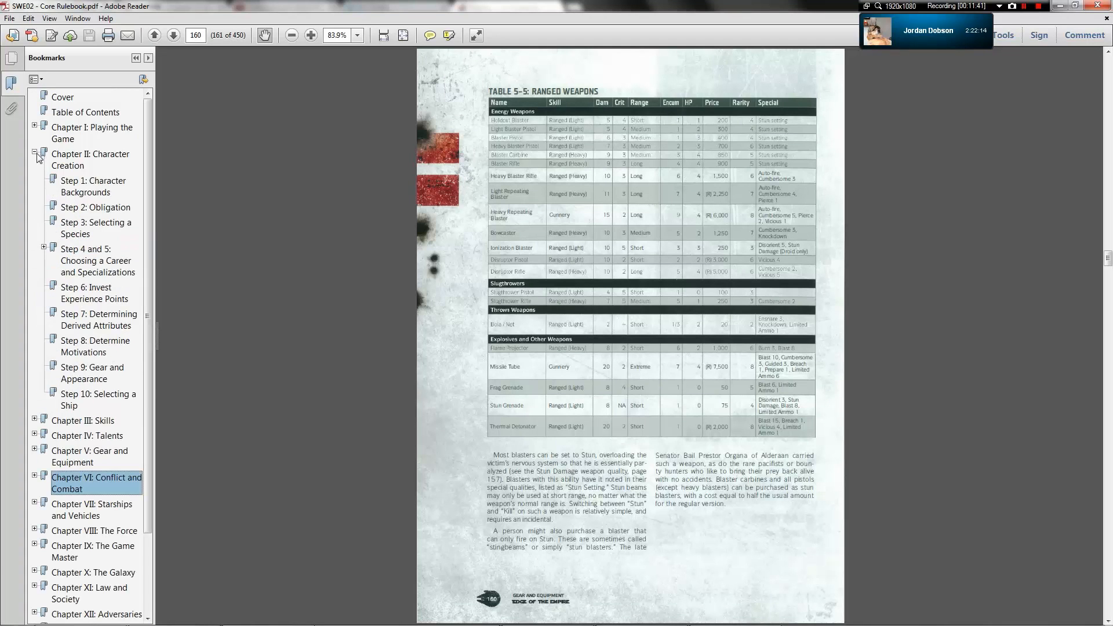
left_click(91, 160)
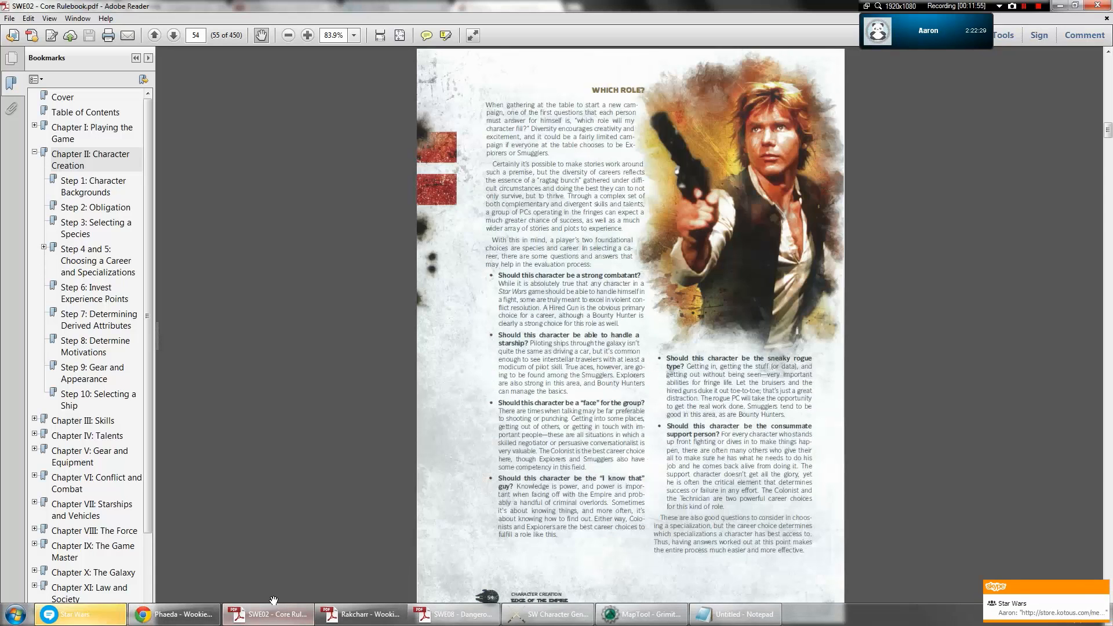
left_click(636, 614)
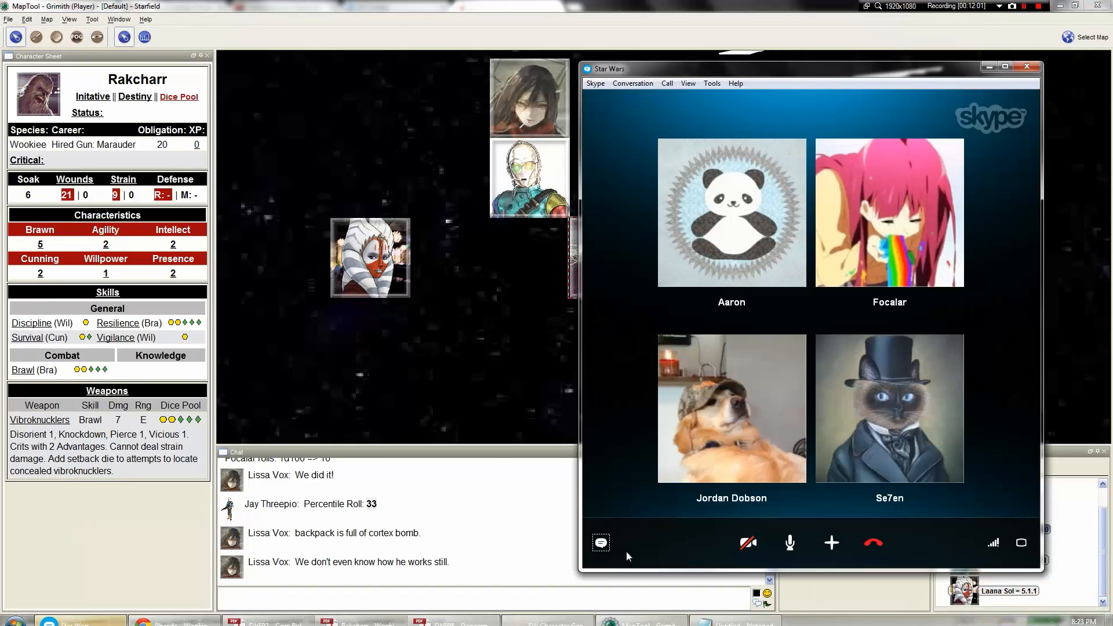
Minimize the Skype video call and close the r2d2-1.jpg image tab.
left_click(600, 543)
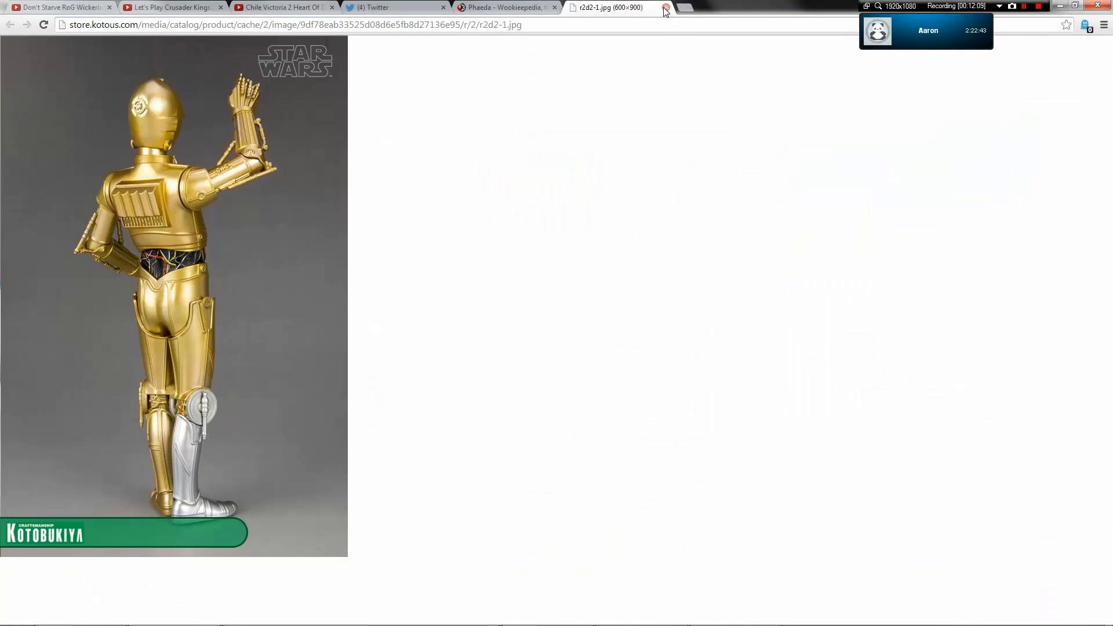
left_click(665, 7)
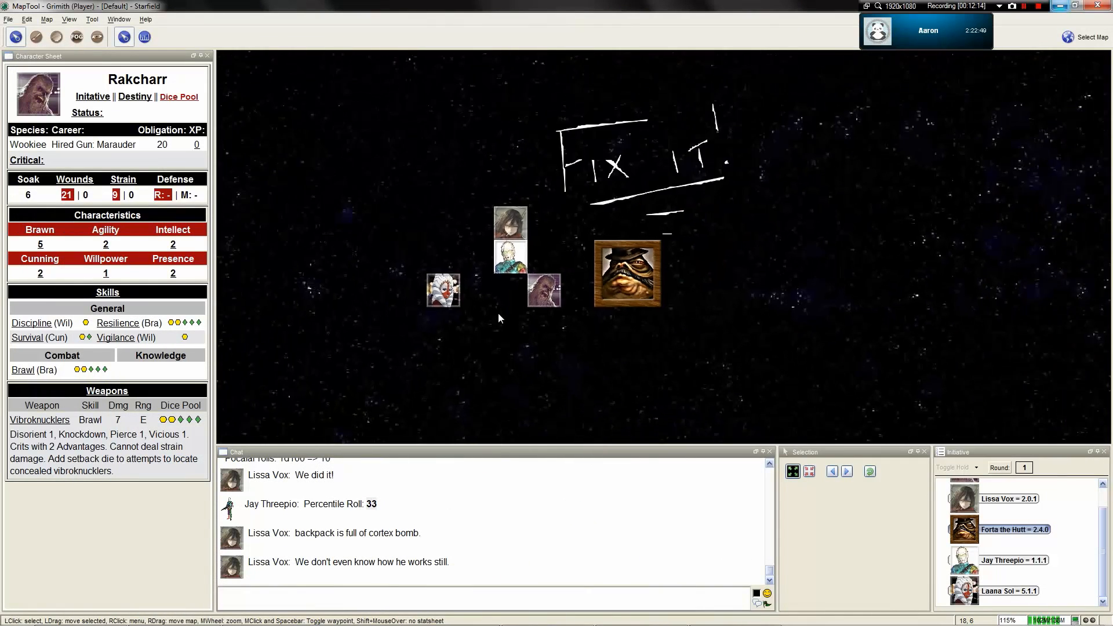
Zoom in on the party and select the Jay Threepio token to show its sheet.
scroll("up", 3)
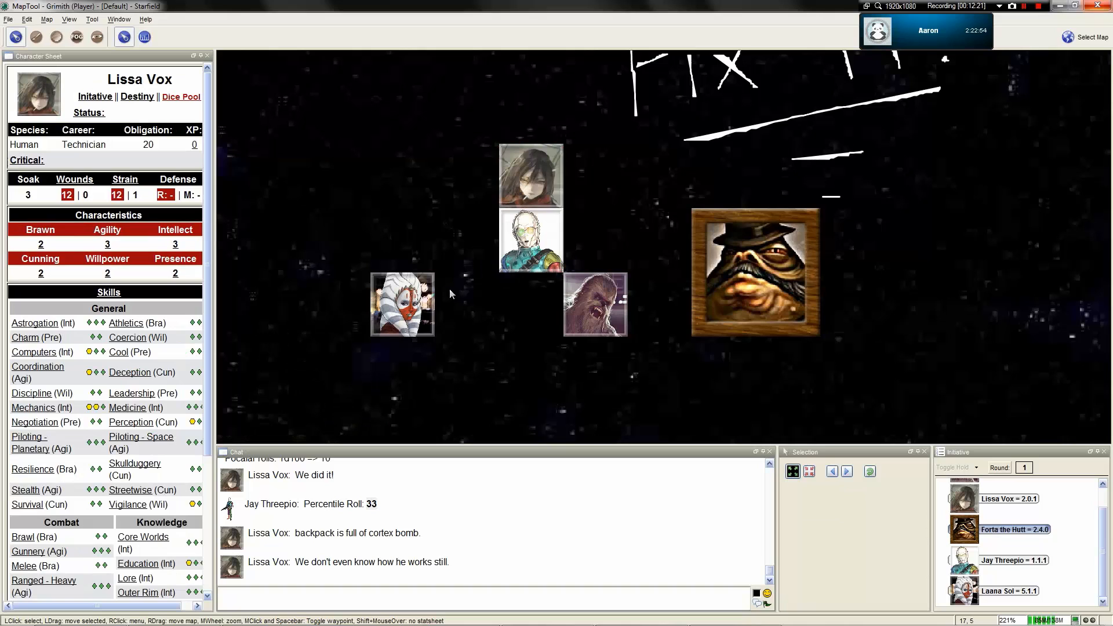
left_click(530, 240)
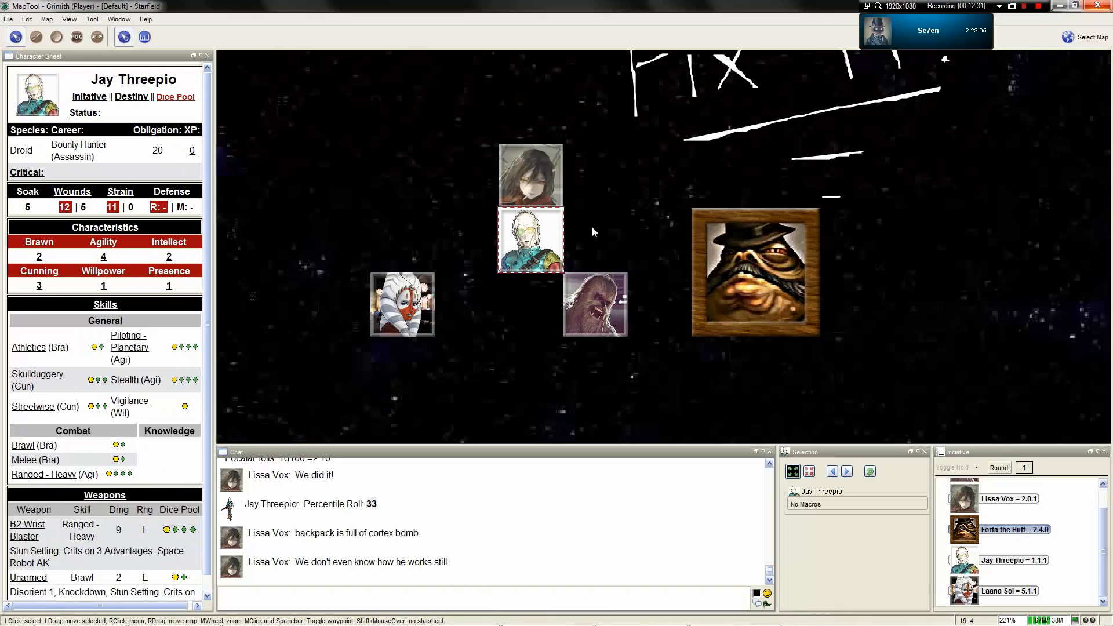
mouse_move(576, 229)
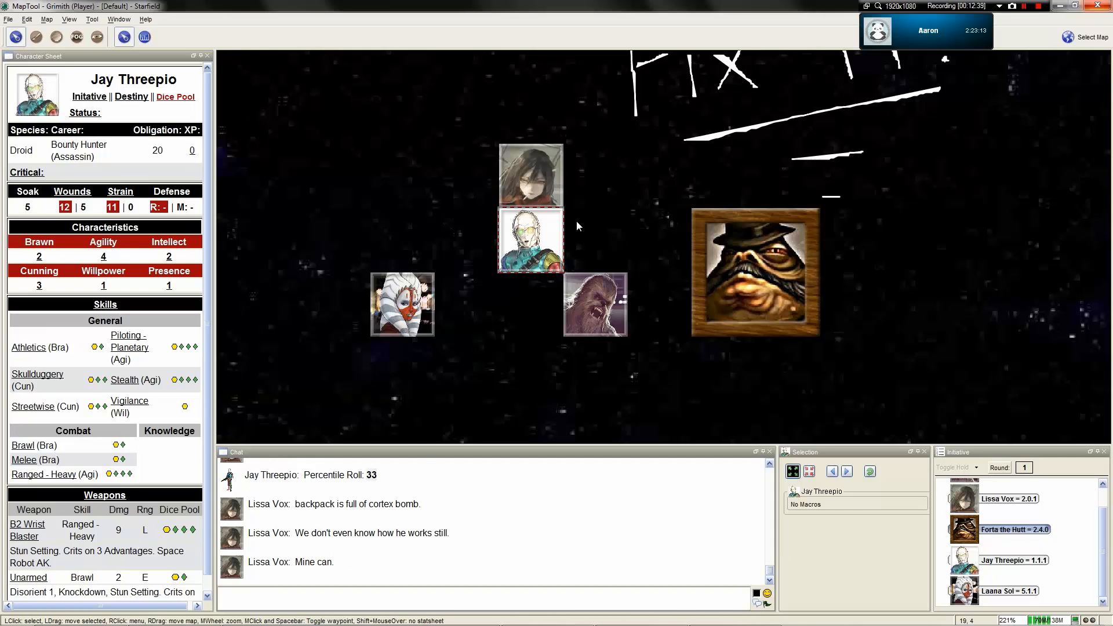
mouse_move(573, 218)
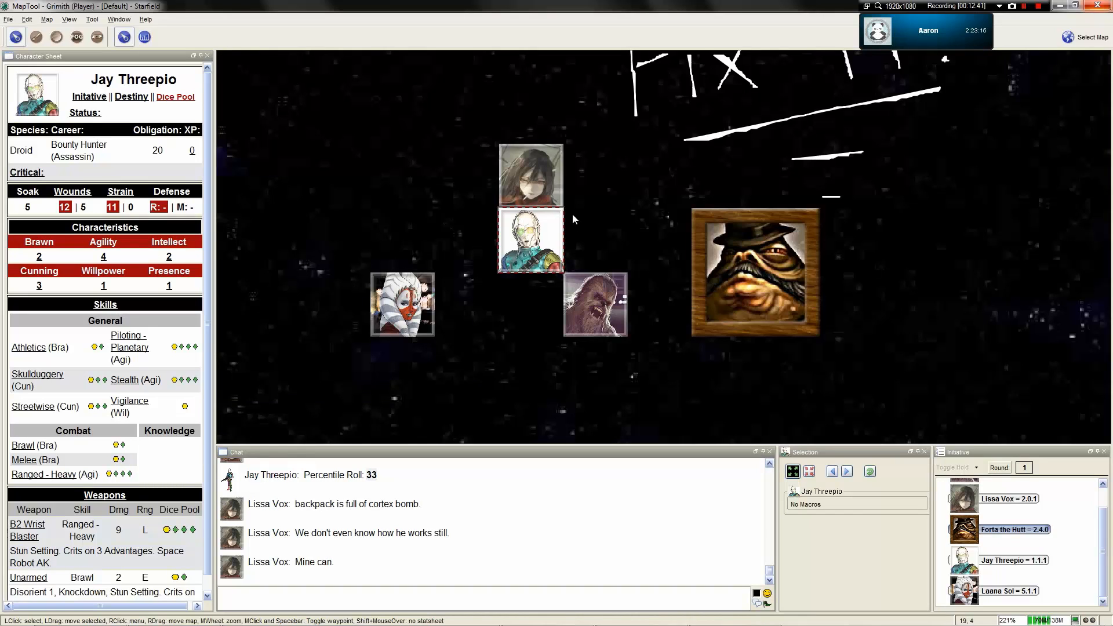
mouse_move(531, 238)
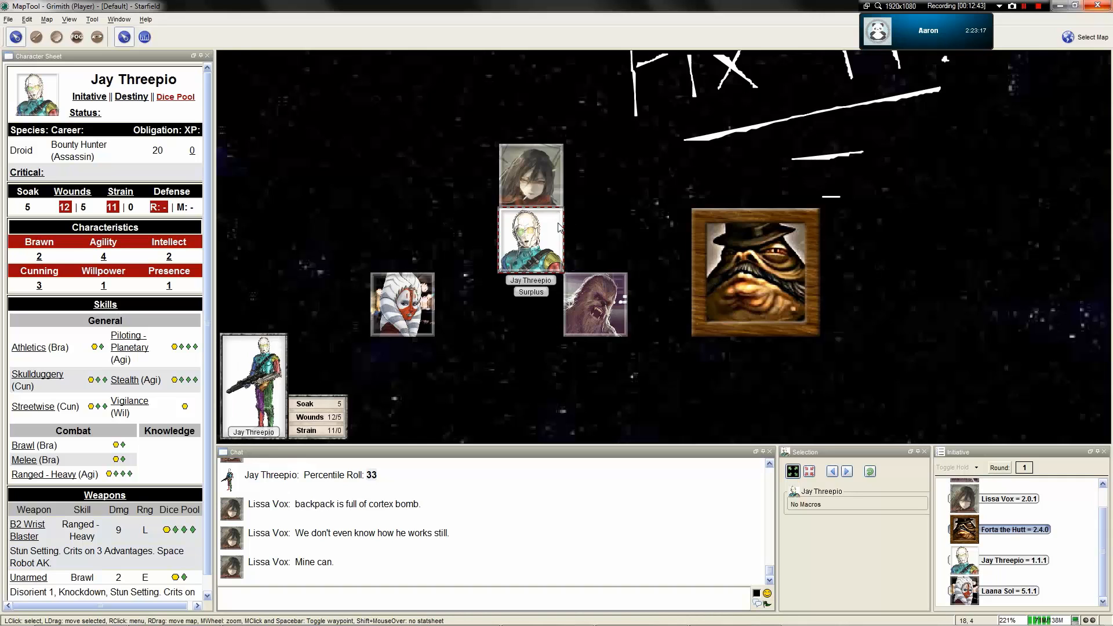
Select the party tokens and move Rakcharr's token above Laana Sol's.
left_click(531, 174)
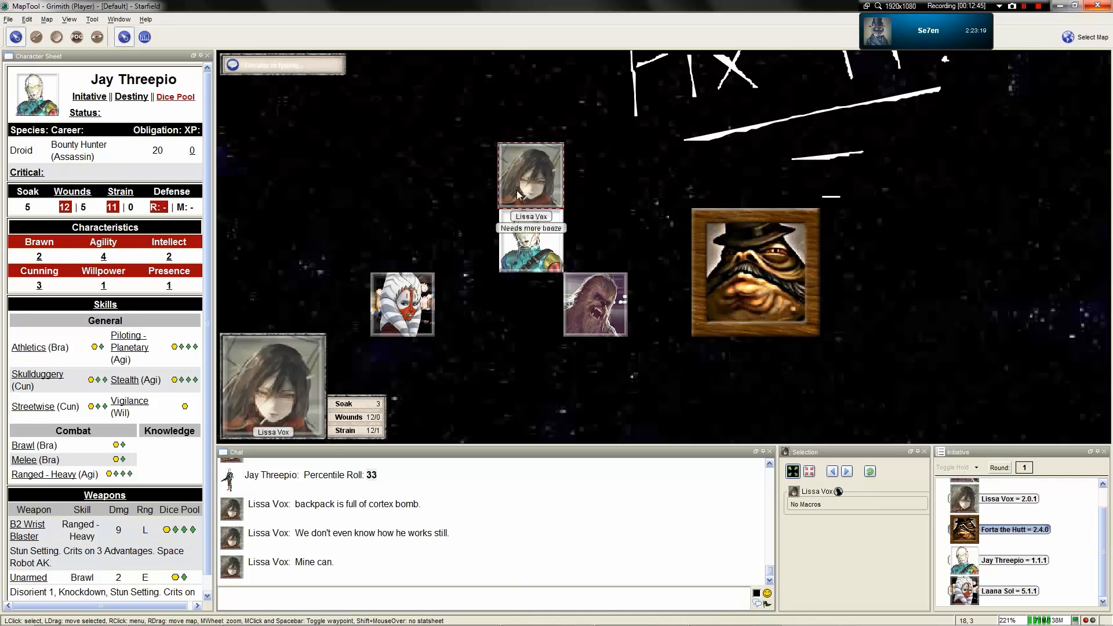
left_click(530, 241)
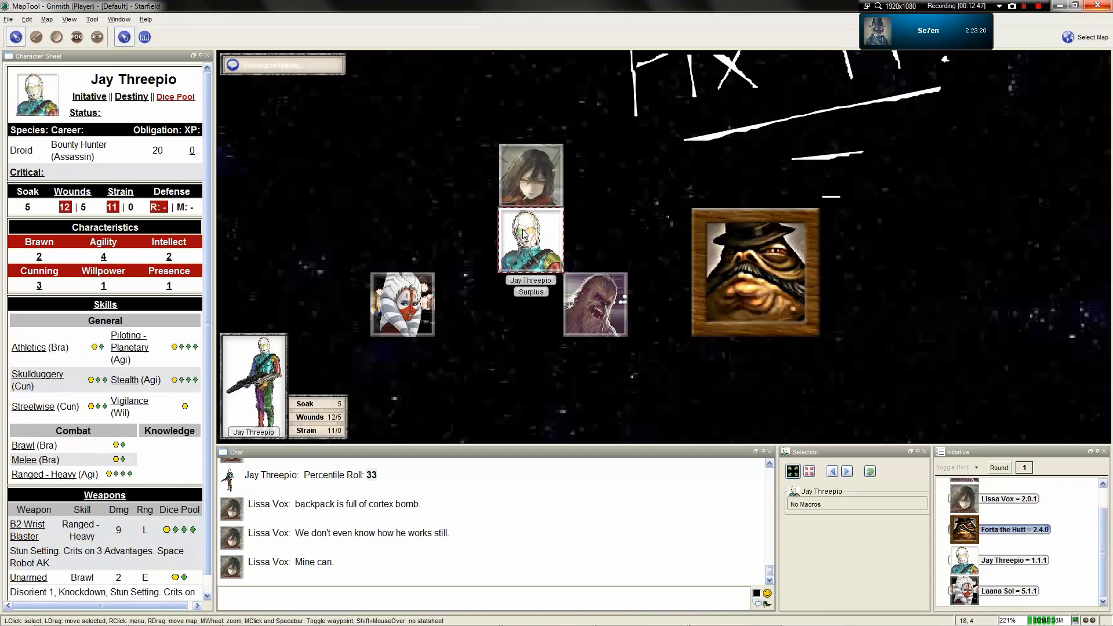
left_click(595, 303)
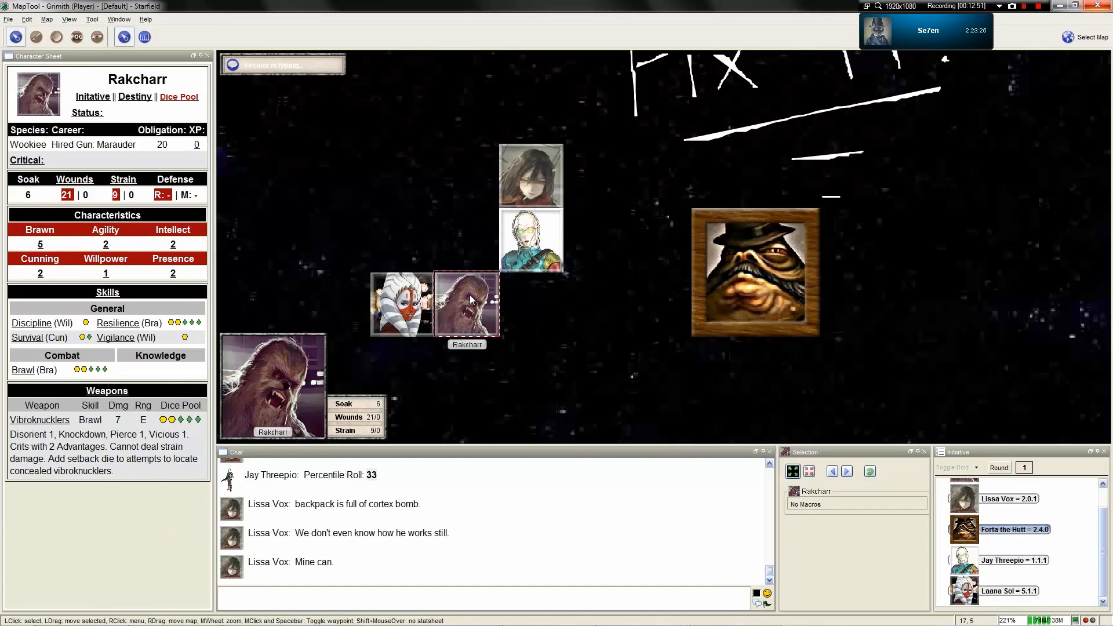
scroll("up", 3)
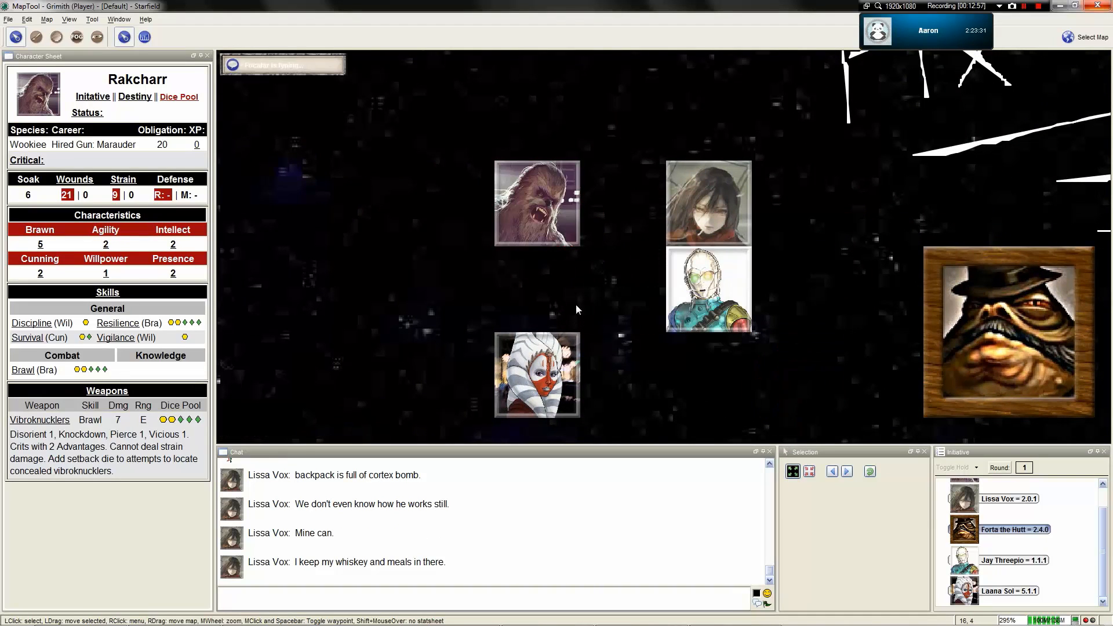
left_click(535, 203)
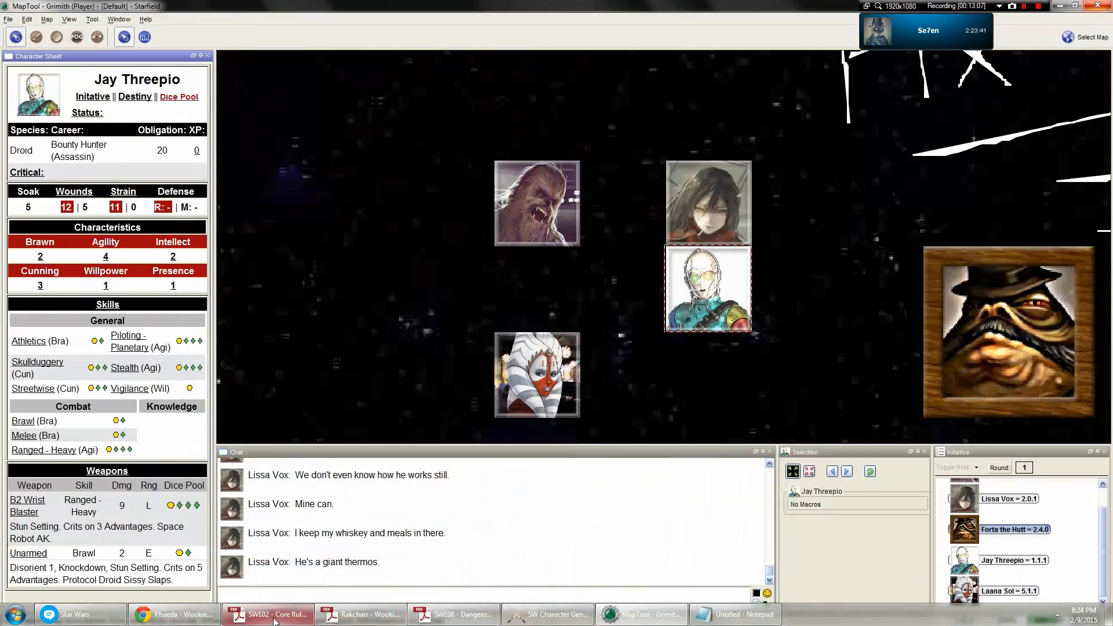
left_click(537, 202)
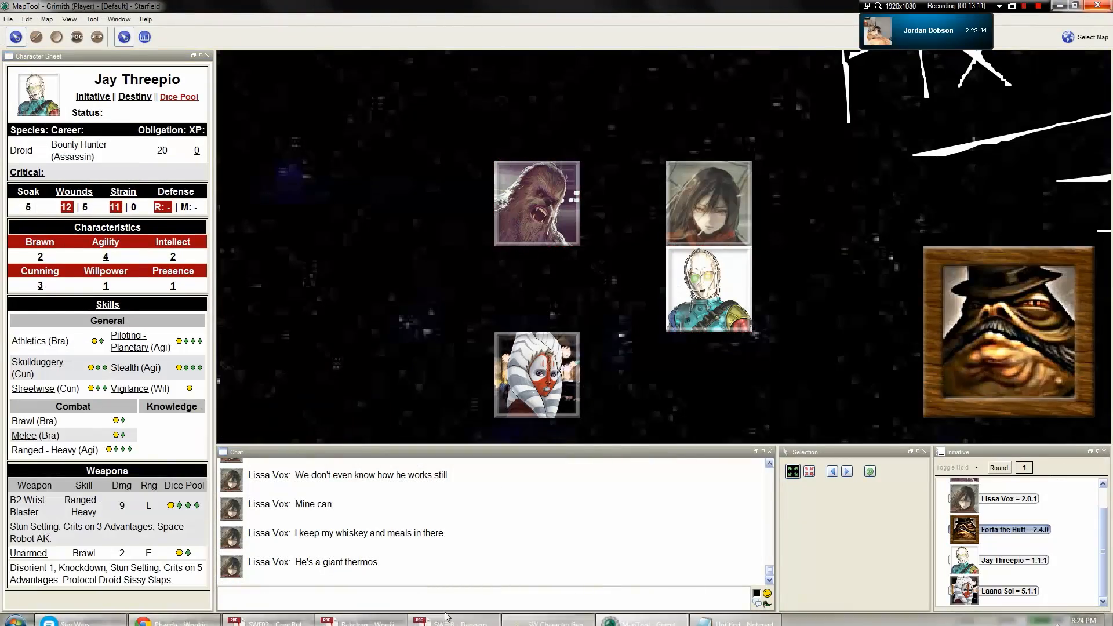
Briefly open the Core Rulebook PDF, then minimize it back to MapTool.
left_click(358, 614)
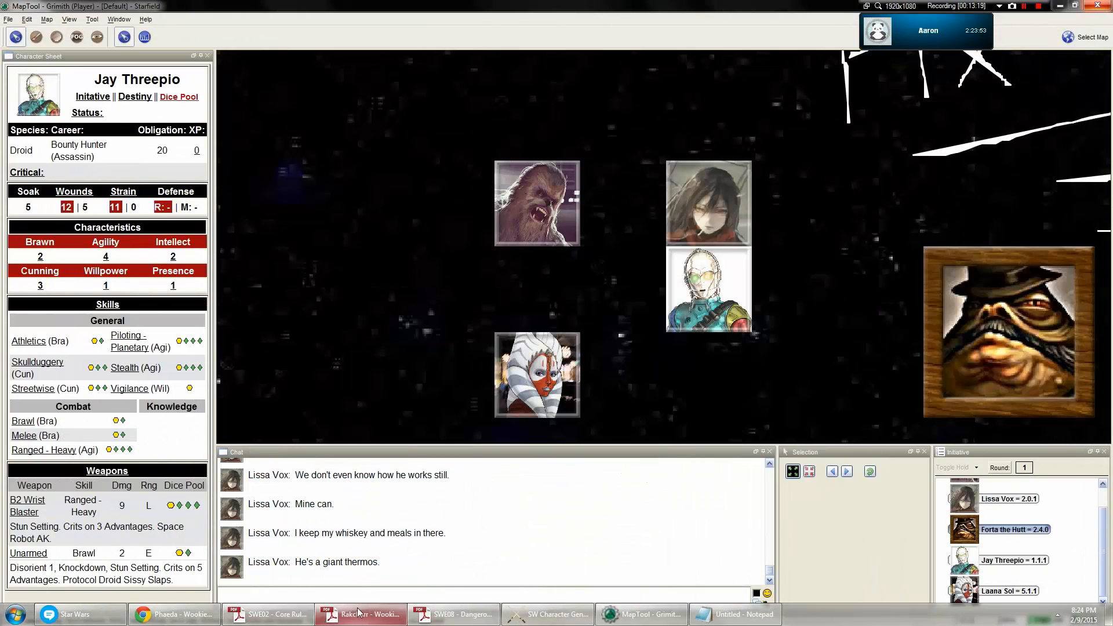
left_click(269, 613)
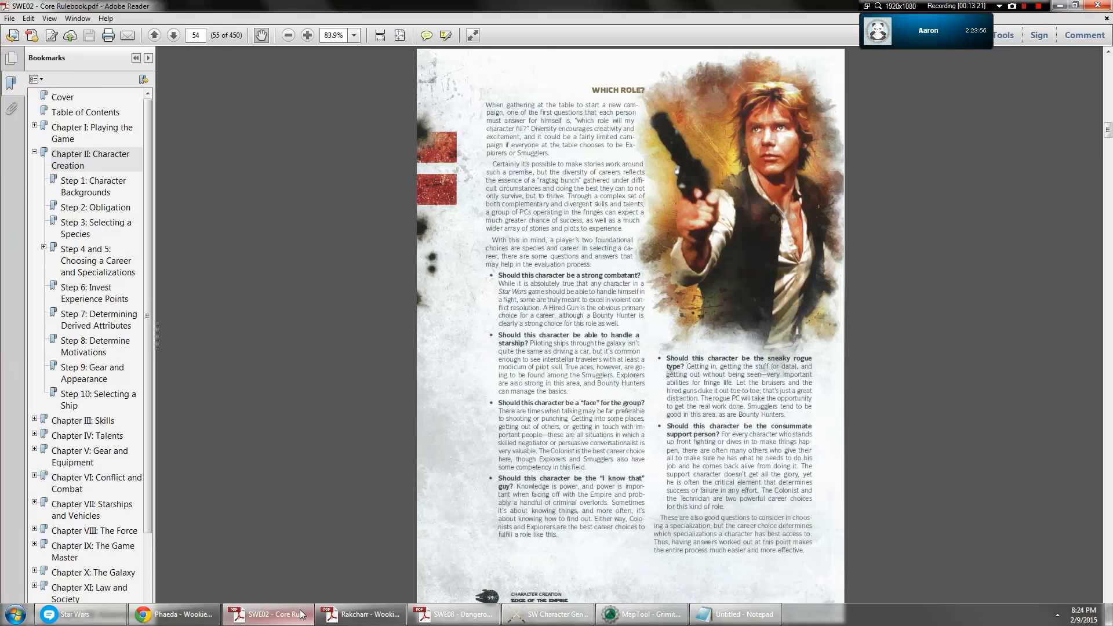
left_click(641, 613)
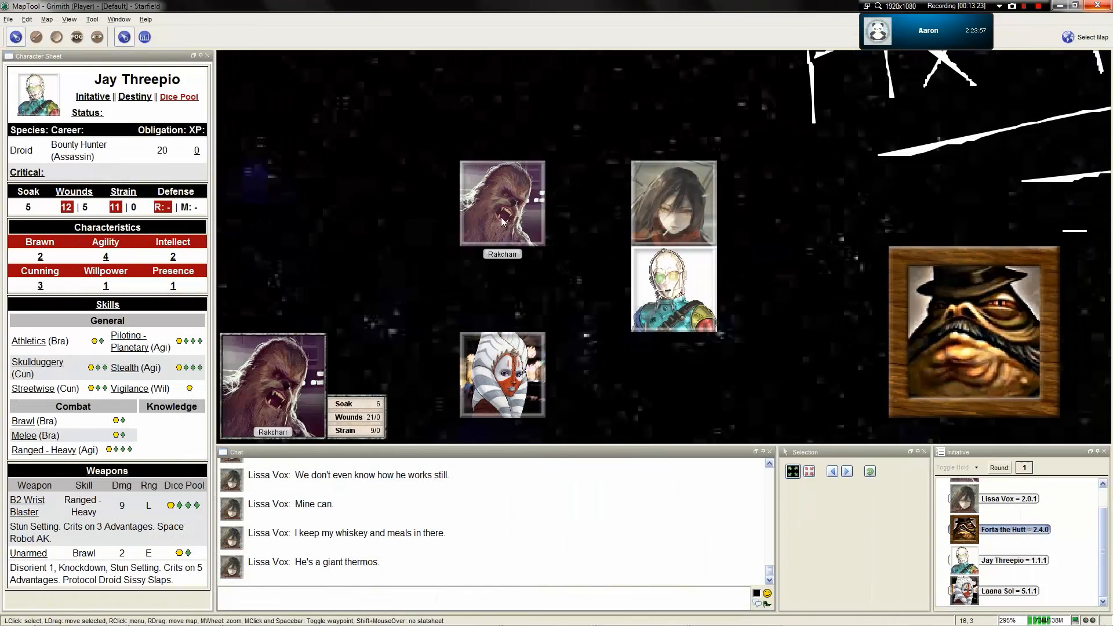
Select a party token and zoom the map to show Jay Threepio's sheet beside Forta the Hutt.
left_click(502, 201)
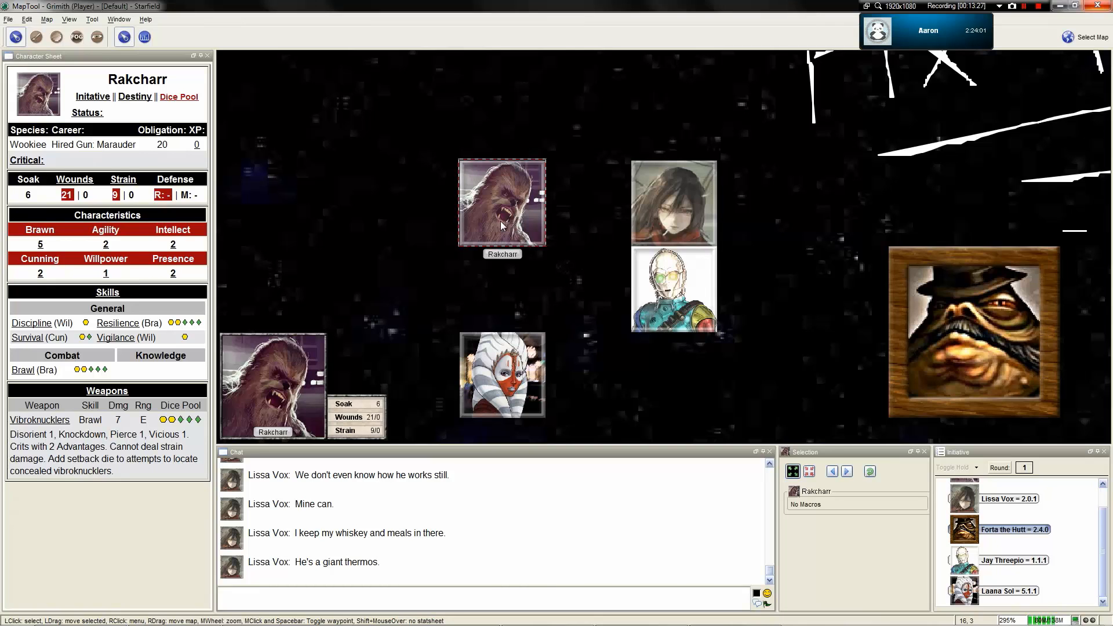
scroll("down", 3)
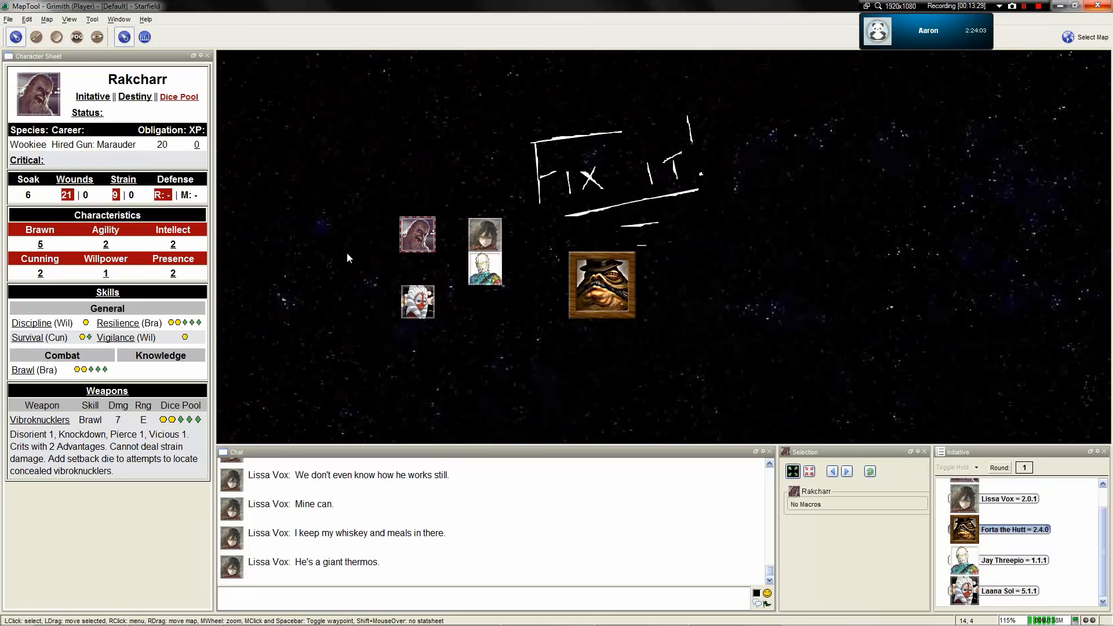
scroll("up", 3)
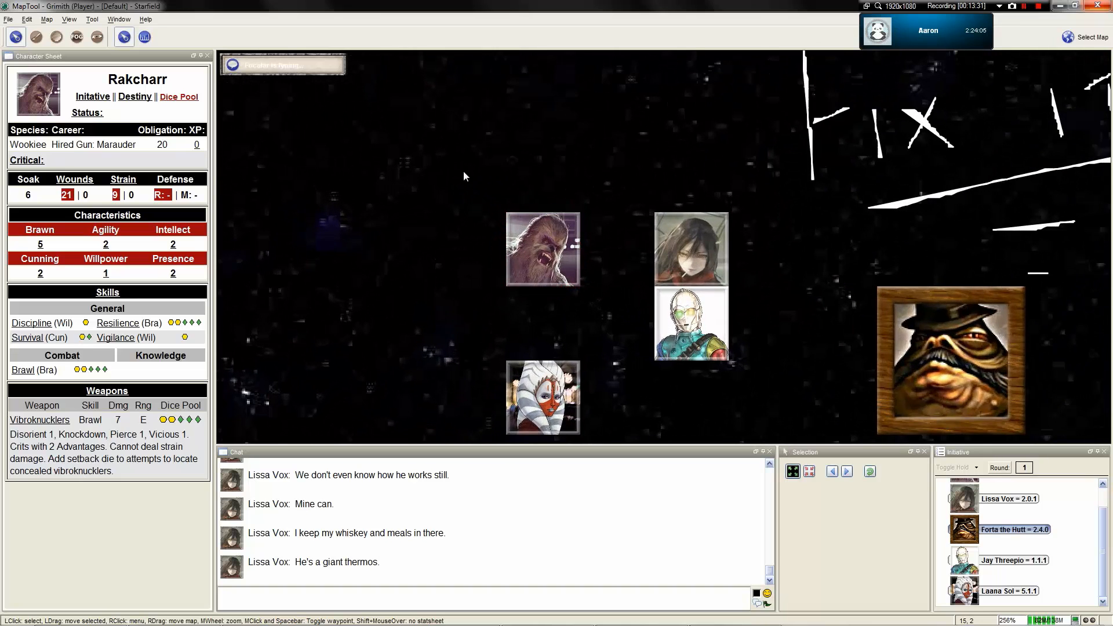
scroll("up", 3)
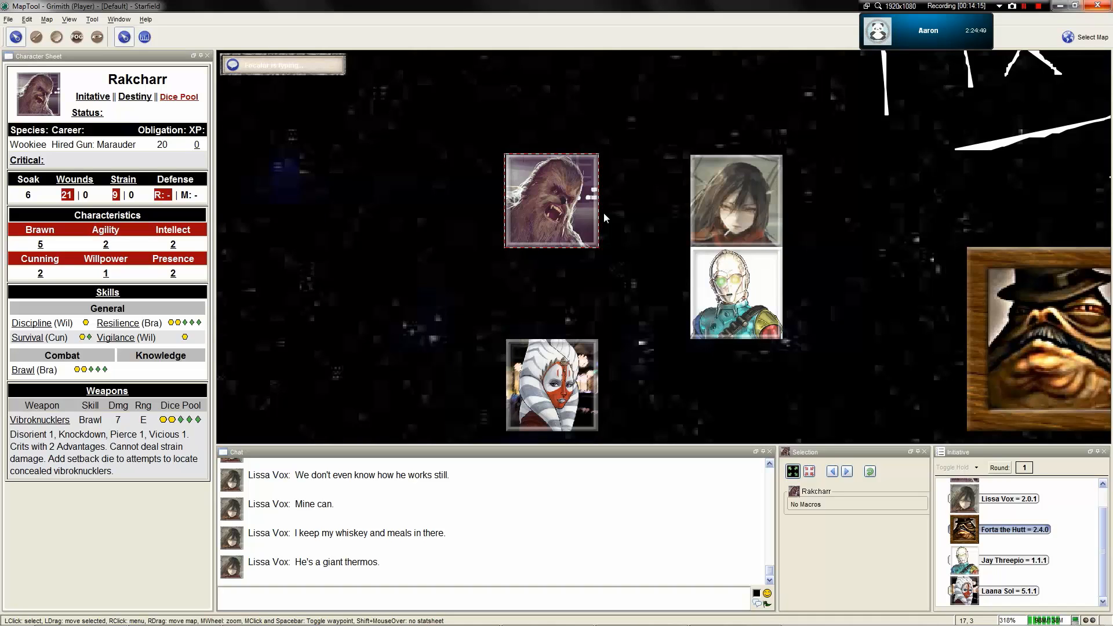
mouse_move(519, 299)
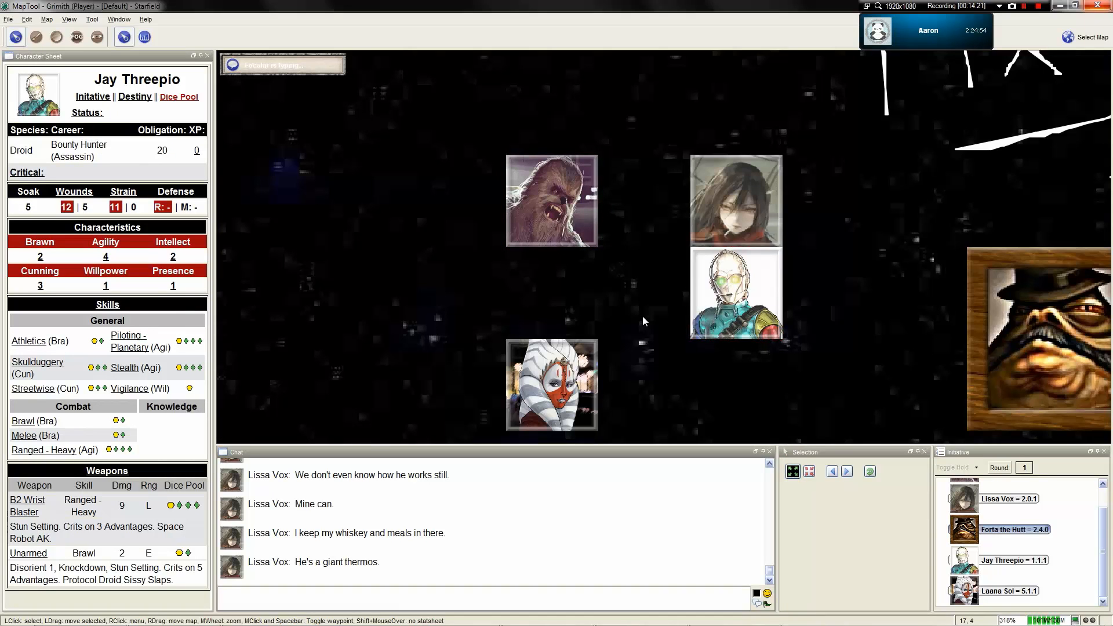
scroll("down", 3)
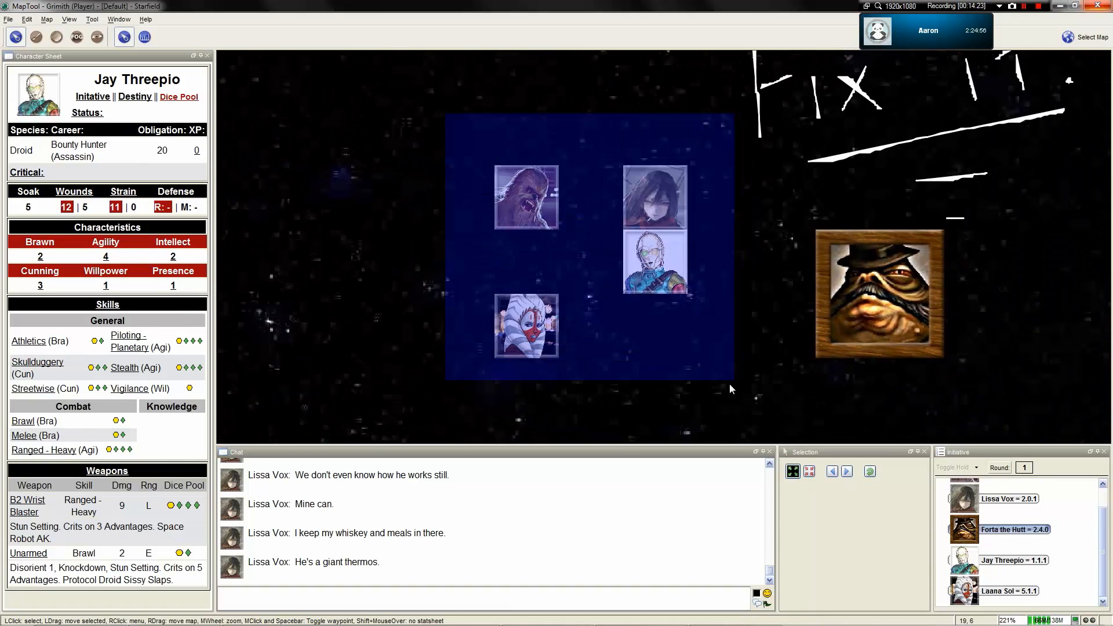
left_click(525, 197)
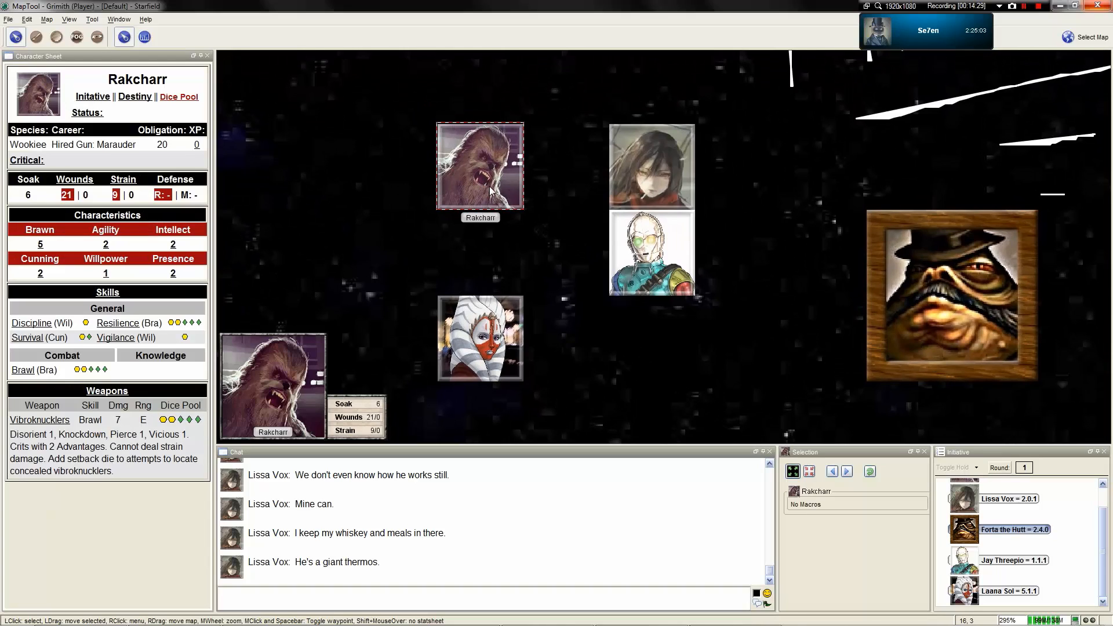
mouse_move(516, 195)
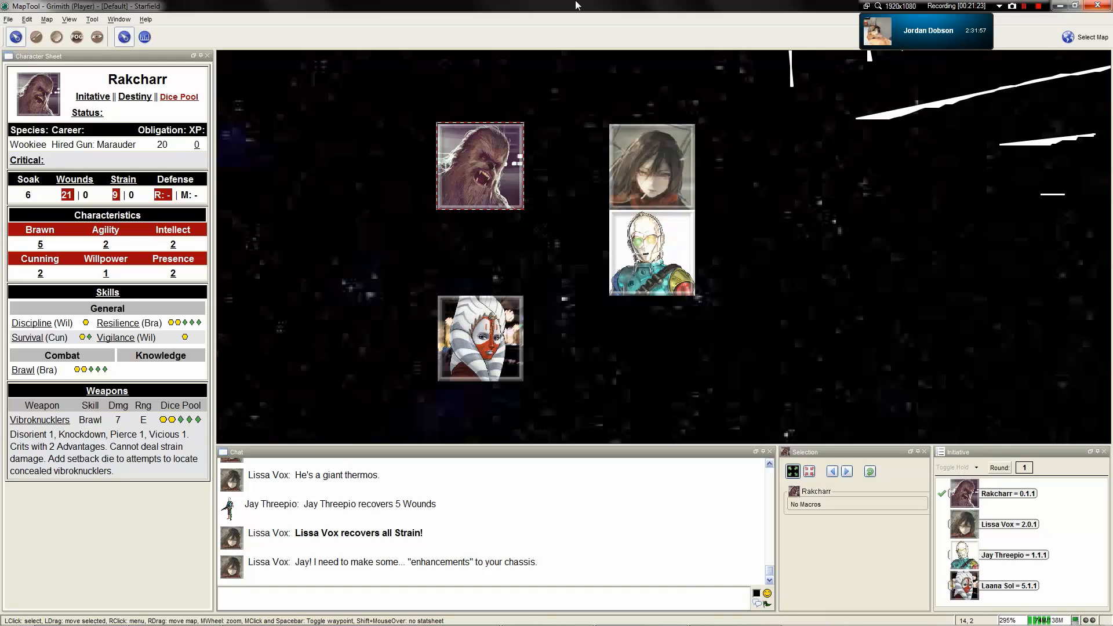
scroll("up", 3)
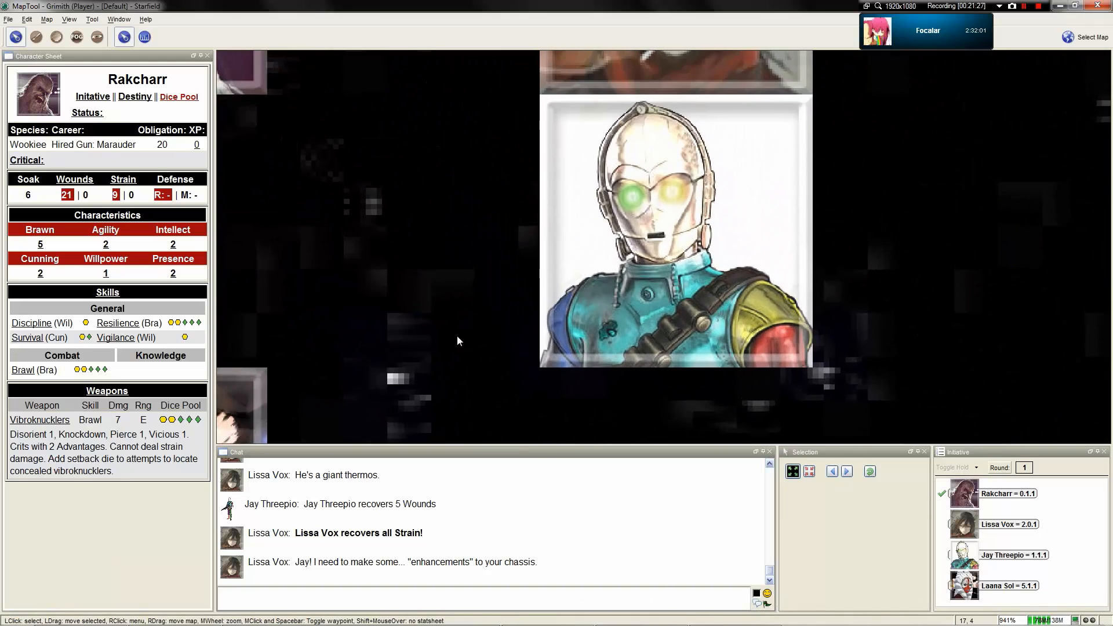
scroll("up", 3)
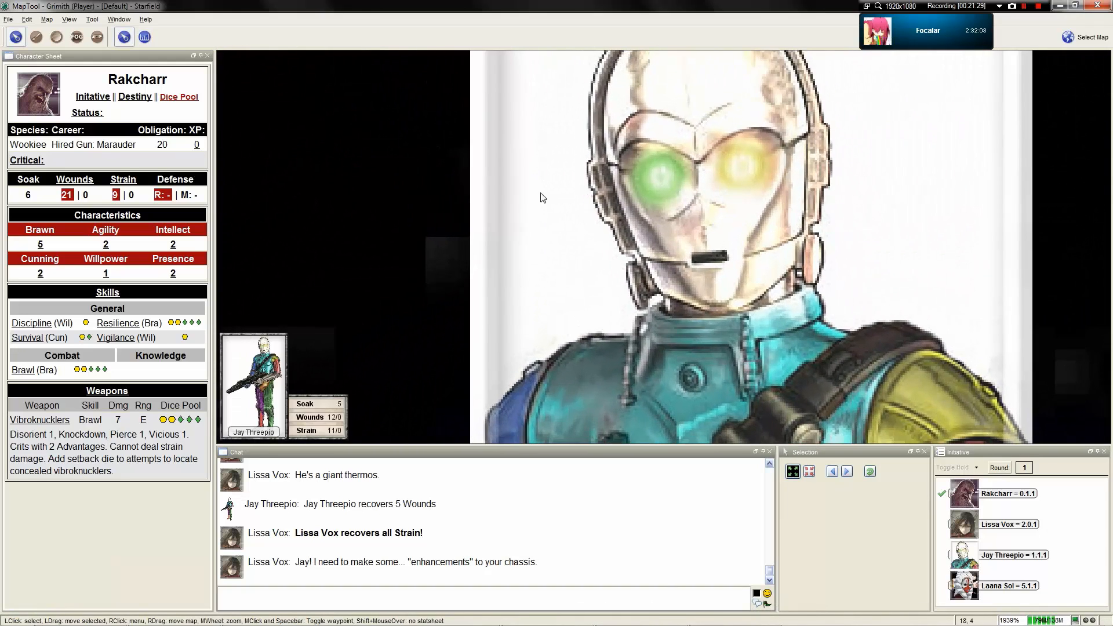
scroll("up", 3)
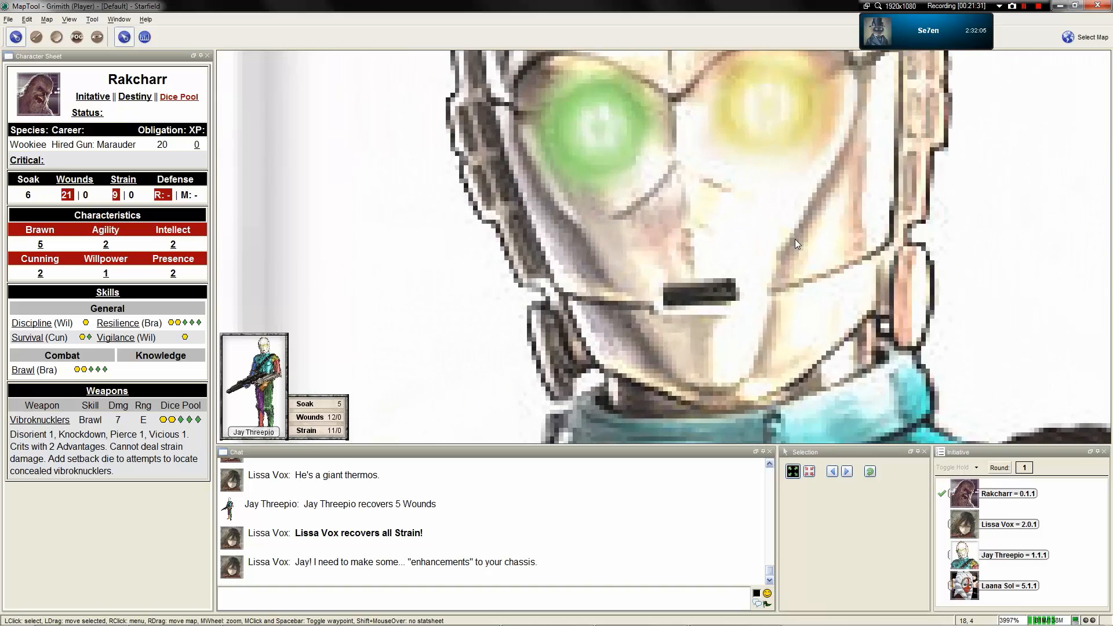
scroll("down", 3)
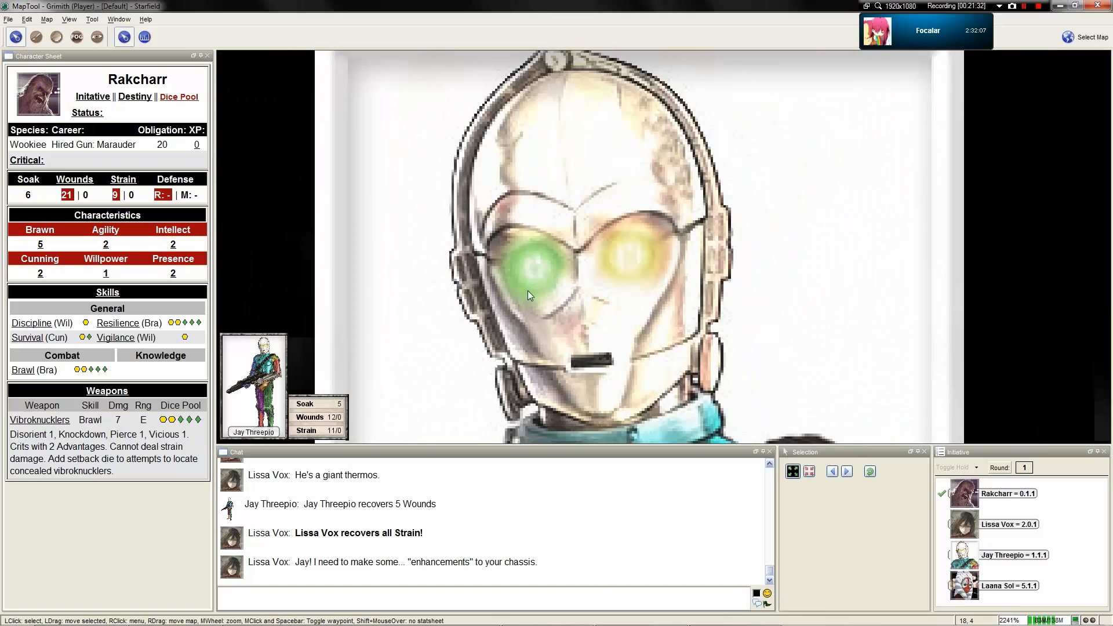
scroll("up", 3)
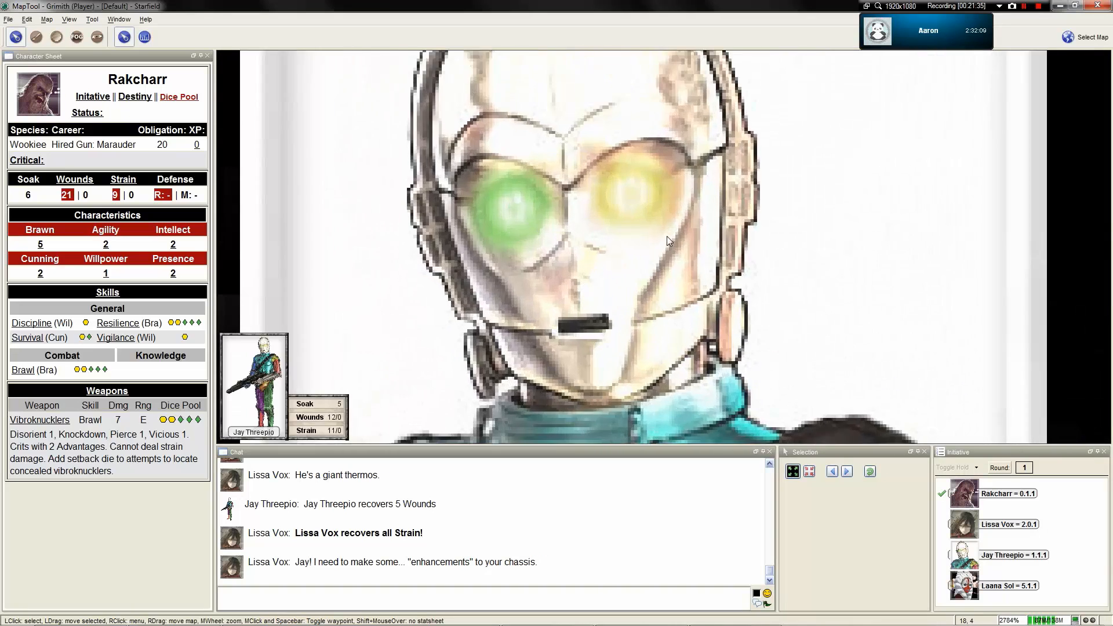
scroll("up", 3)
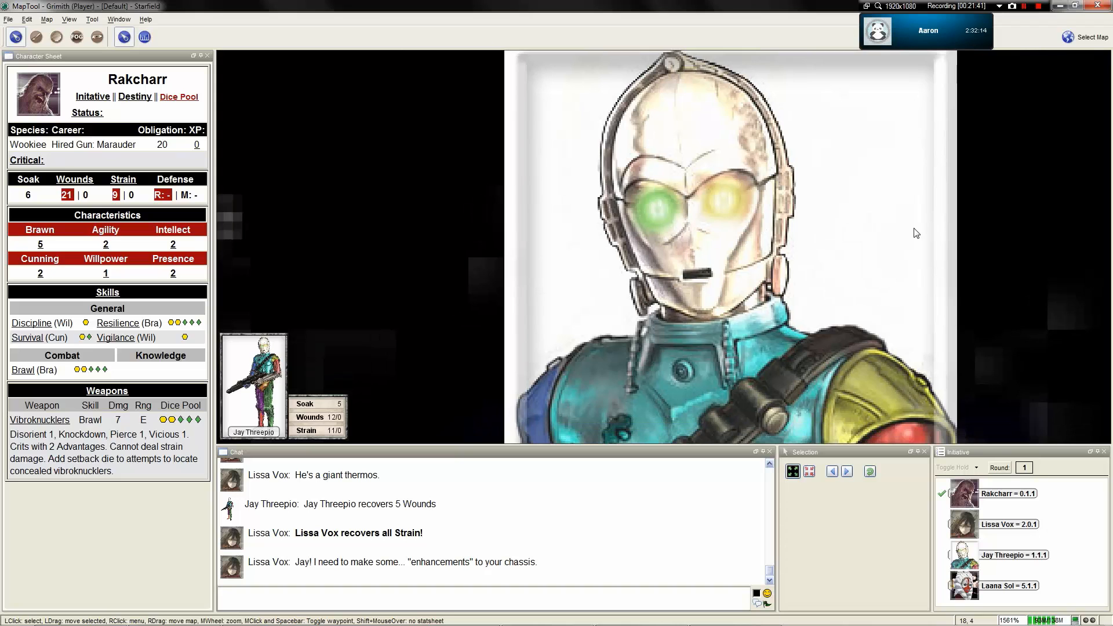
scroll("up", 3)
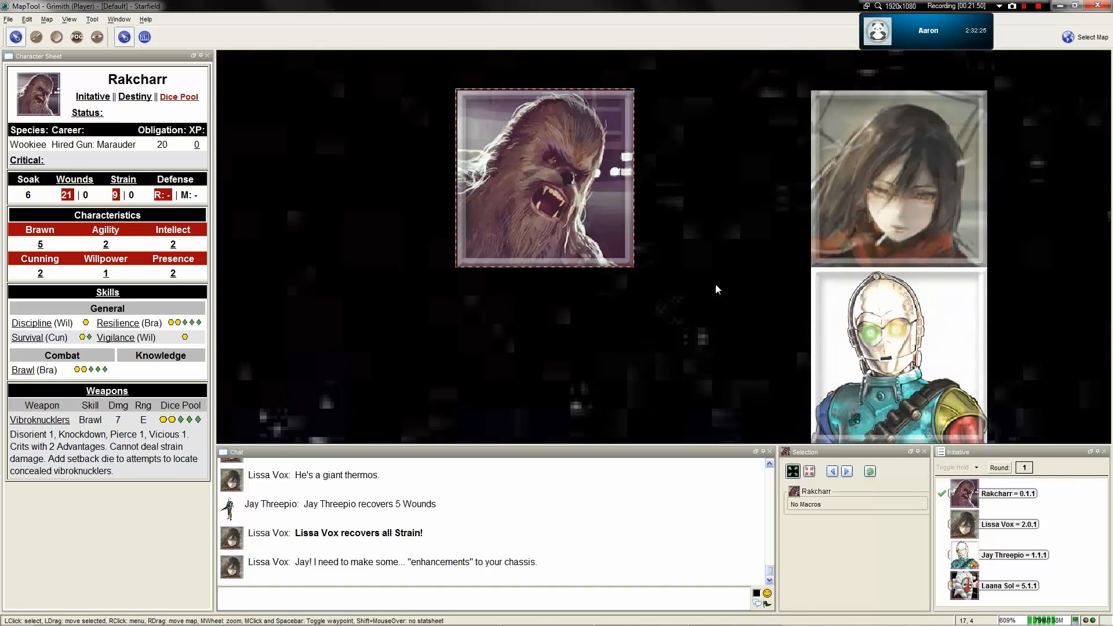
scroll("down", 3)
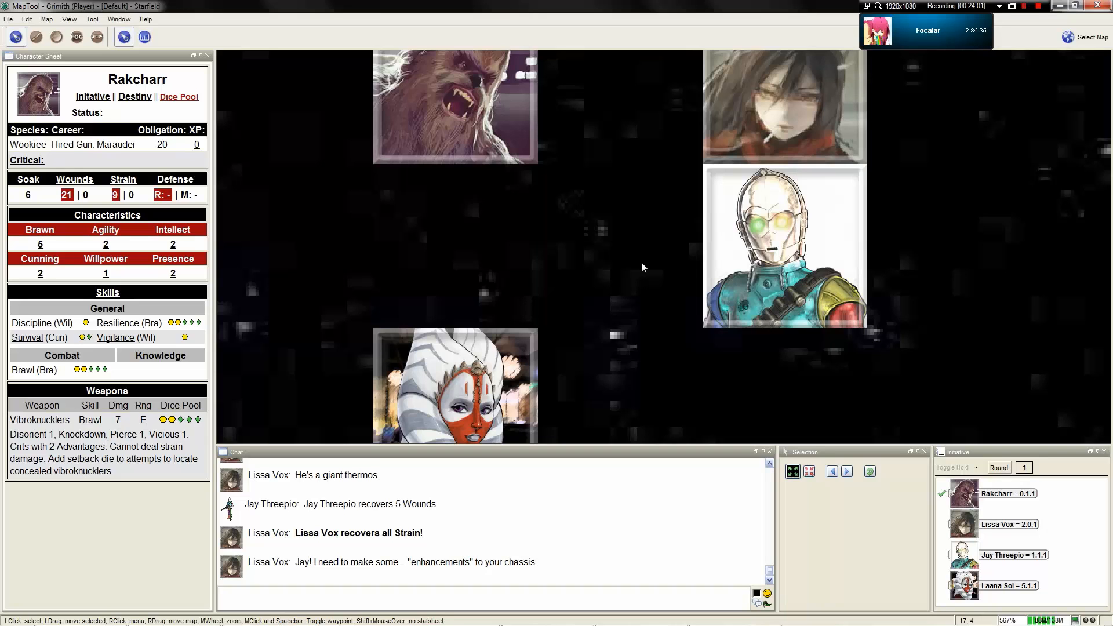
Zoom the map out to frame the four party tokens and the 'Fix it!' drawing.
scroll("down", 3)
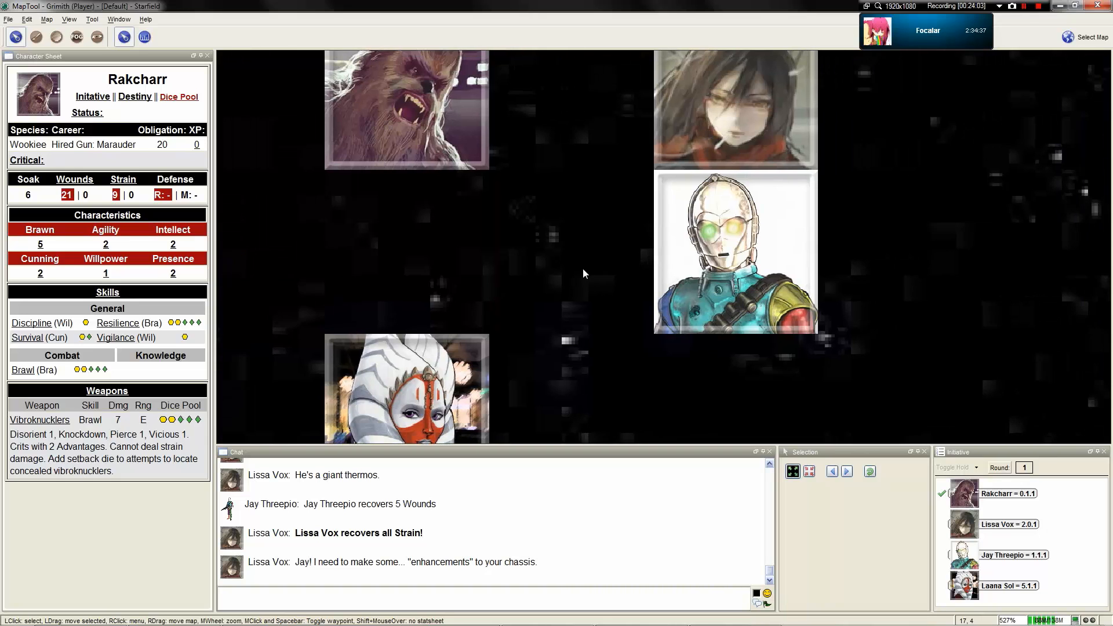
scroll("down", 3)
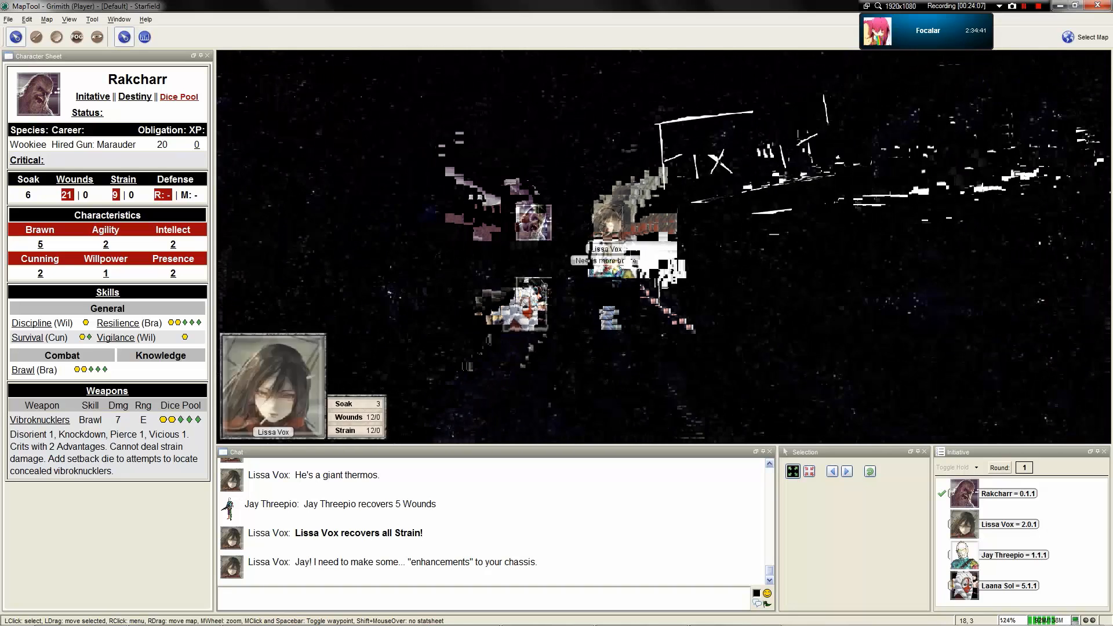
scroll("down", 3)
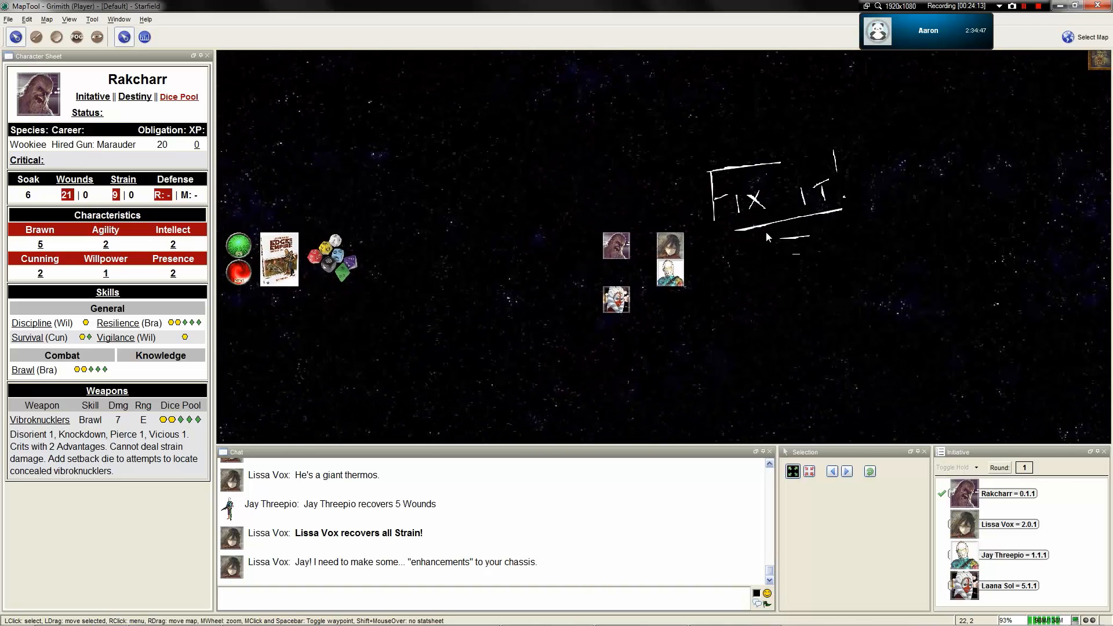
scroll("up", 3)
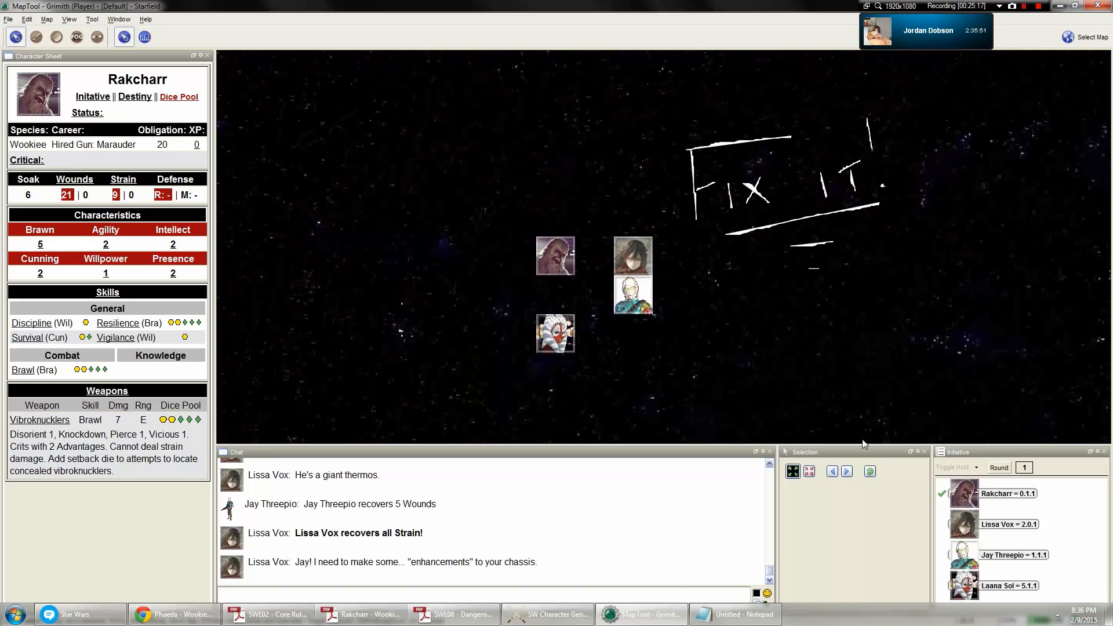
mouse_move(826, 365)
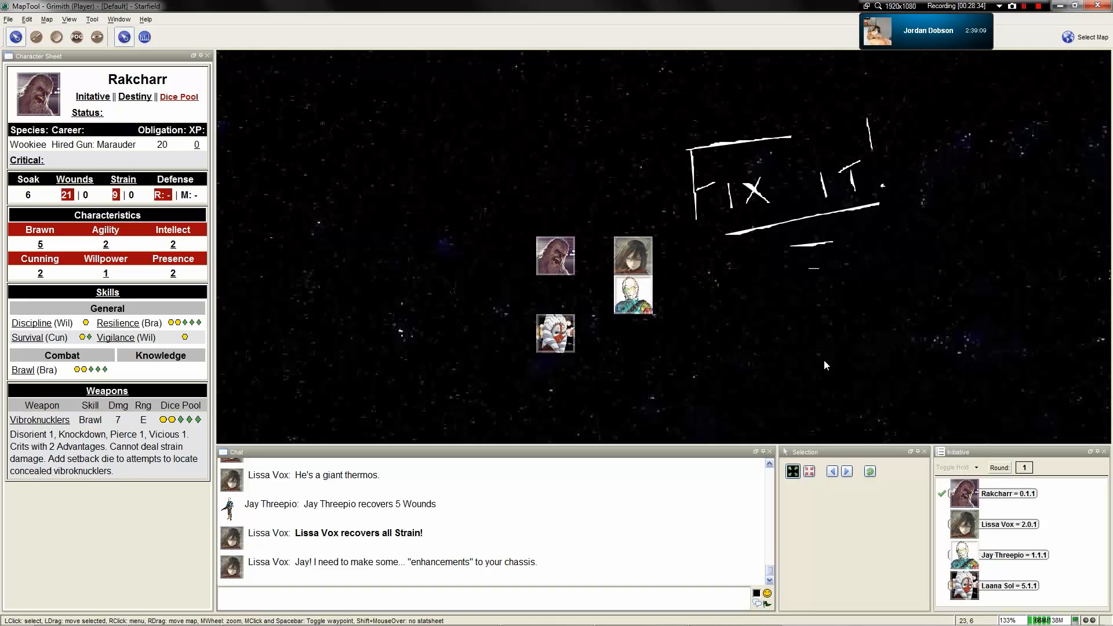
mouse_move(1004, 266)
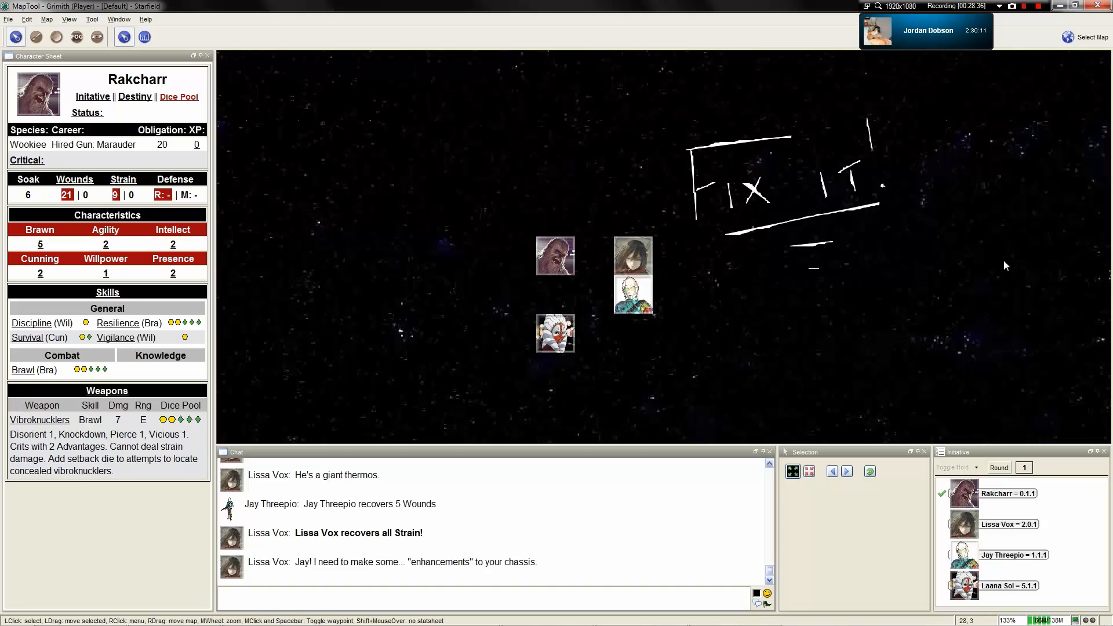
scroll("down", 3)
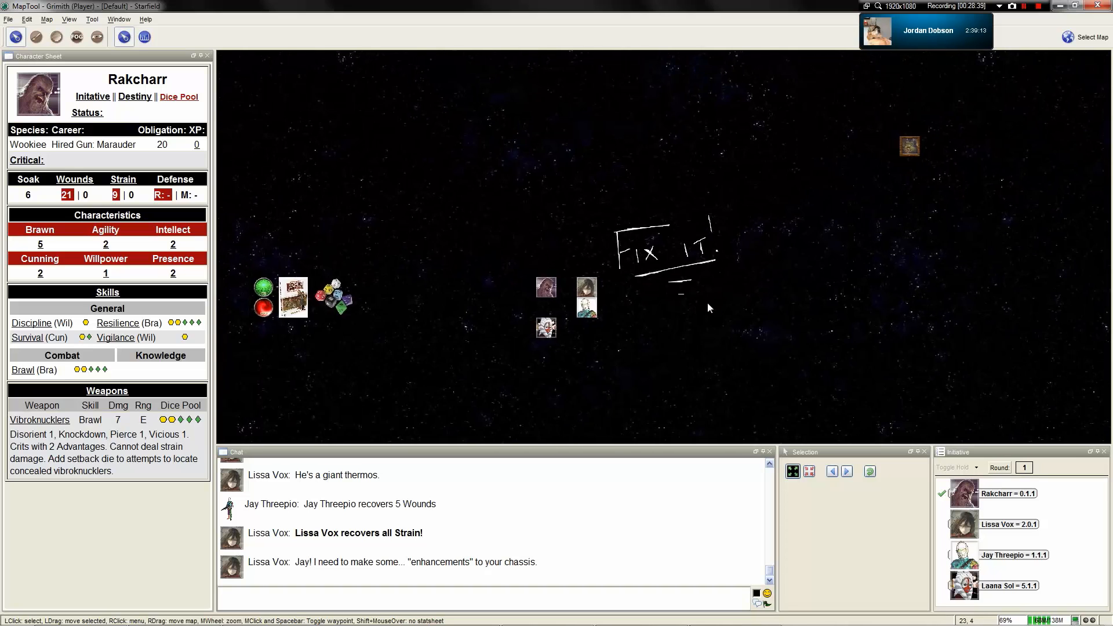
scroll("up", 3)
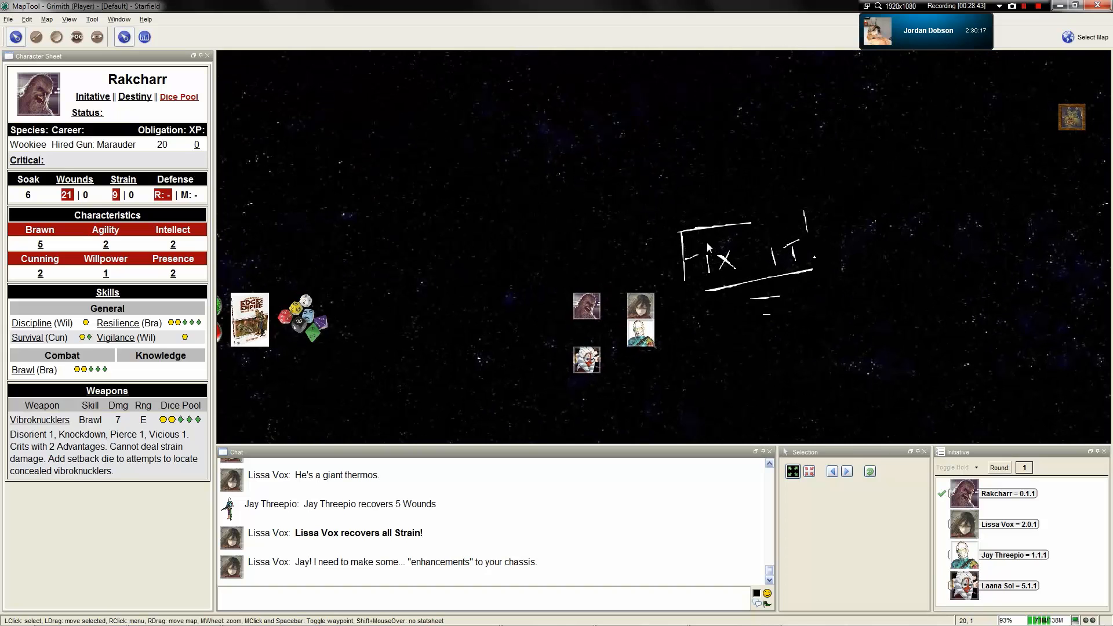
scroll("up", 3)
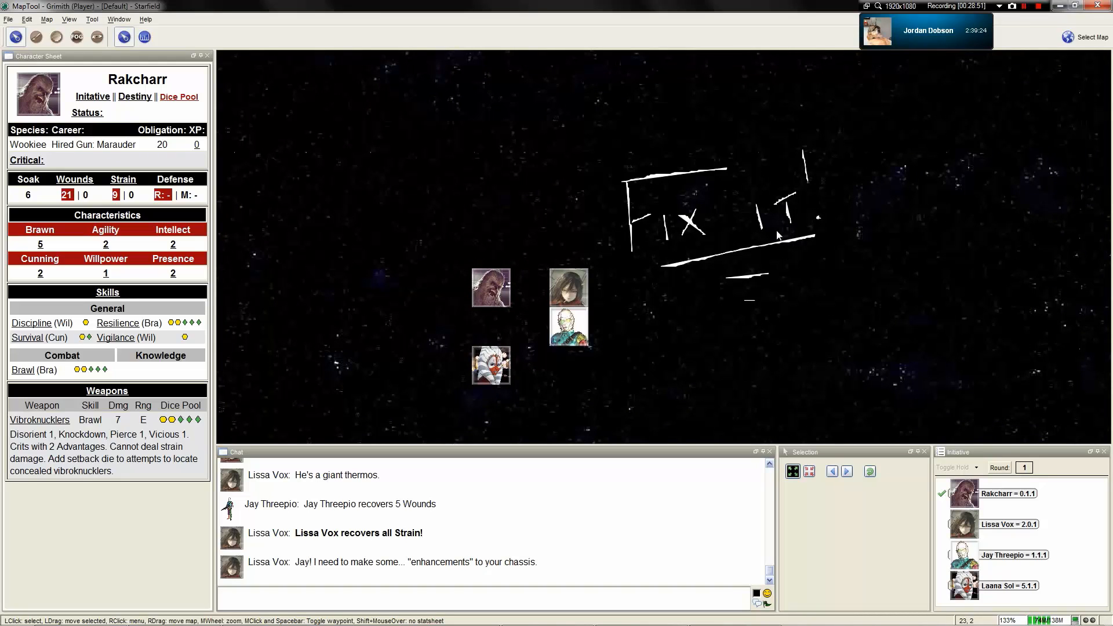
scroll("down", 3)
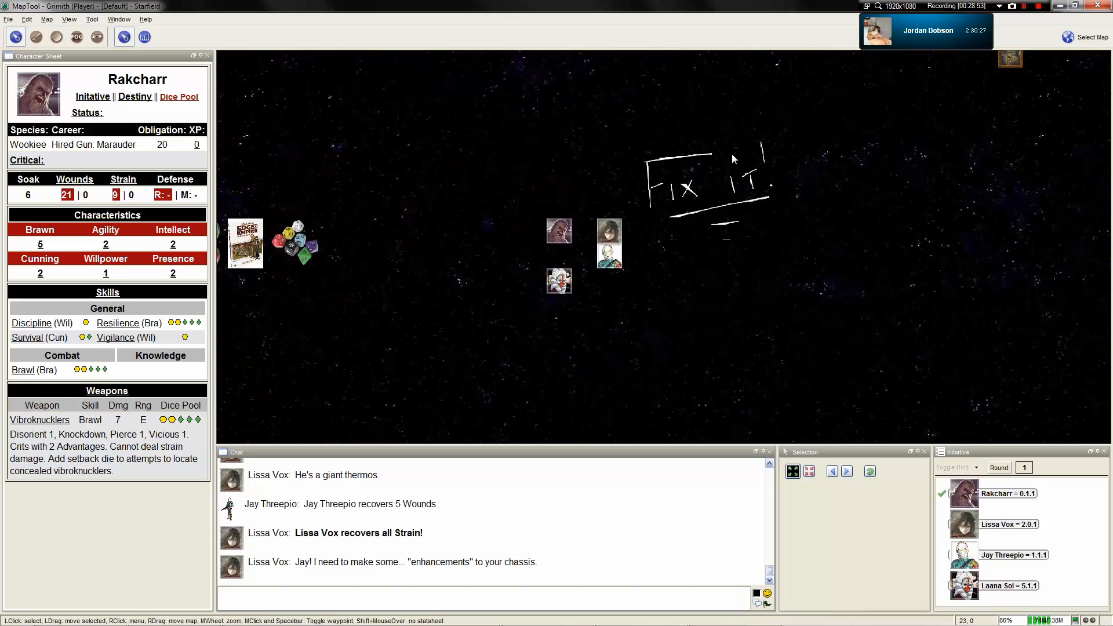